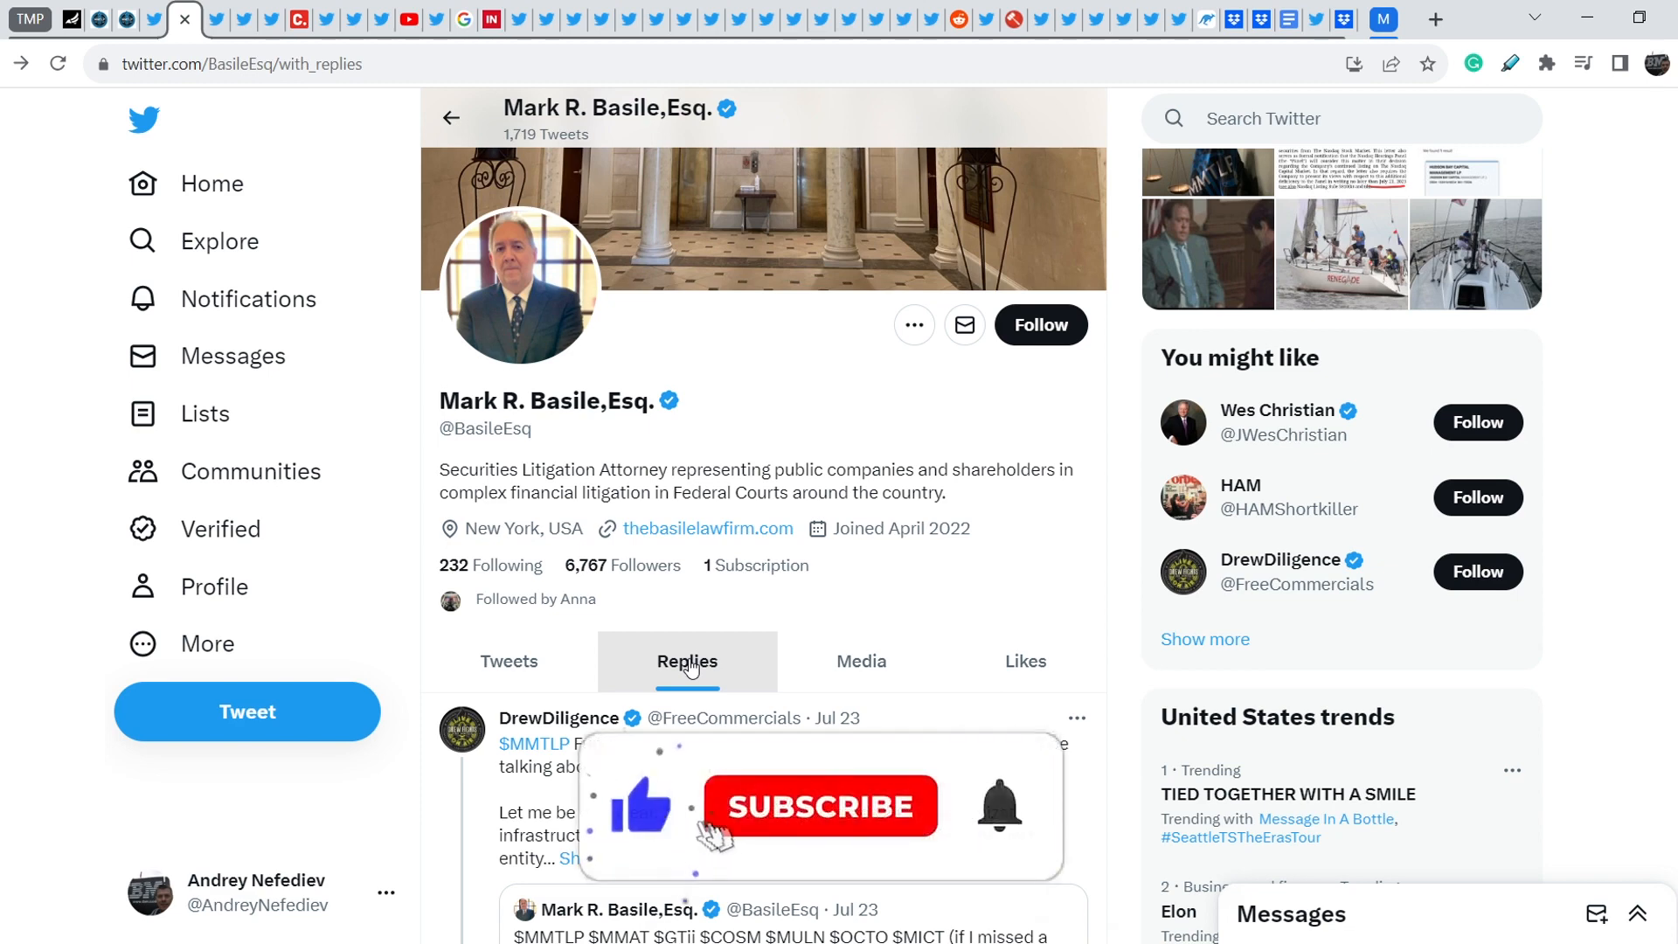
Scroll the Replies feed to Basile's responses to DrewDiligence about organizing and the Gray Resolution post.
{"action": "left_click", "coordinate": [818, 806]}
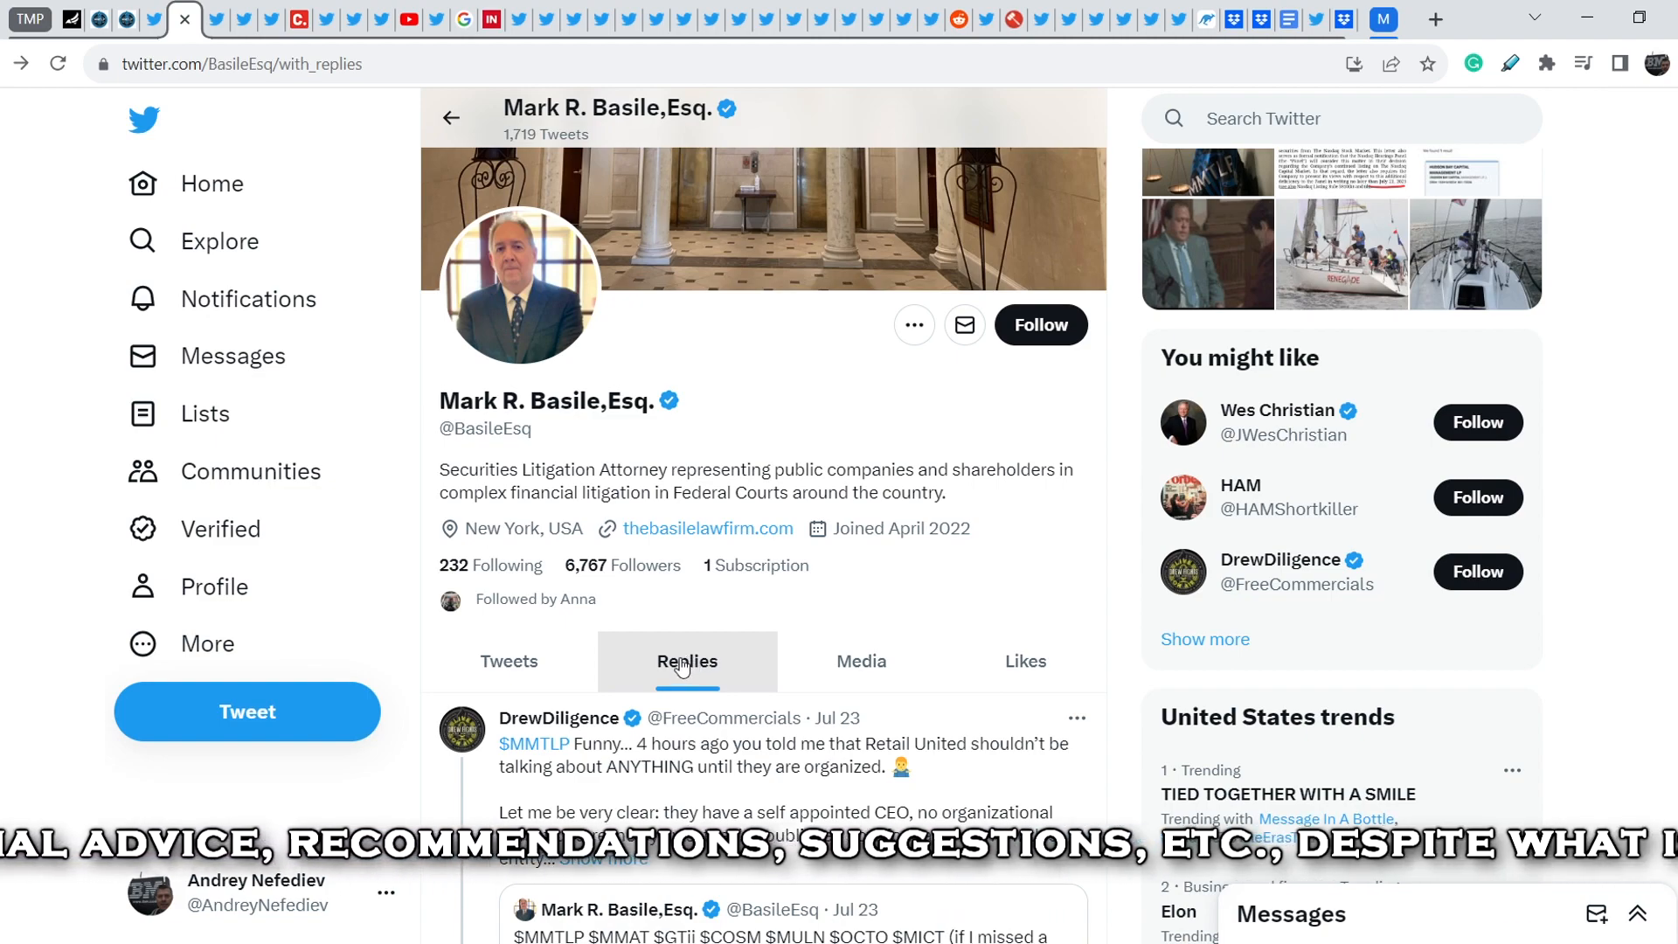
{"action": "scroll", "scroll_direction": "down", "scroll_amount": 3}
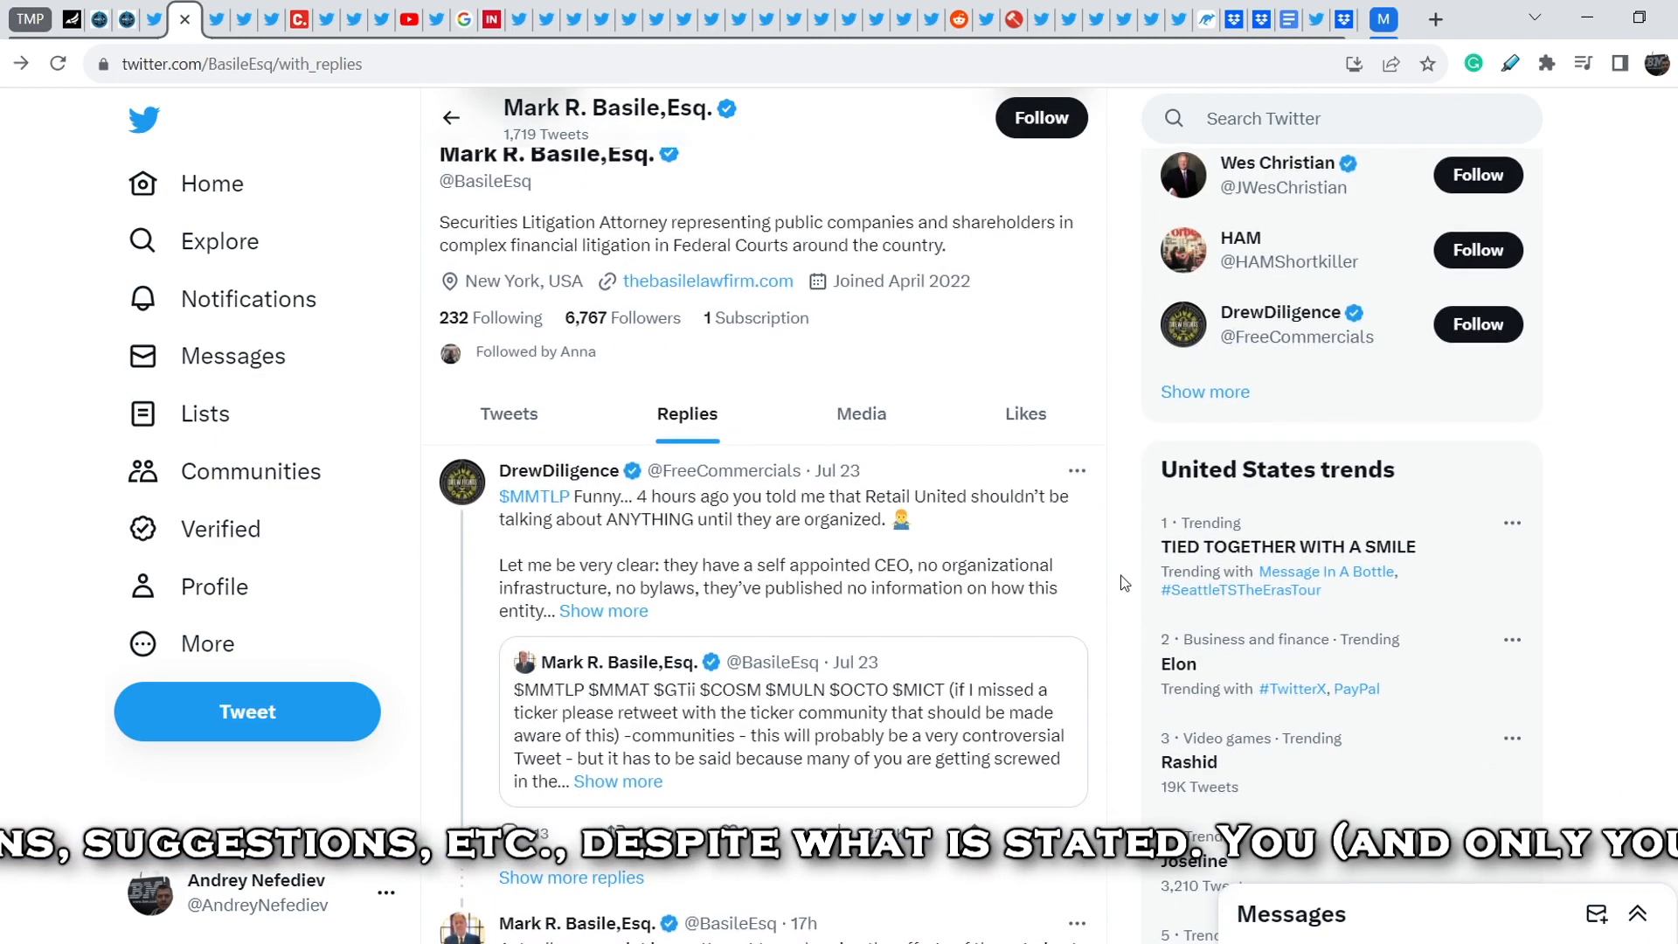
{"action": "scroll", "scroll_direction": "down", "scroll_amount": 3}
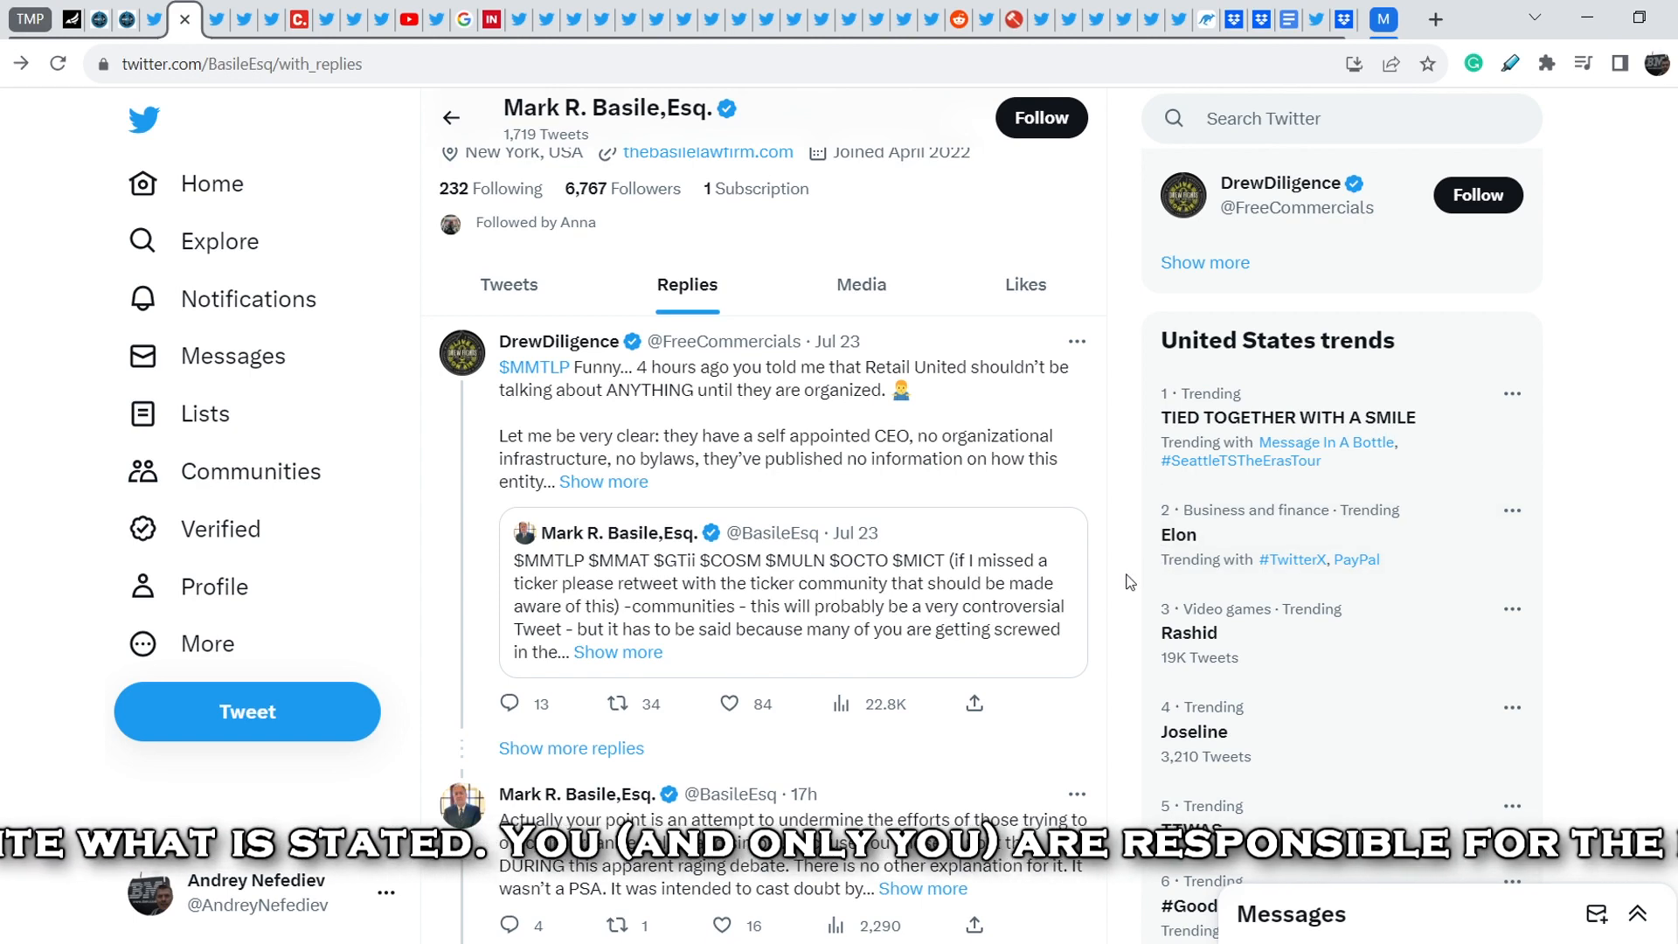
{"action": "scroll", "scroll_direction": "down", "scroll_amount": 3}
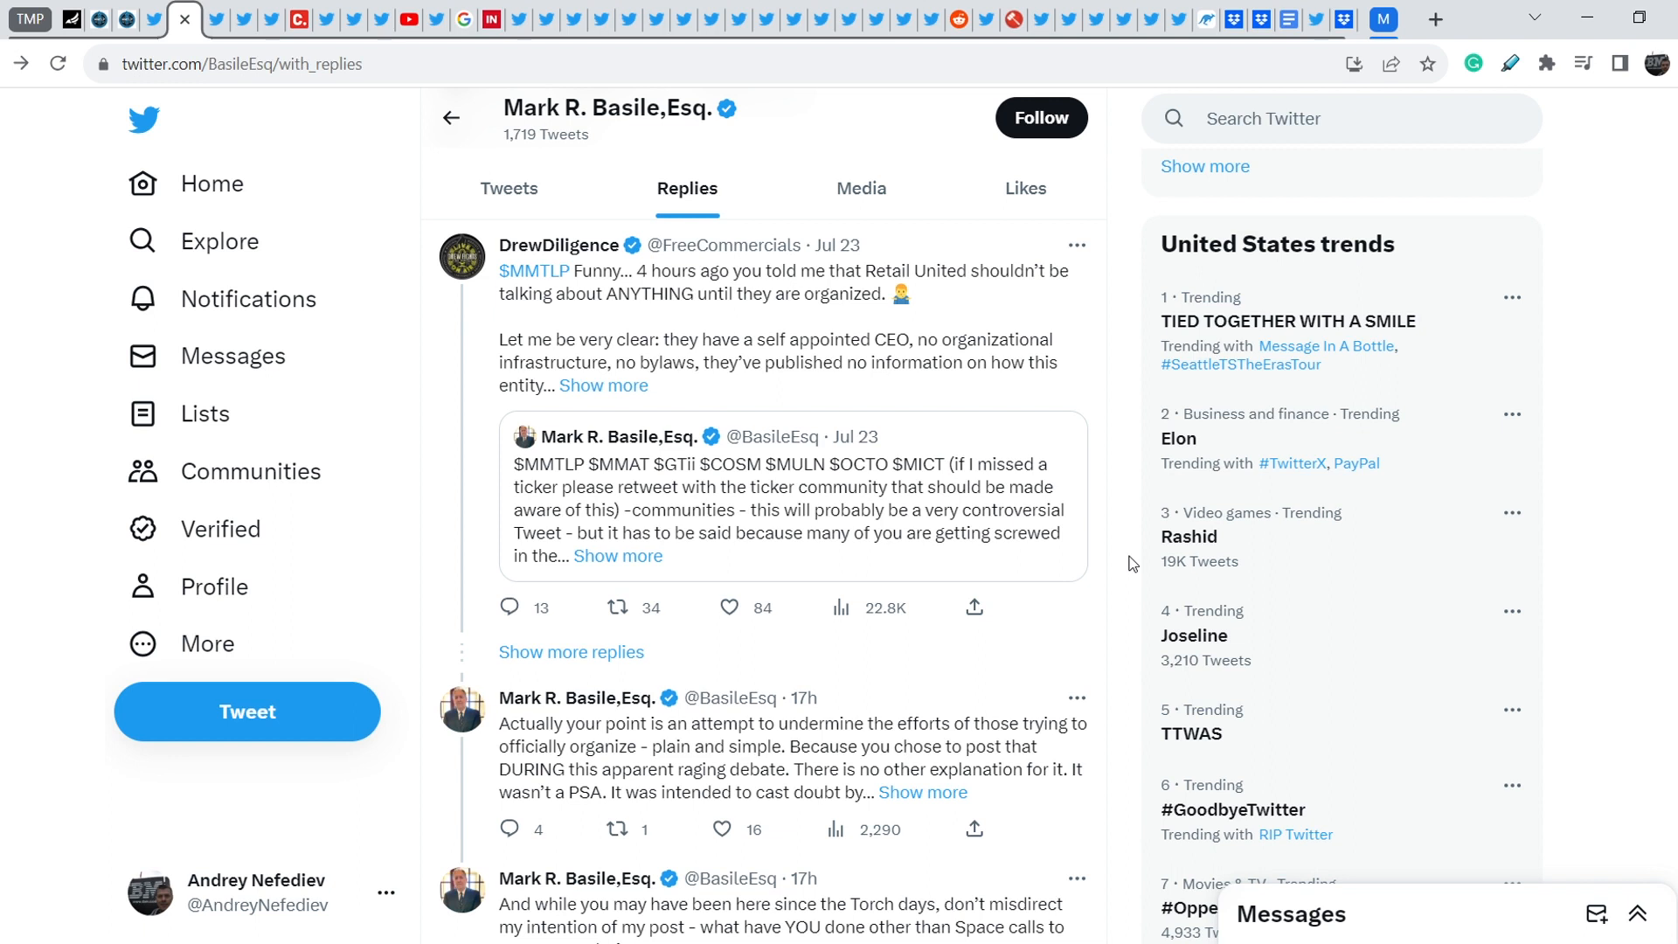
{"action": "mouse_move", "coordinate": [1117, 560]}
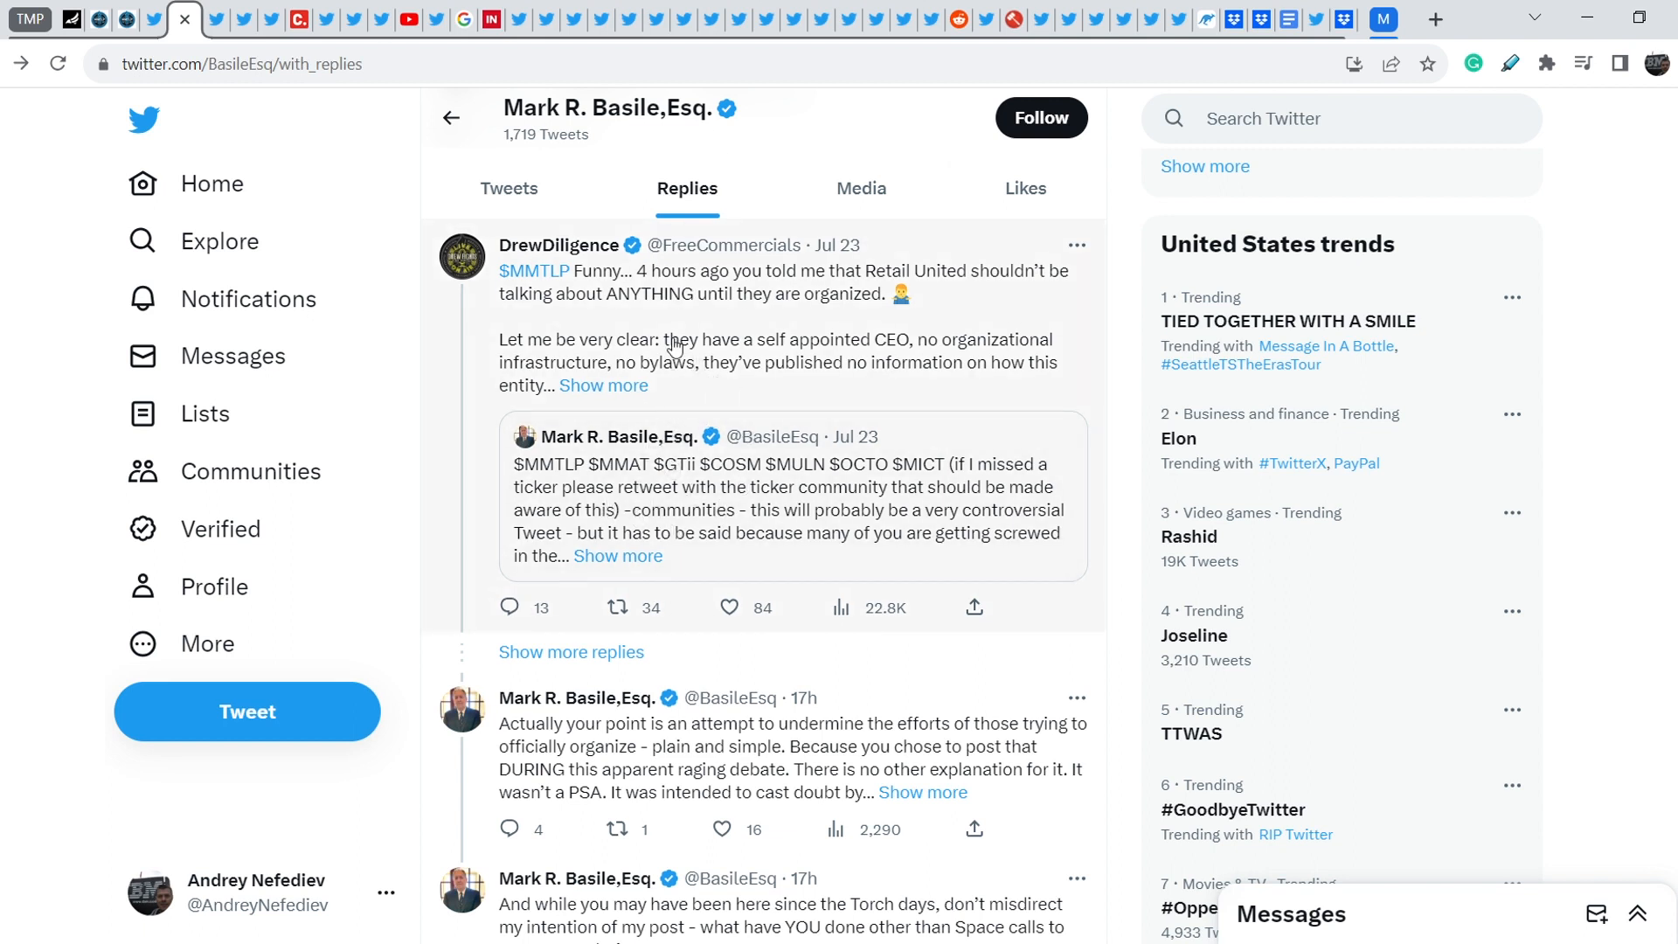
{"action": "mouse_move", "coordinate": [732, 408]}
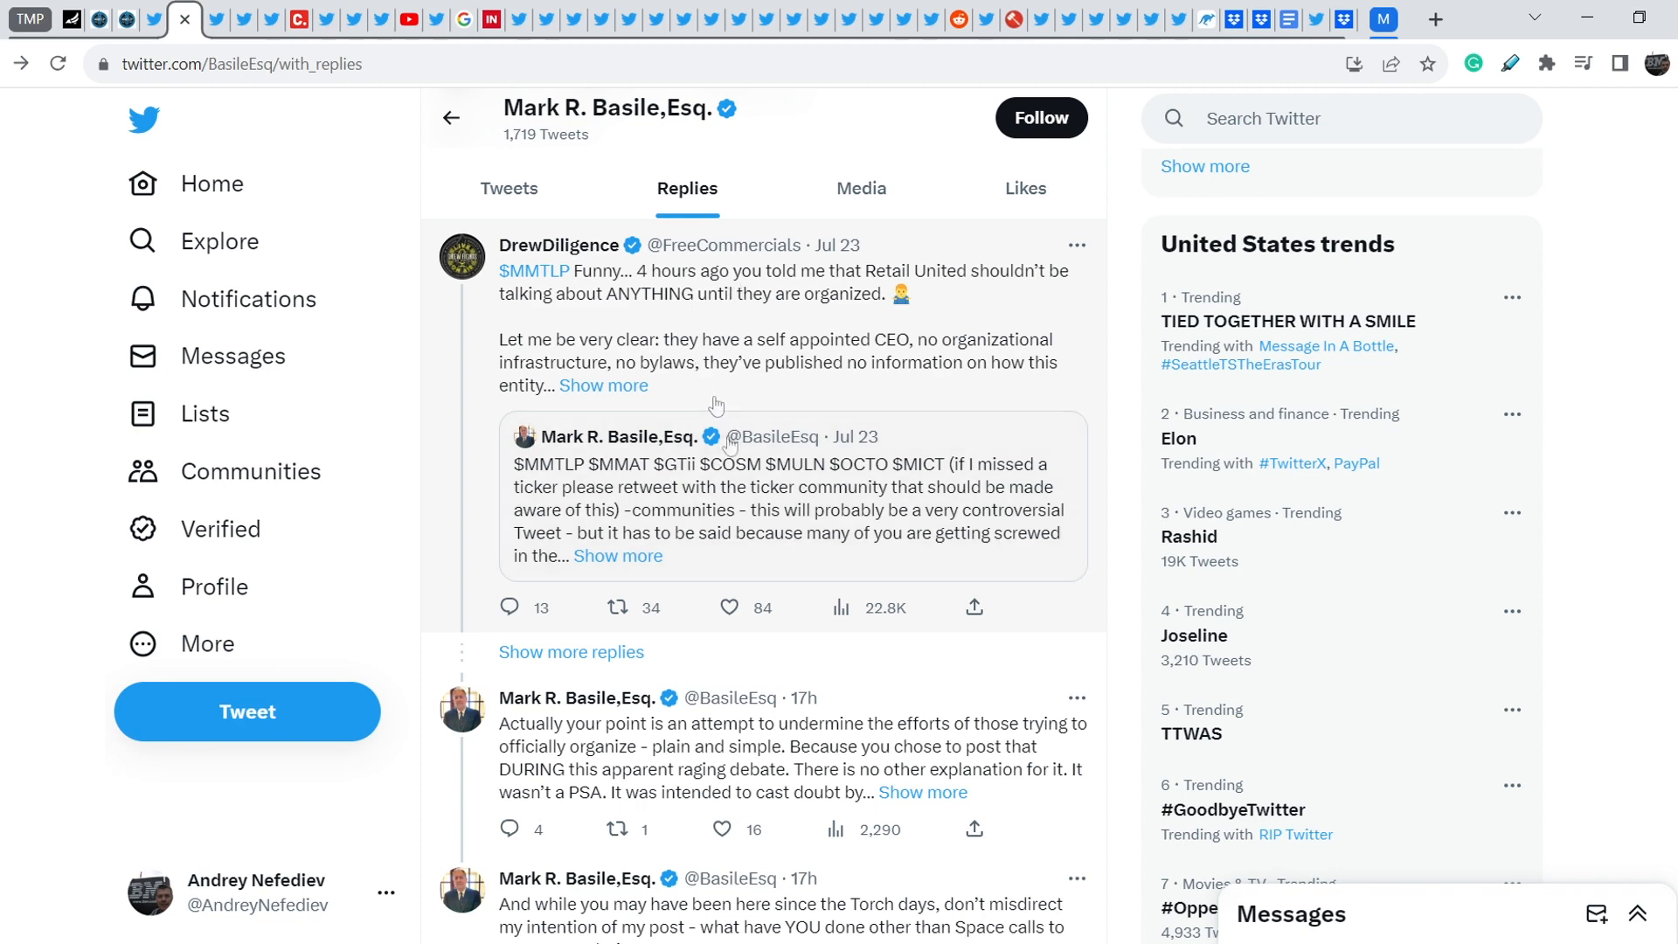
{"action": "mouse_move", "coordinate": [652, 346]}
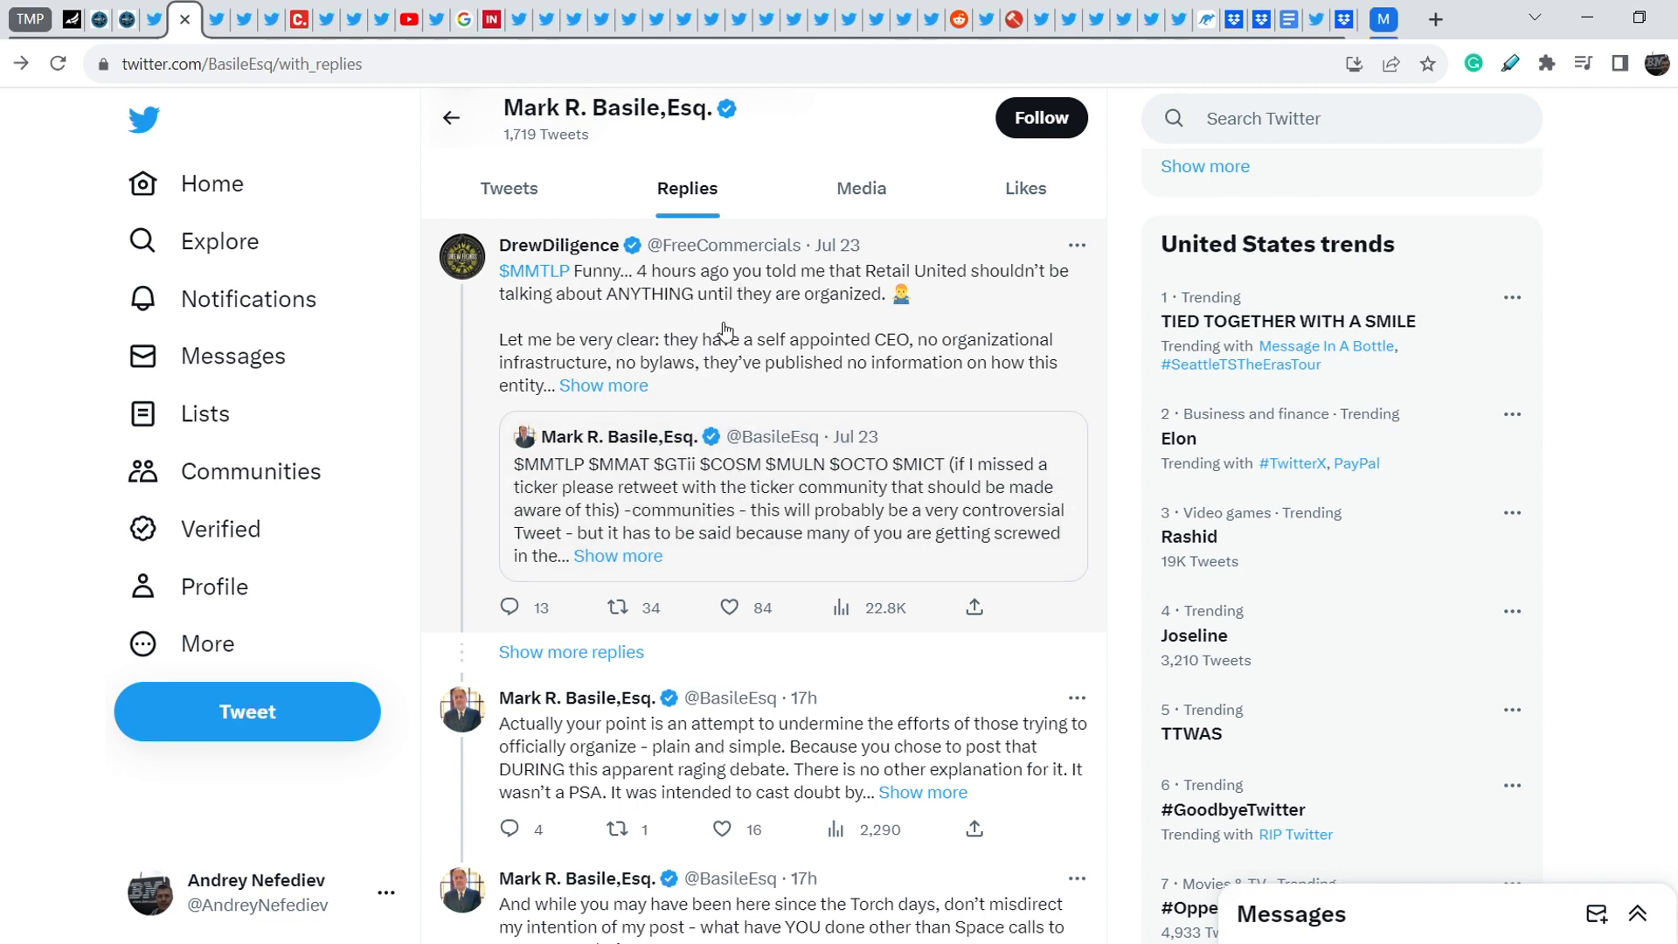
{"action": "scroll", "scroll_direction": "down", "scroll_amount": 3}
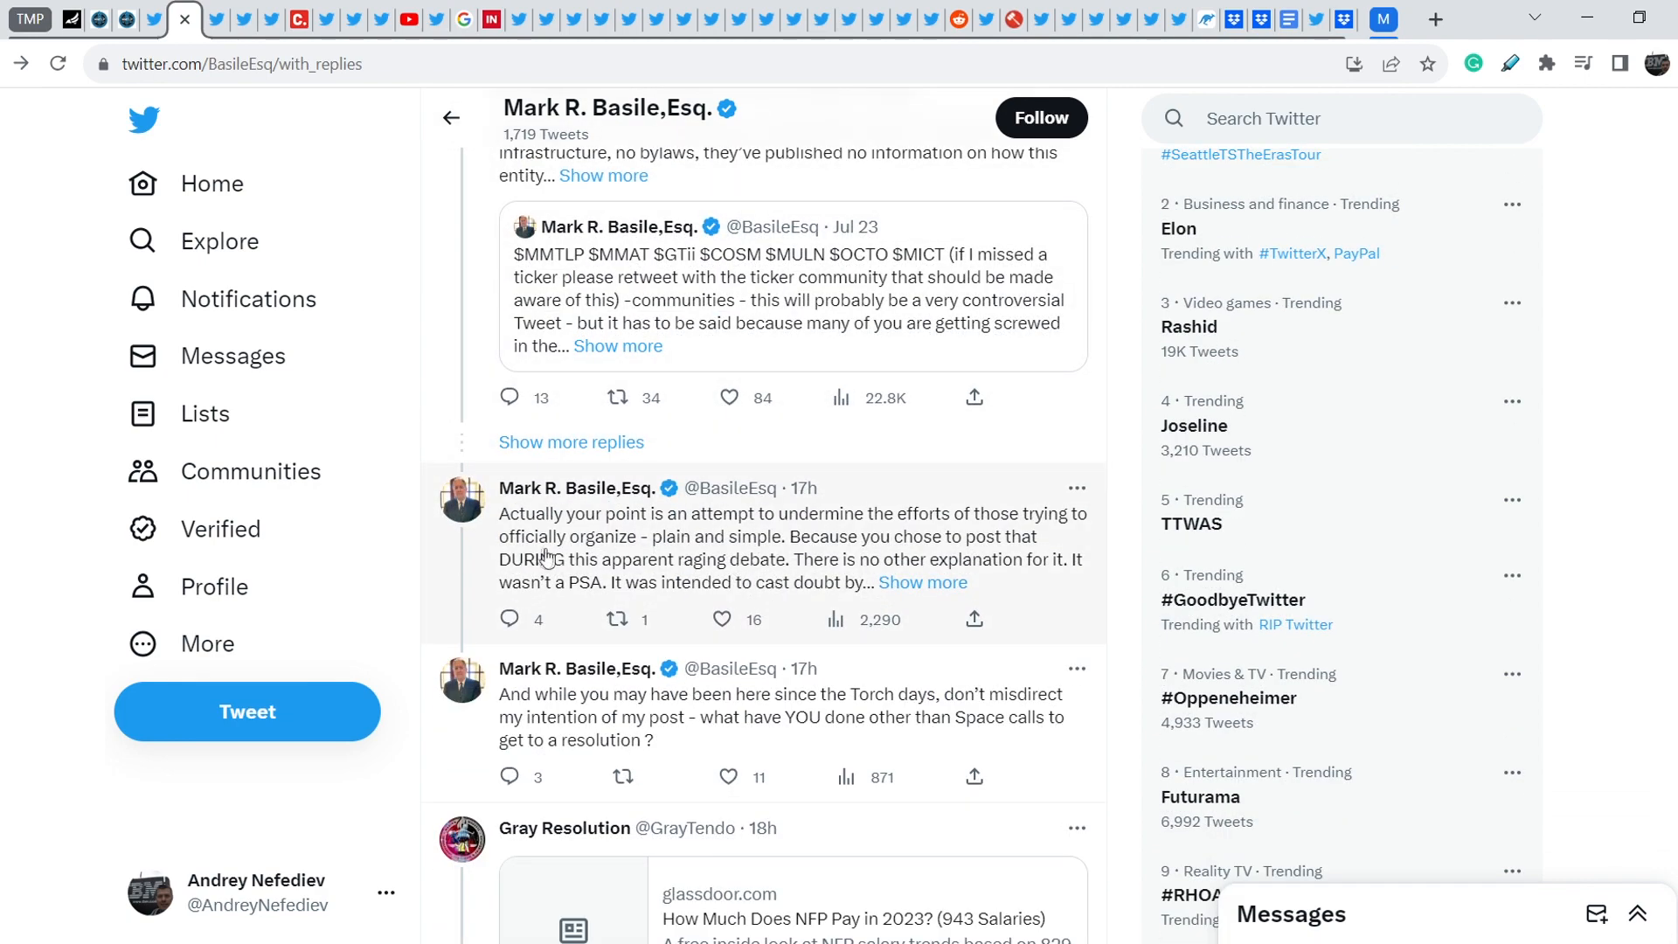
{"action": "mouse_move", "coordinate": [553, 545]}
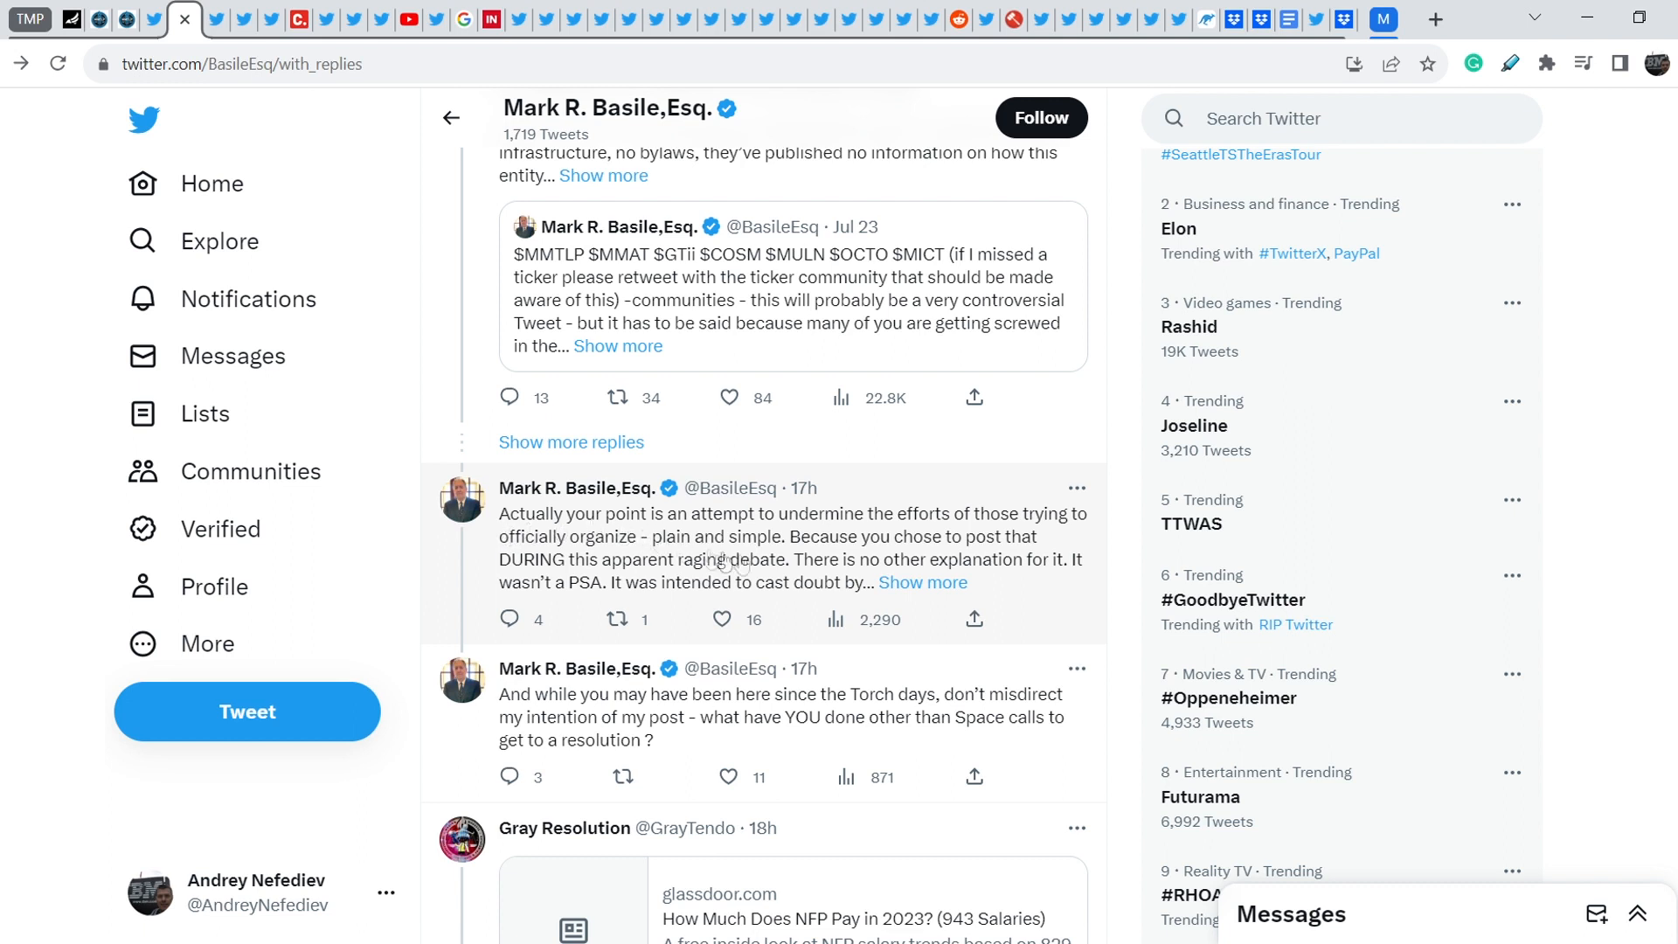
{"action": "mouse_move", "coordinate": [920, 583]}
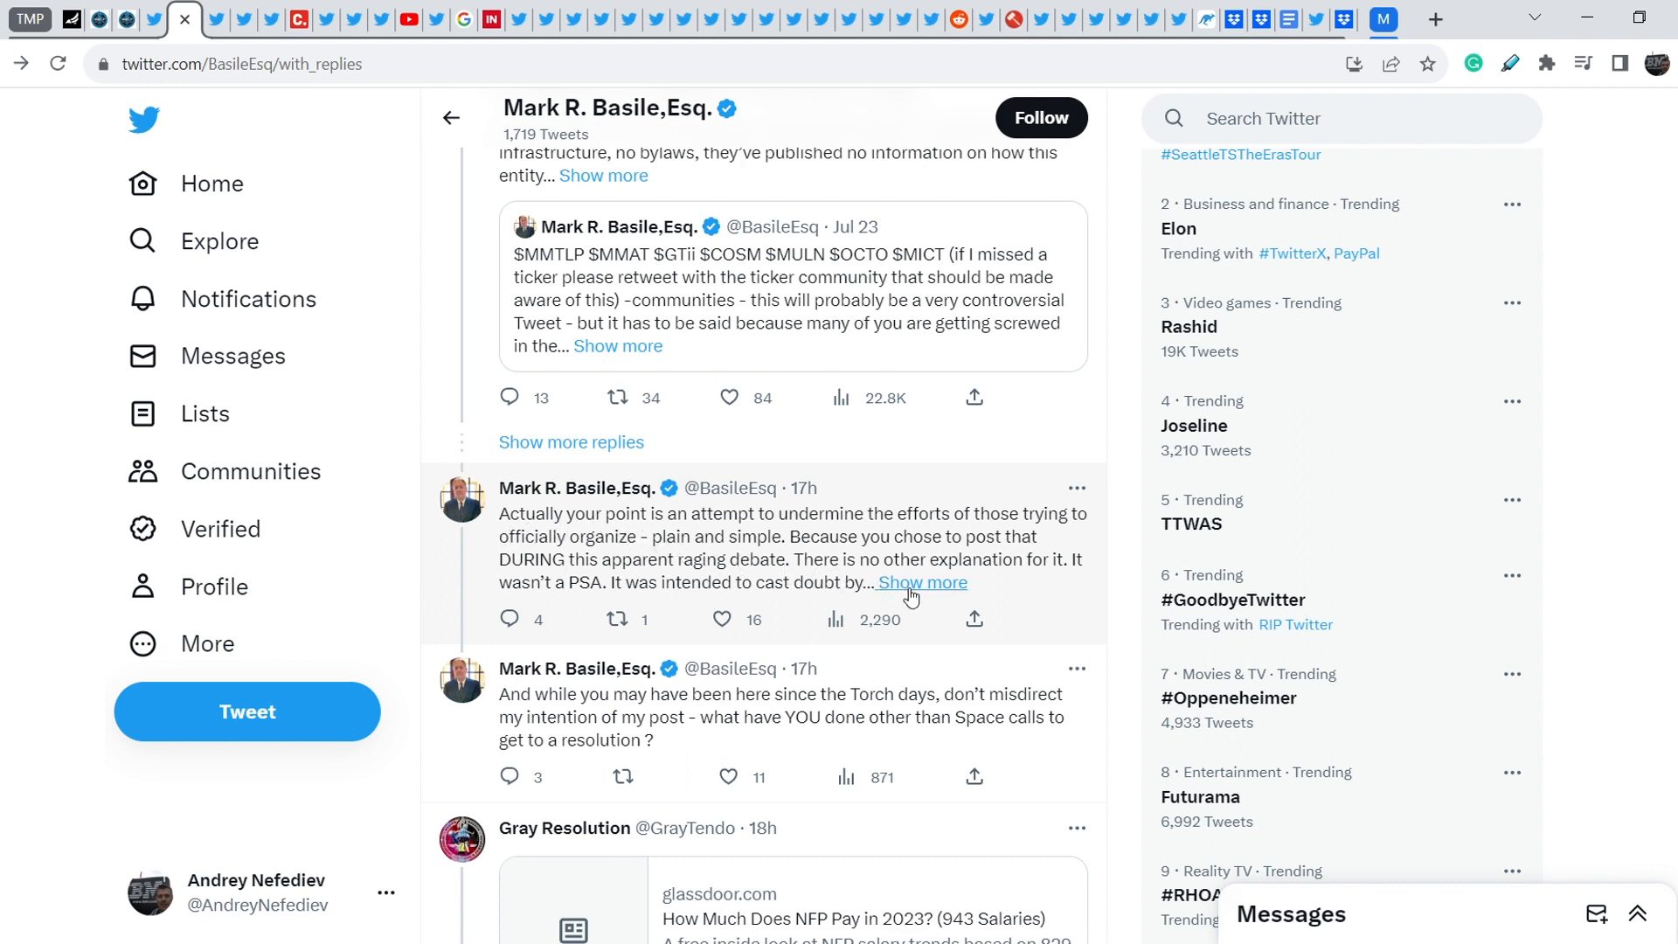
{"action": "mouse_move", "coordinate": [629, 556]}
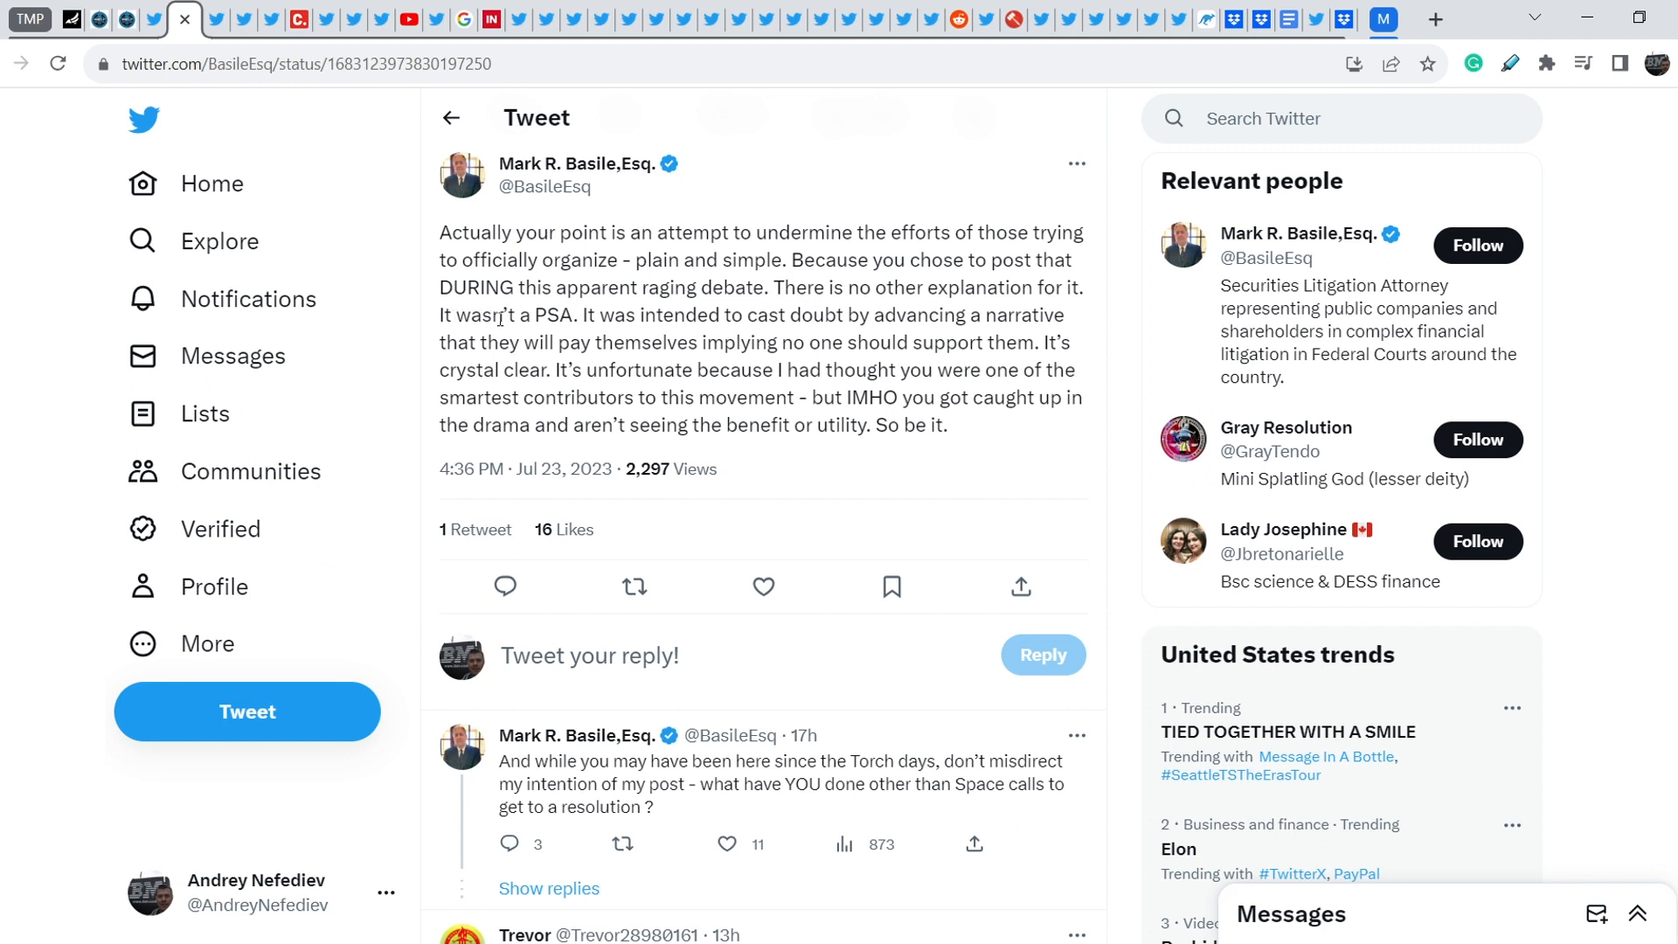
{"action": "mouse_move", "coordinate": [724, 336]}
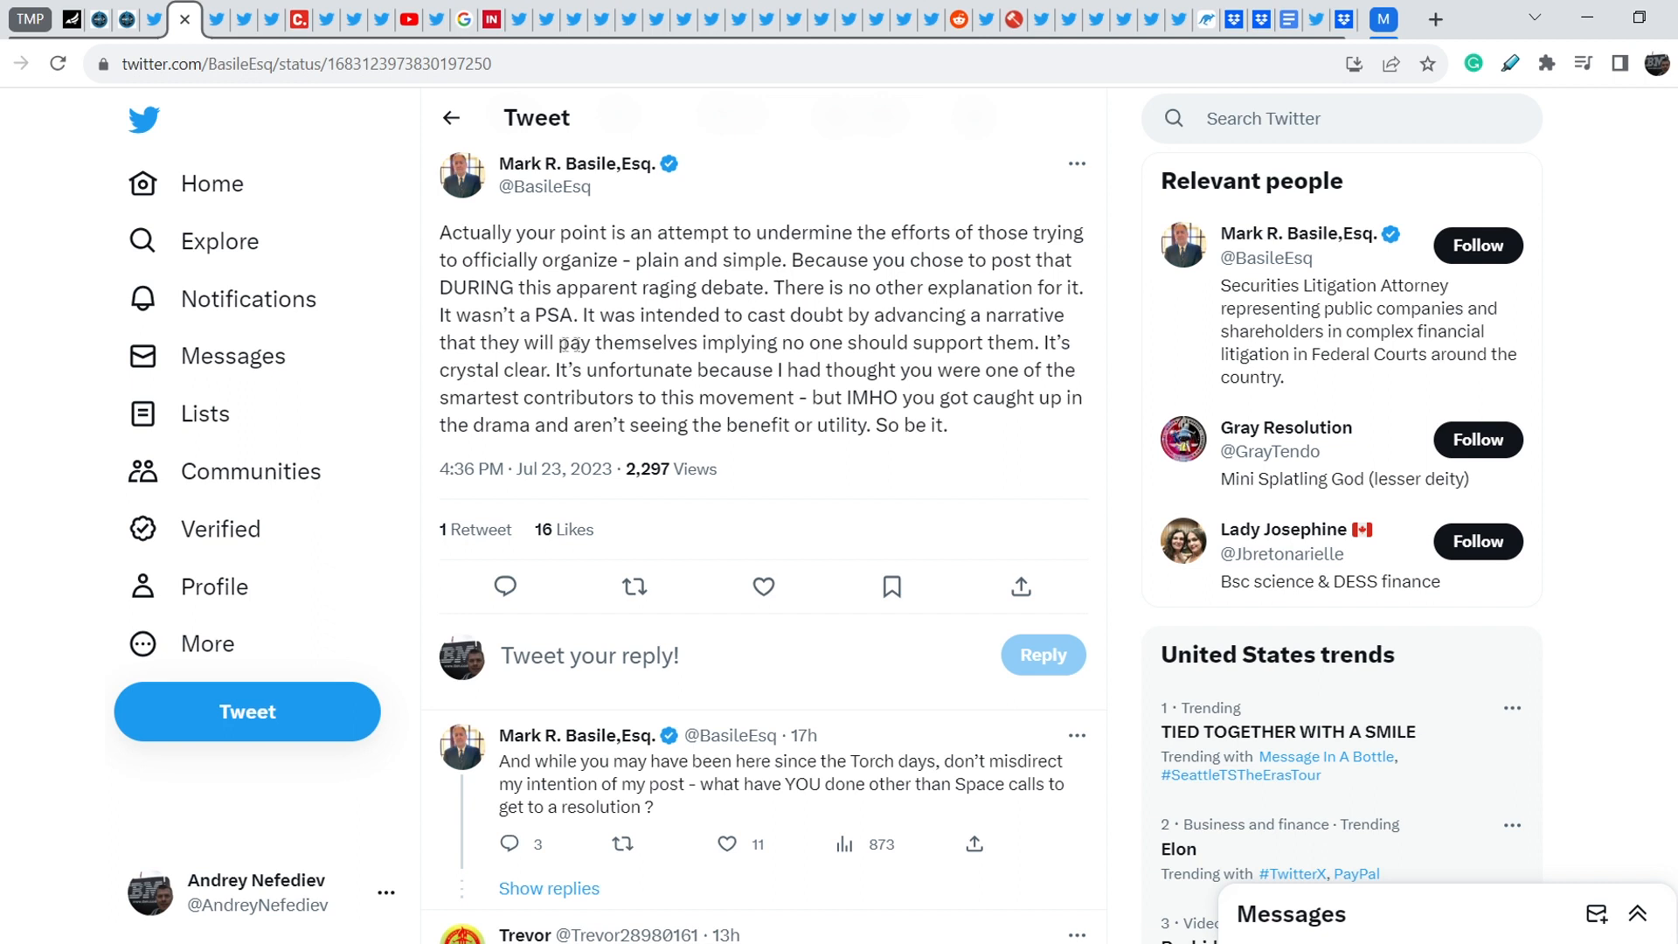
{"action": "mouse_move", "coordinate": [673, 337]}
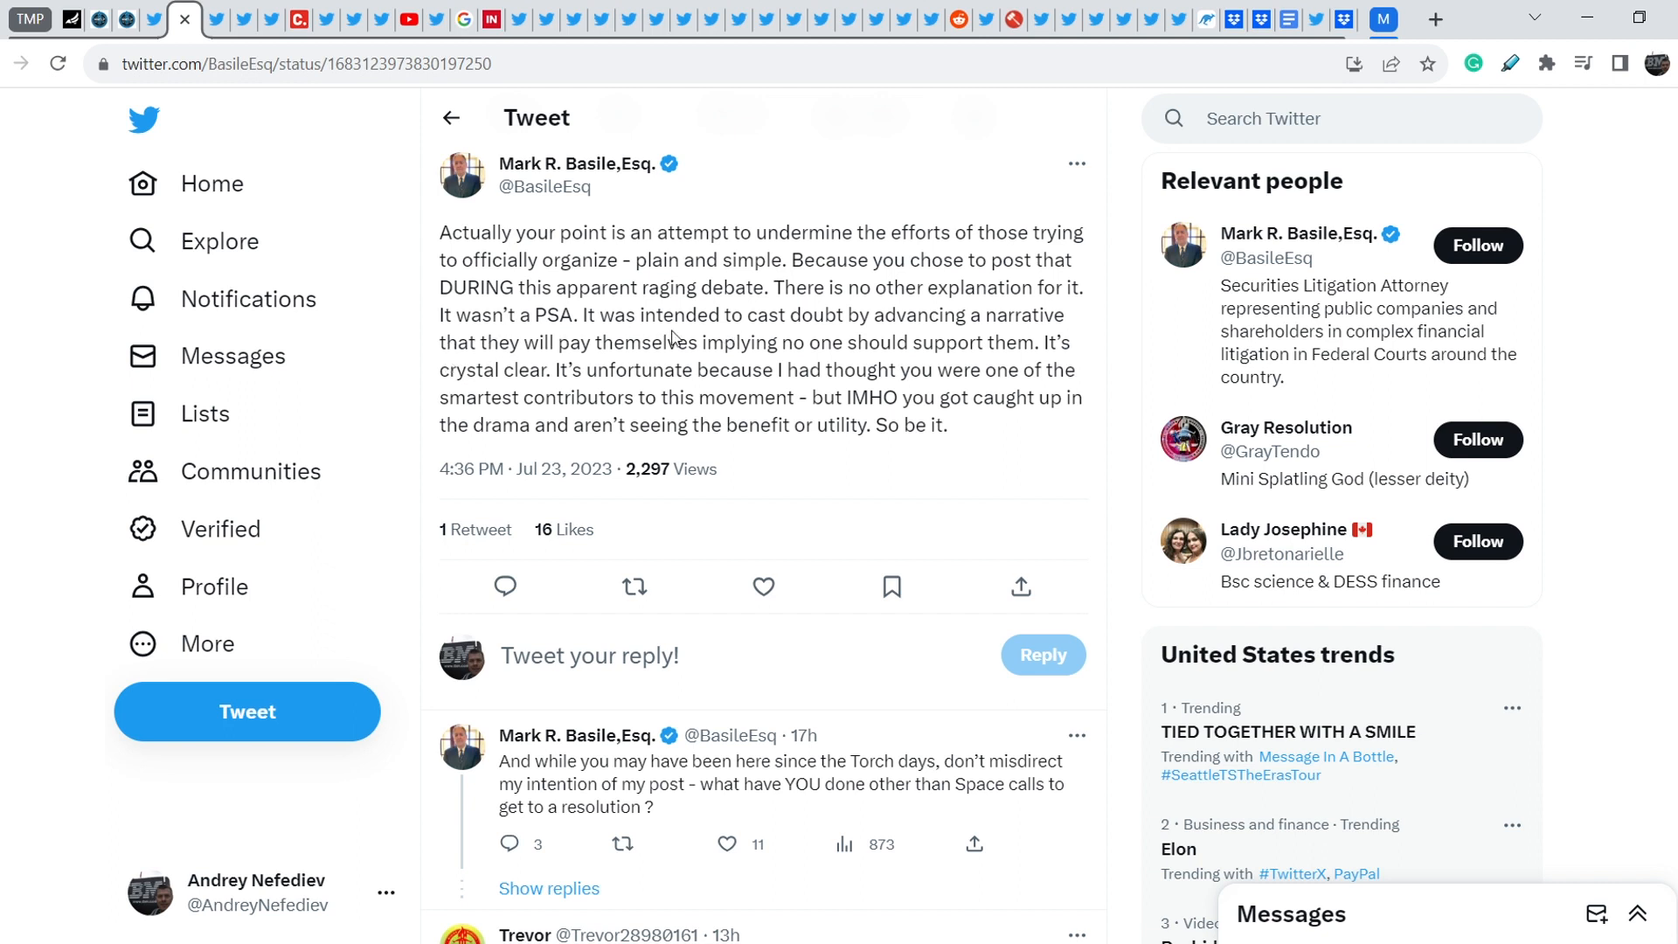
{"action": "mouse_move", "coordinate": [992, 350]}
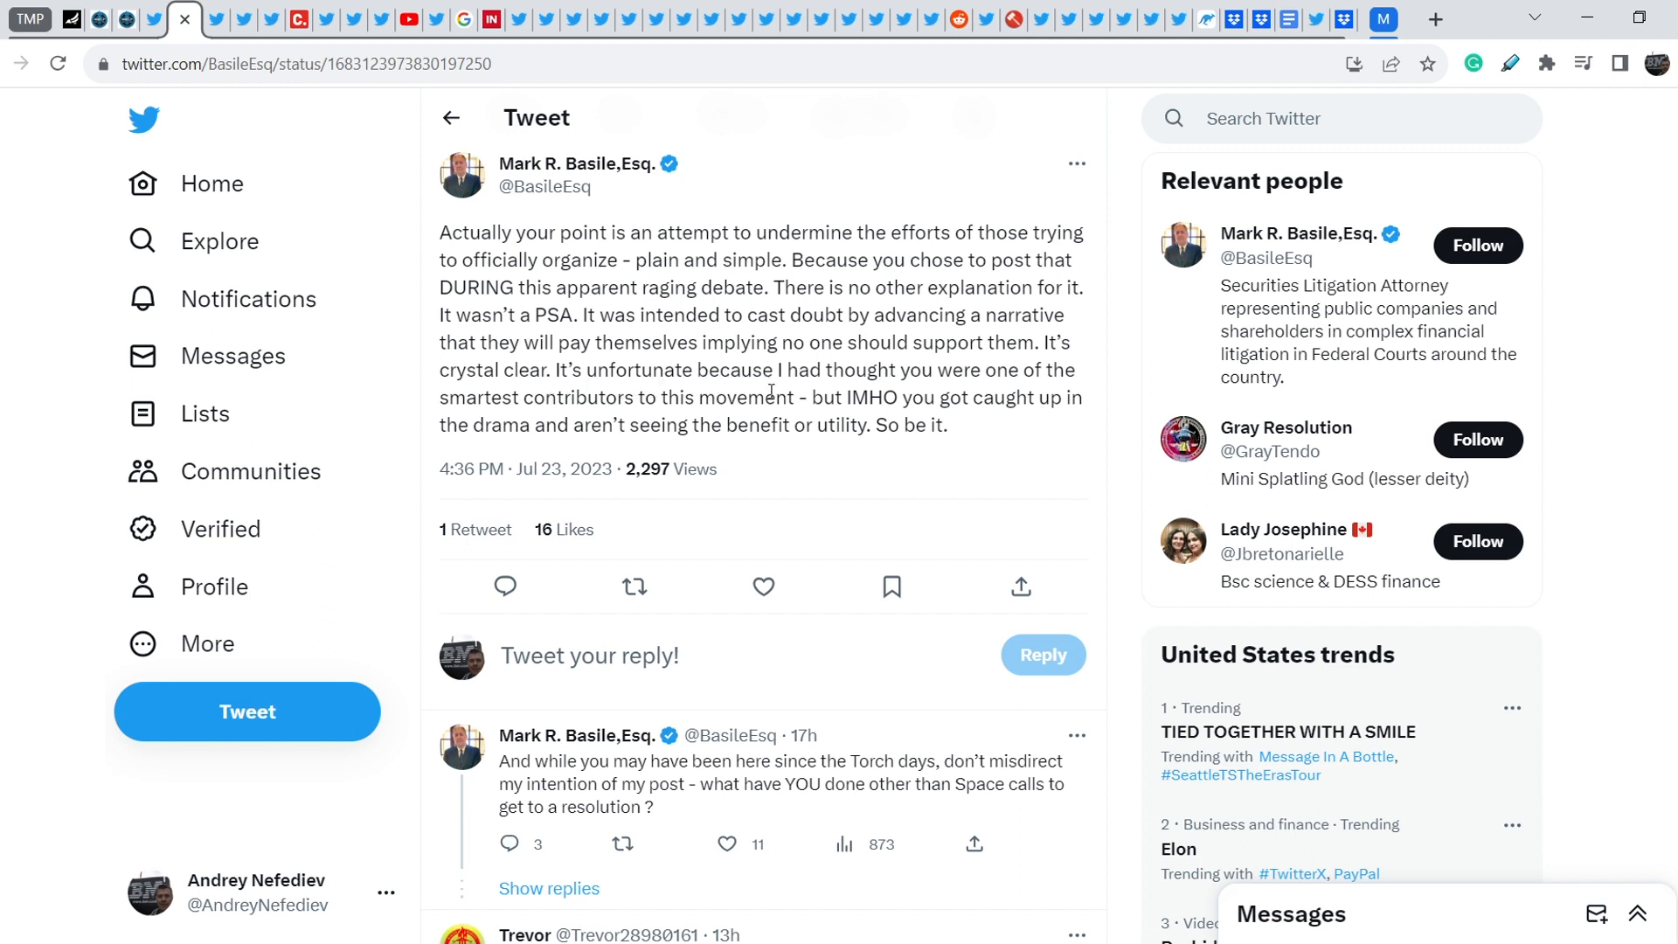
{"action": "mouse_move", "coordinate": [524, 445]}
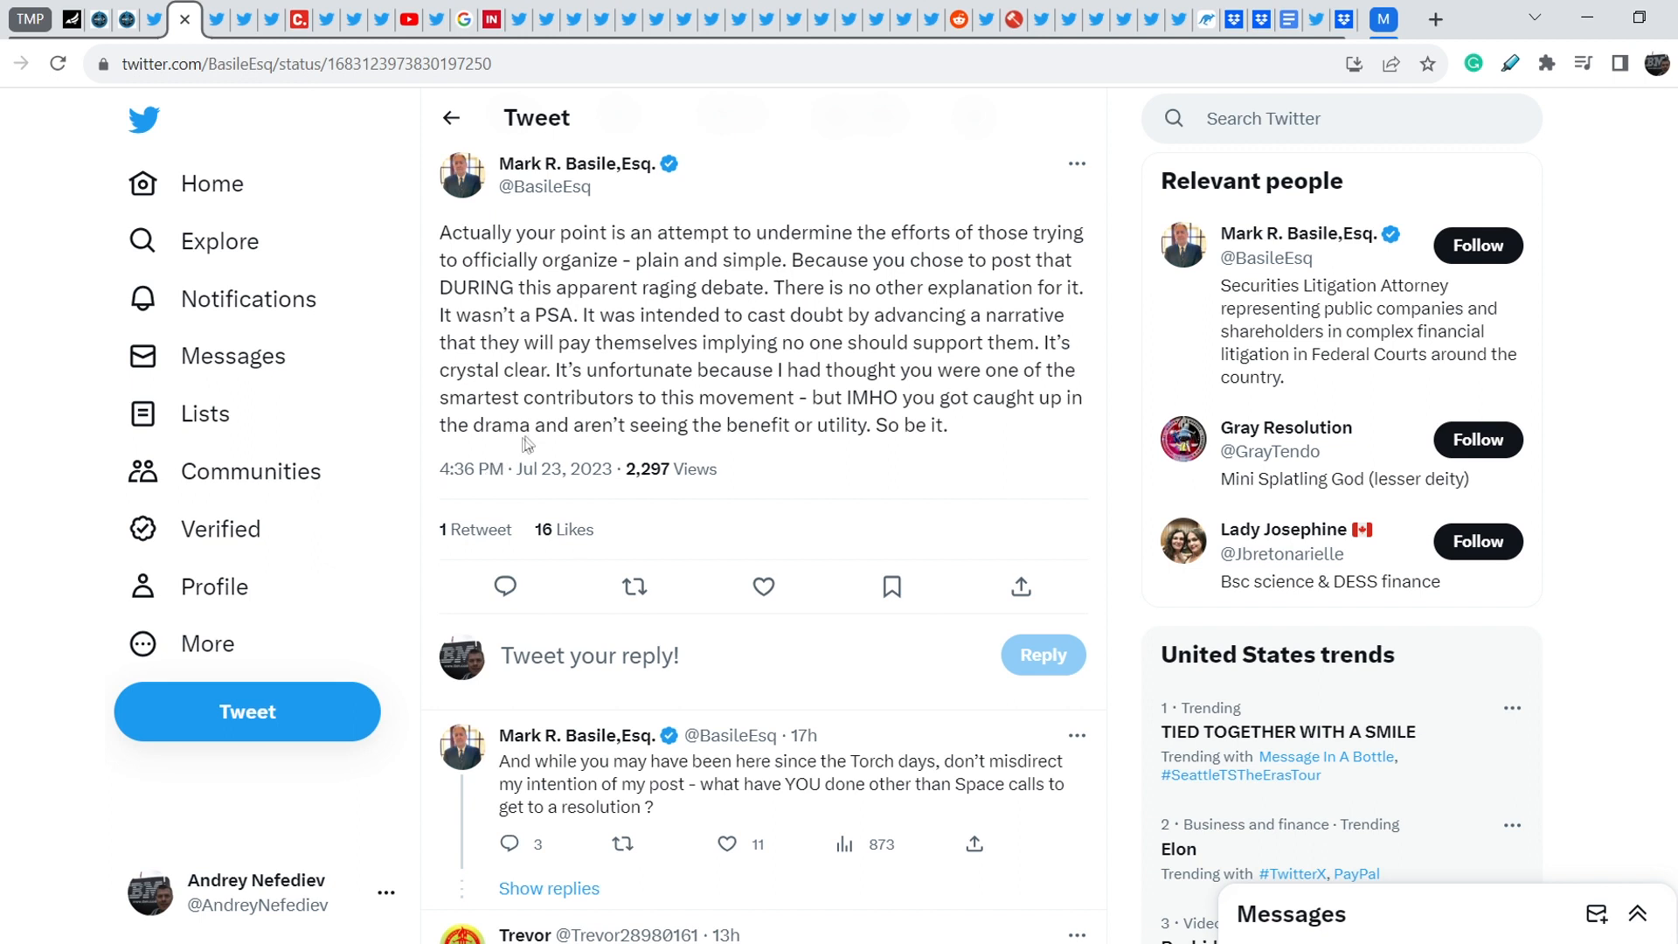
{"action": "mouse_move", "coordinate": [668, 419]}
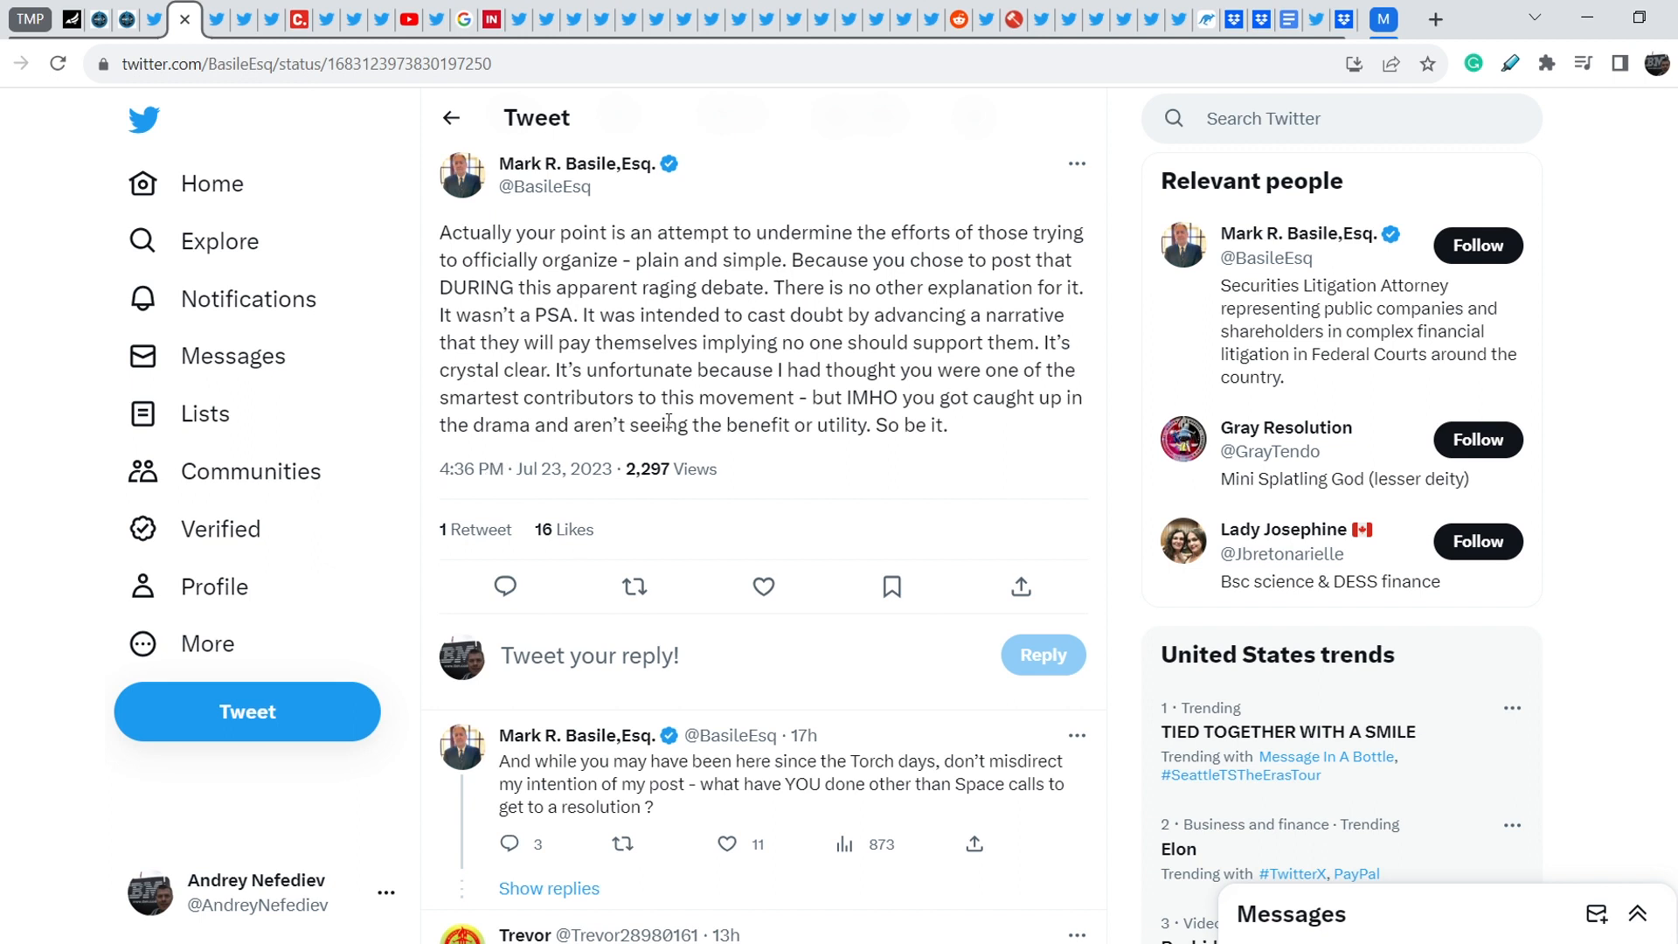
{"action": "mouse_move", "coordinate": [926, 467]}
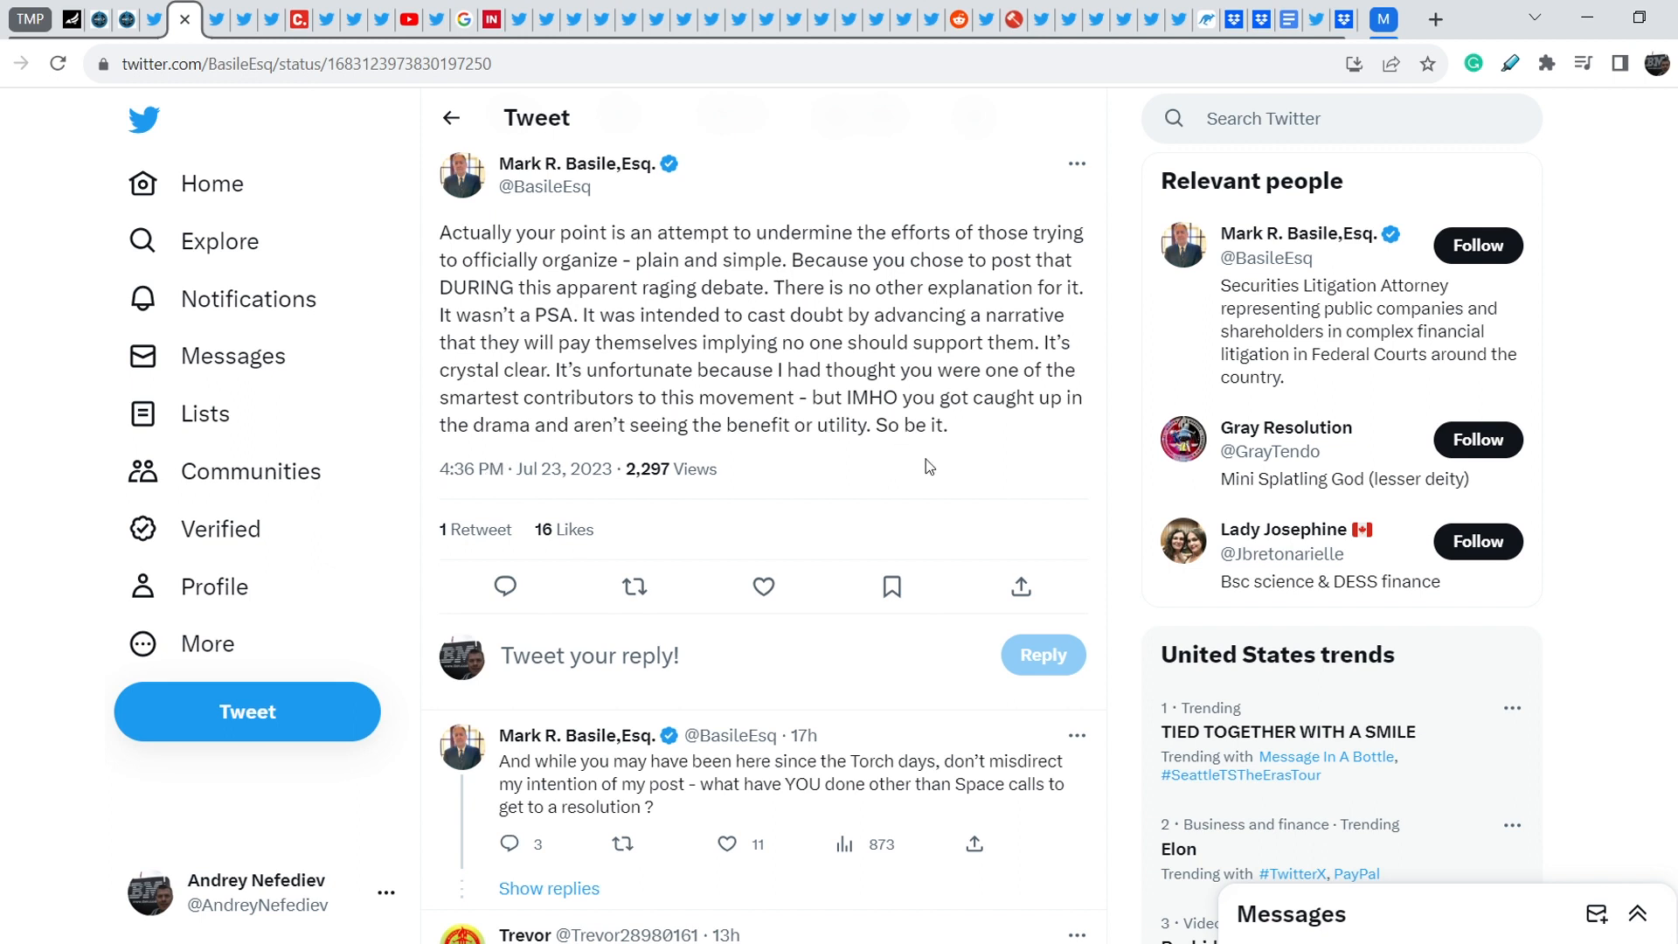
Move down to the replies under the tweet and select the reply text about the Torch days.
{"action": "scroll", "scroll_direction": "down", "scroll_amount": 3}
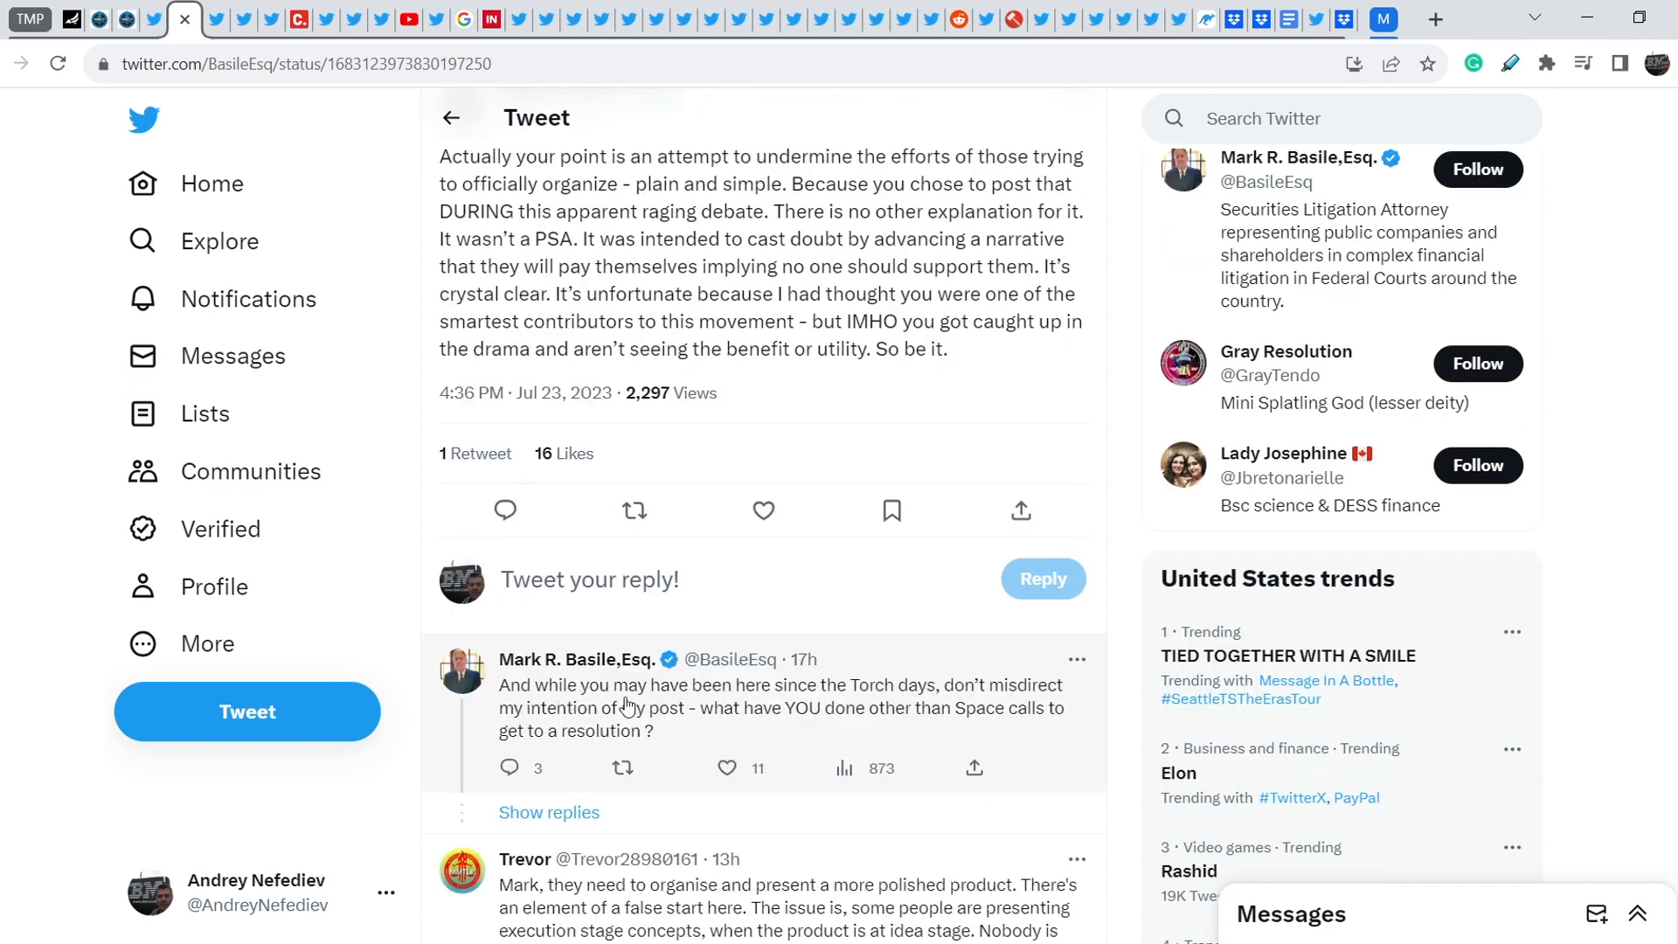
{"action": "scroll", "scroll_direction": "down", "scroll_amount": 3}
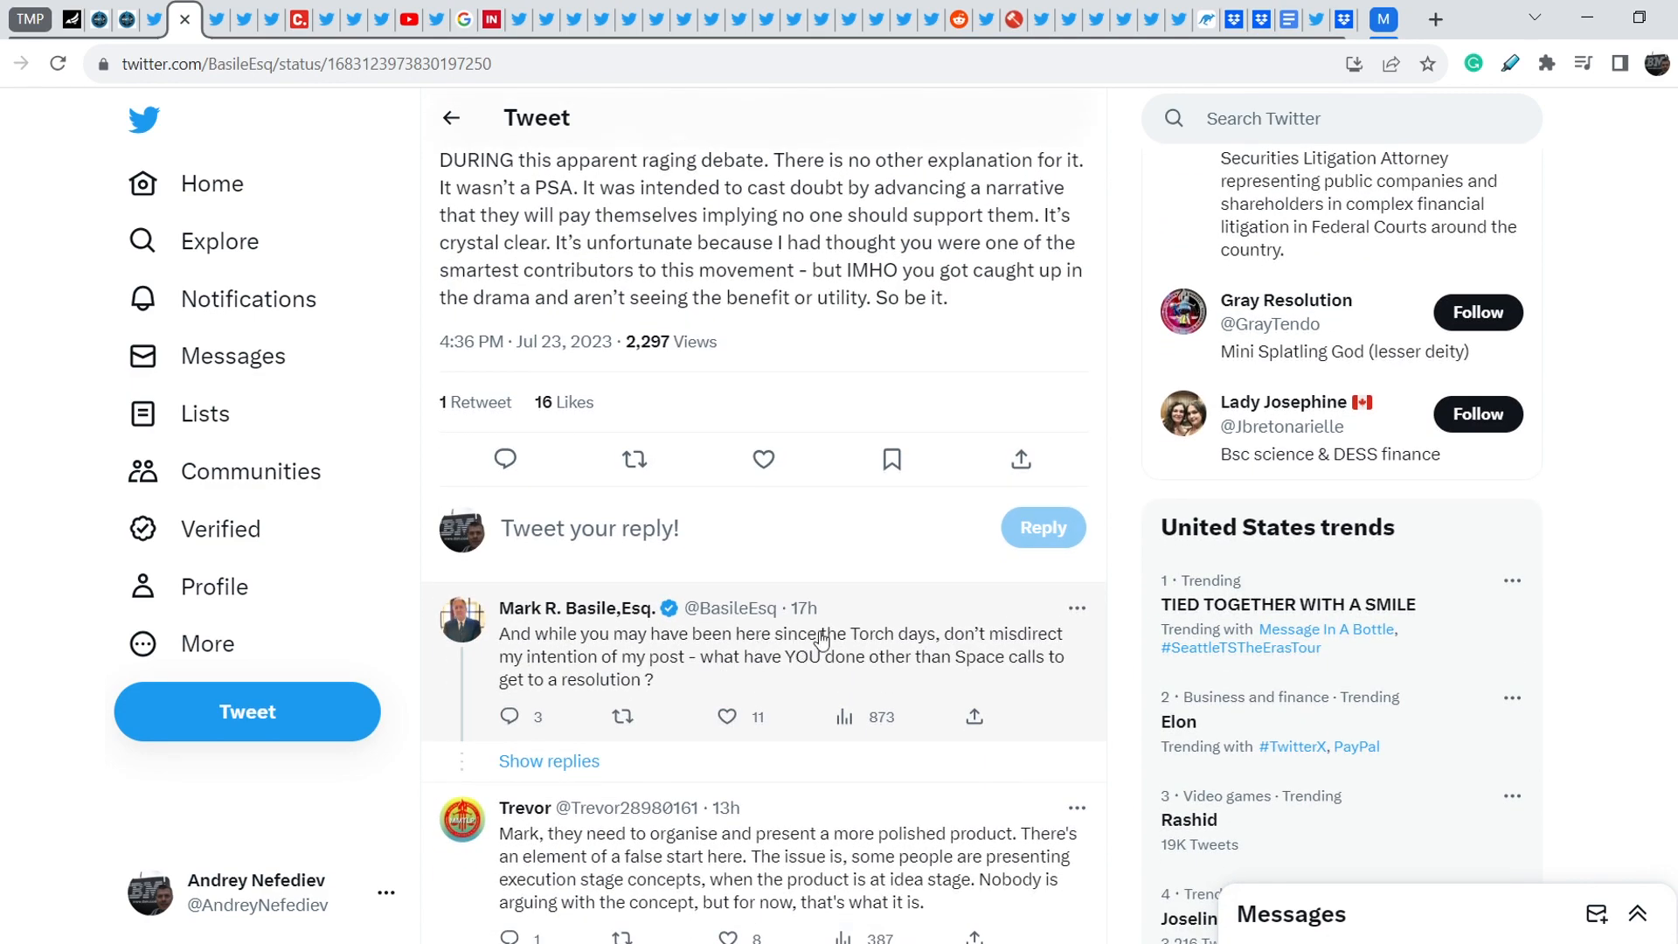
{"action": "left_click_drag", "start_coordinate": [816, 633], "coordinate": [652, 680]}
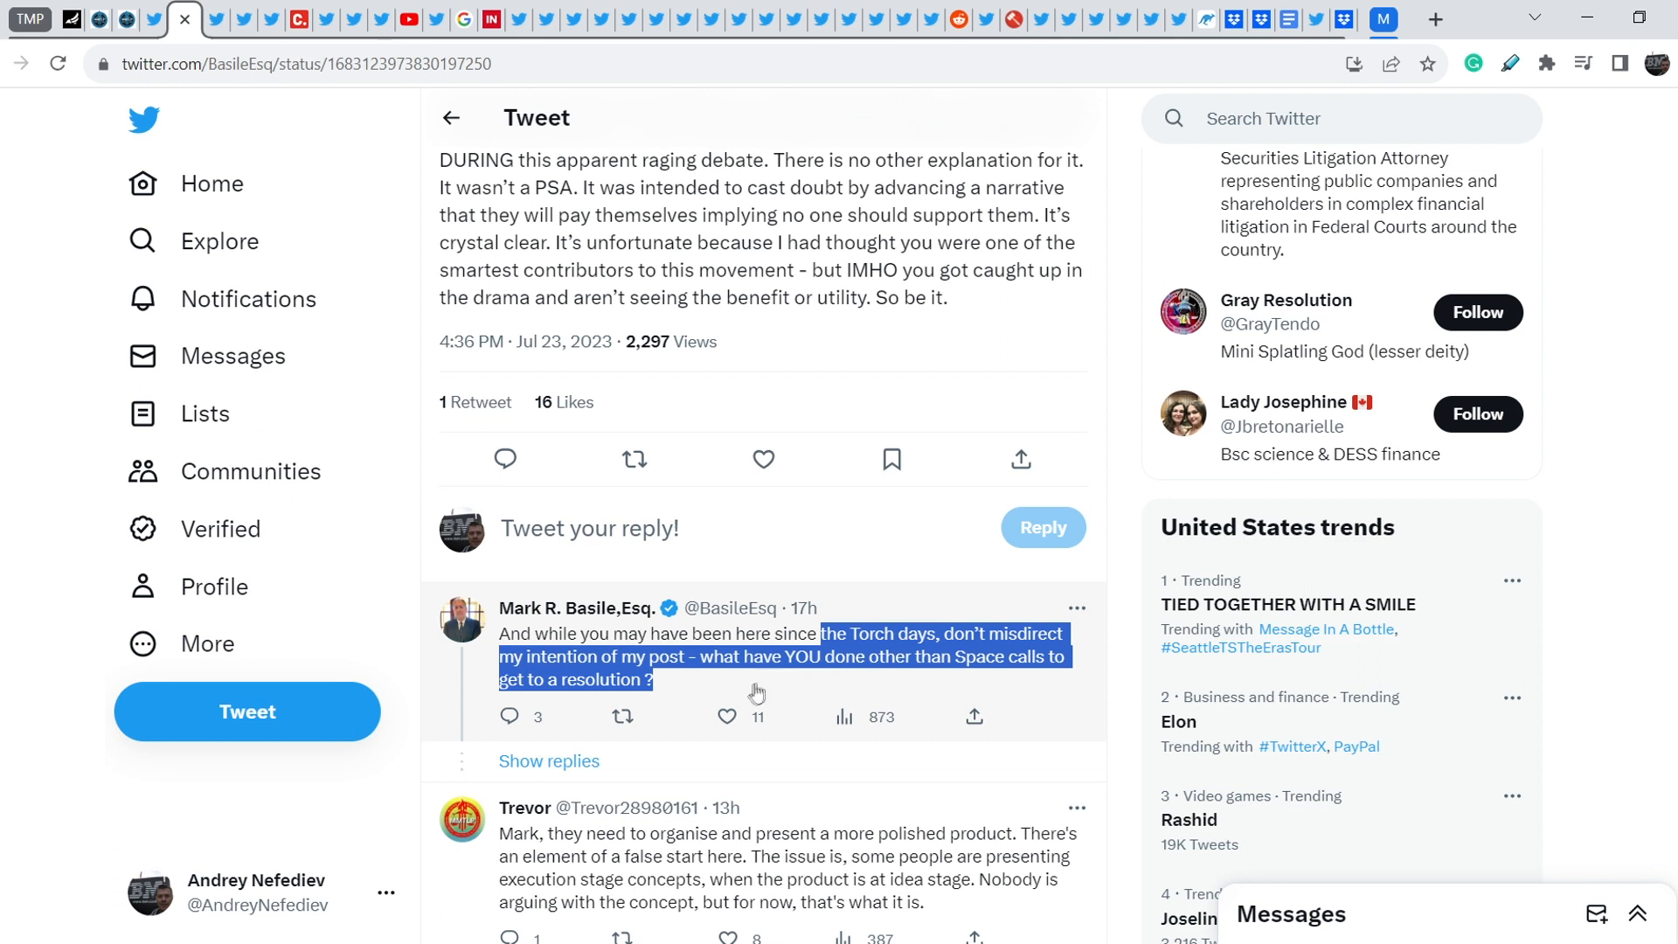
{"action": "mouse_move", "coordinate": [654, 692]}
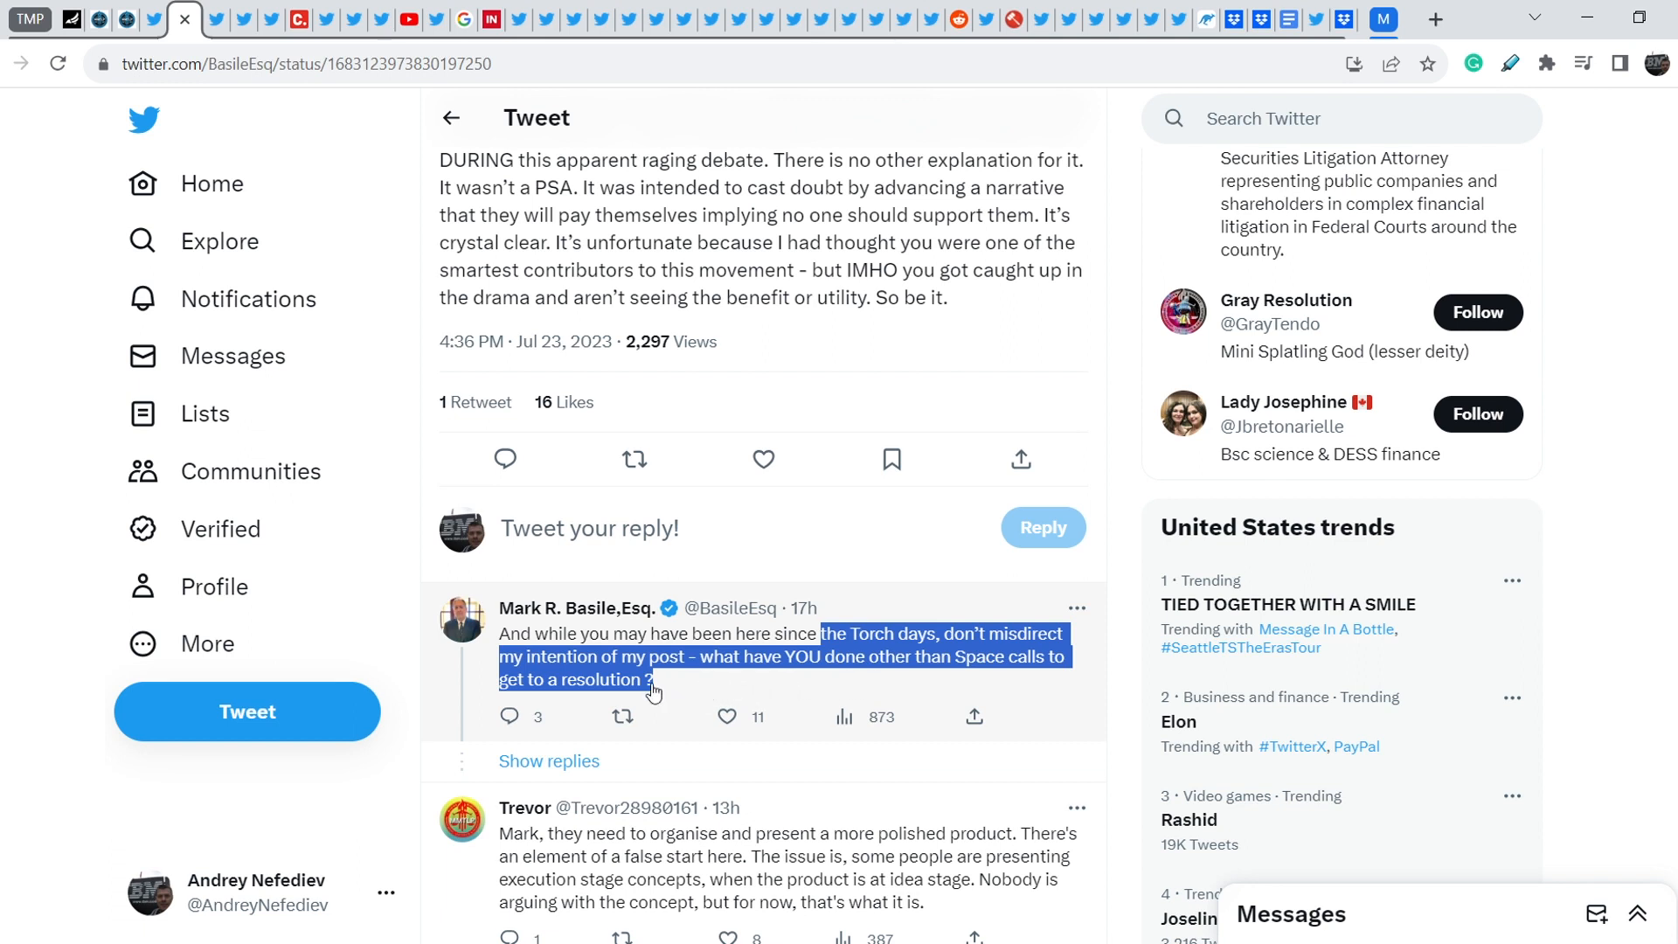
{"action": "mouse_move", "coordinate": [688, 694]}
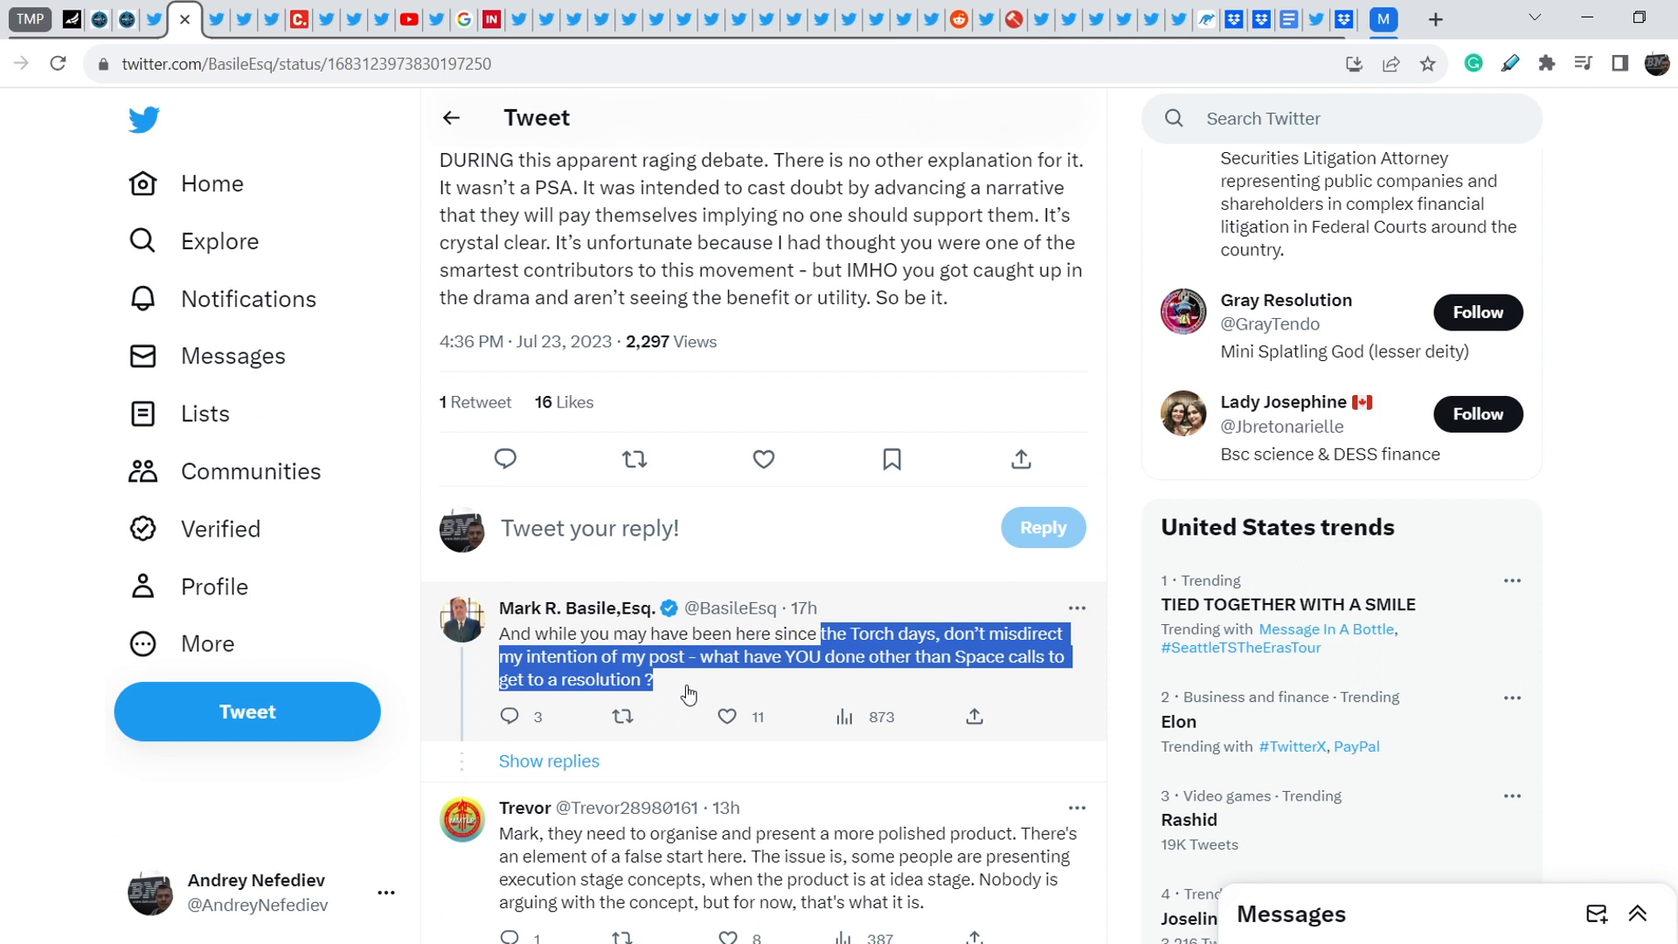
{"action": "mouse_move", "coordinate": [699, 683]}
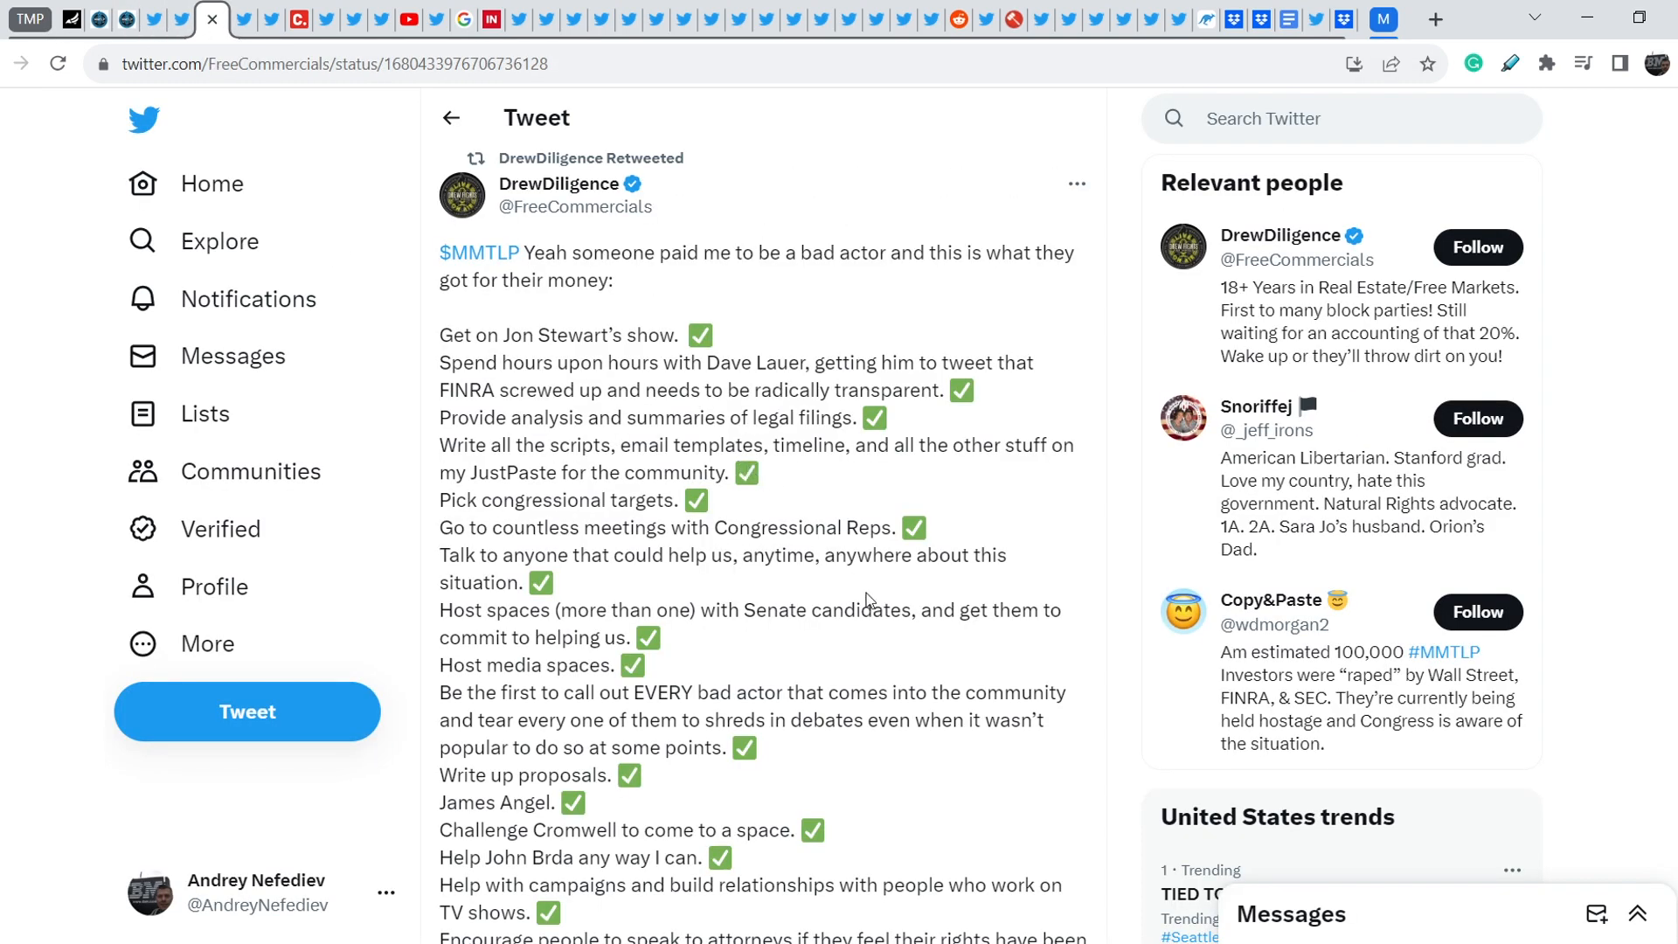
Read DrewDiligence's July 16 $MMTLP checklist tweet to its end, quoted tweet and engagement counts.
{"action": "scroll", "scroll_direction": "down", "scroll_amount": 3}
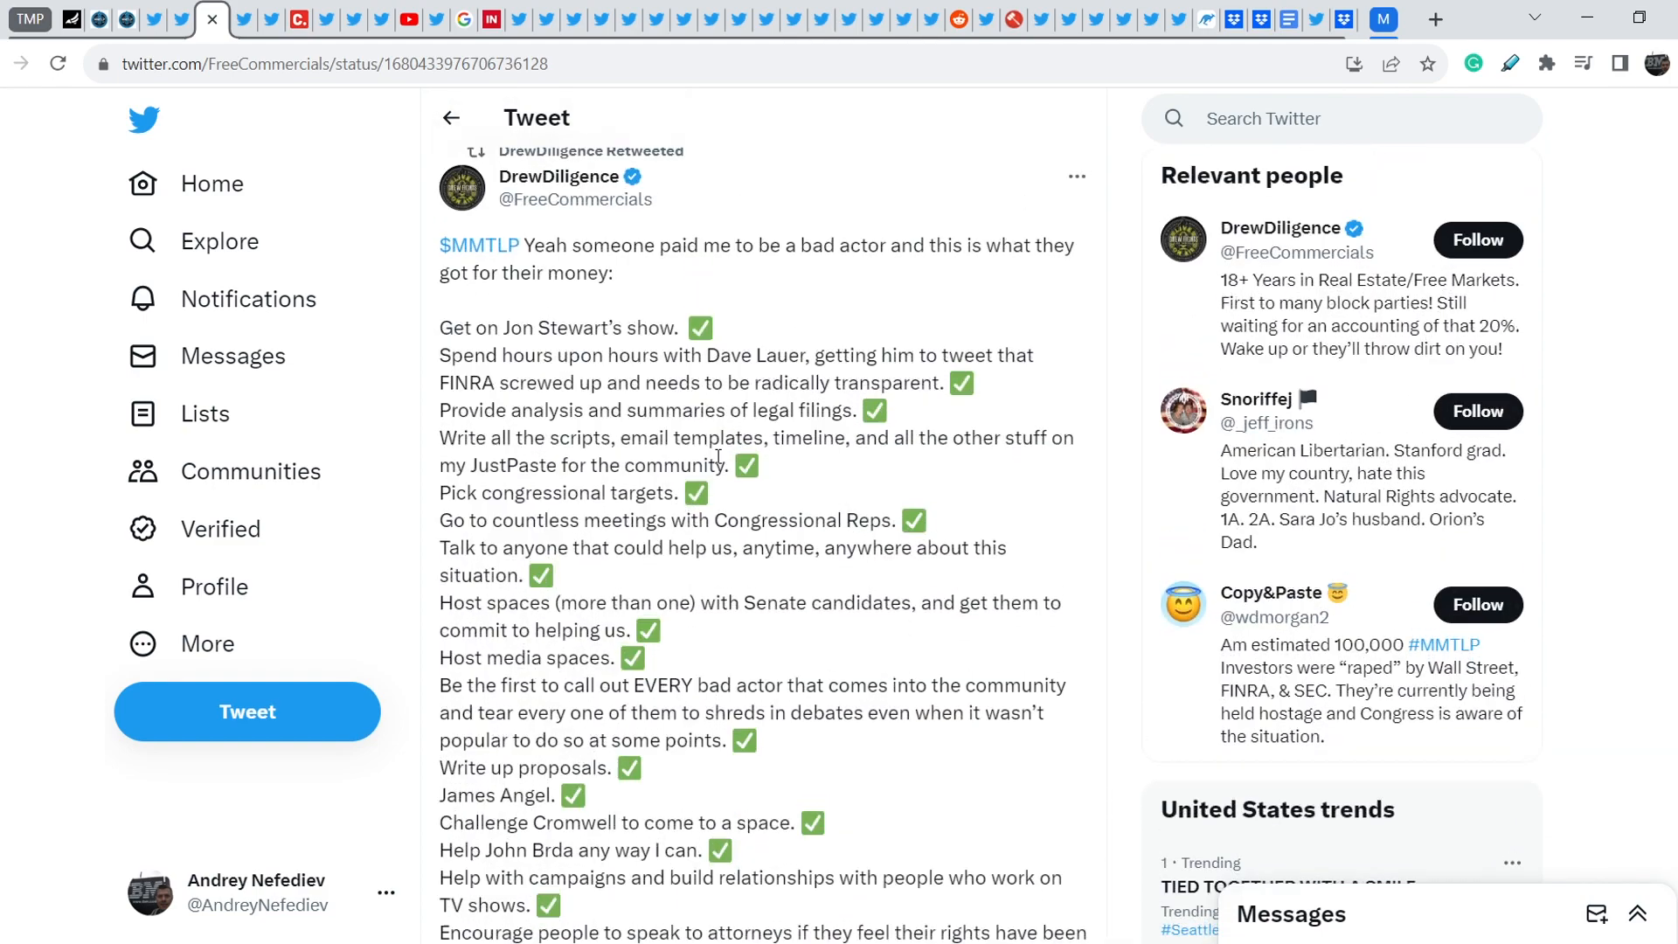
{"action": "scroll", "scroll_direction": "down", "scroll_amount": 3}
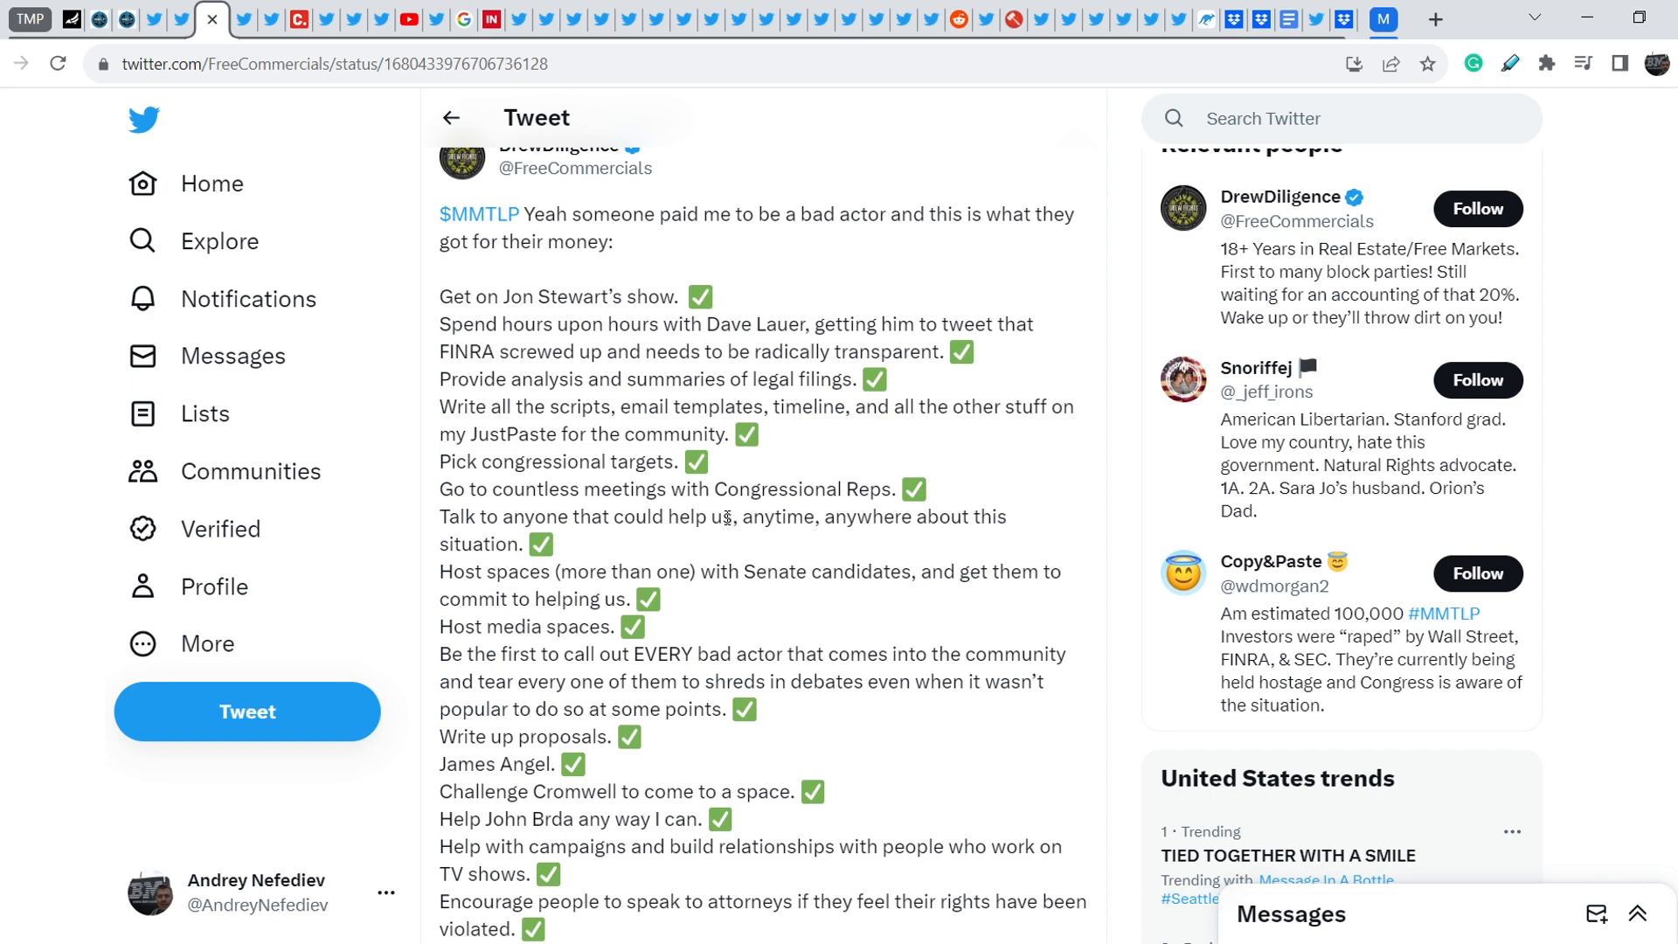
{"action": "scroll", "scroll_direction": "down", "scroll_amount": 3}
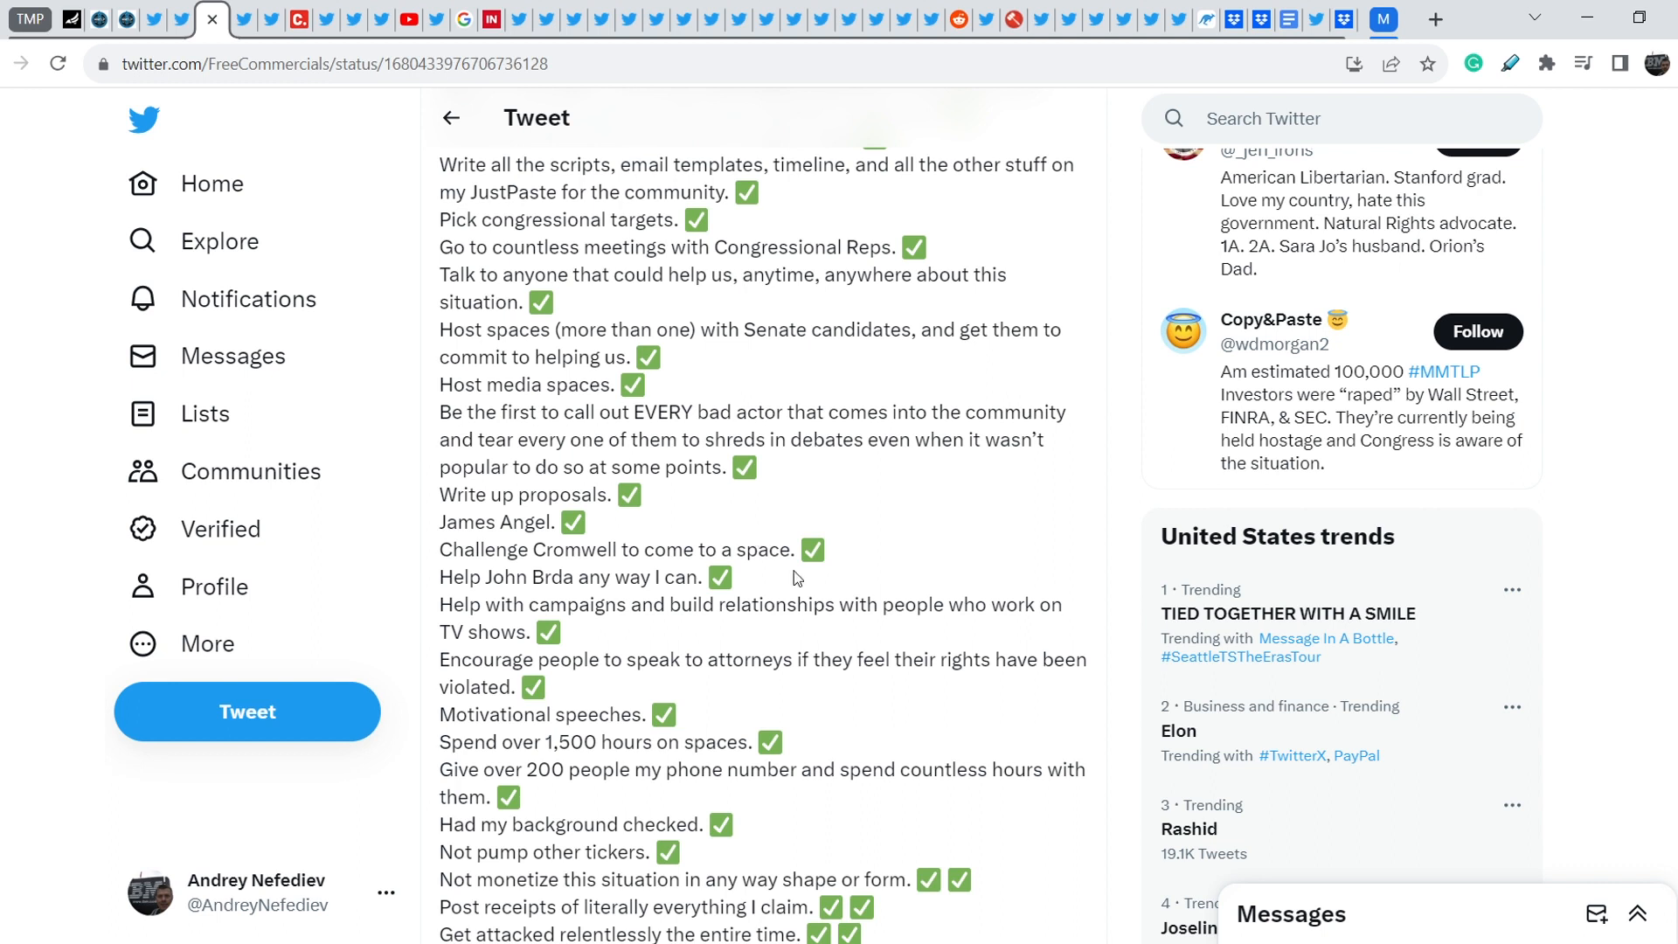
{"action": "scroll", "scroll_direction": "down", "scroll_amount": 3}
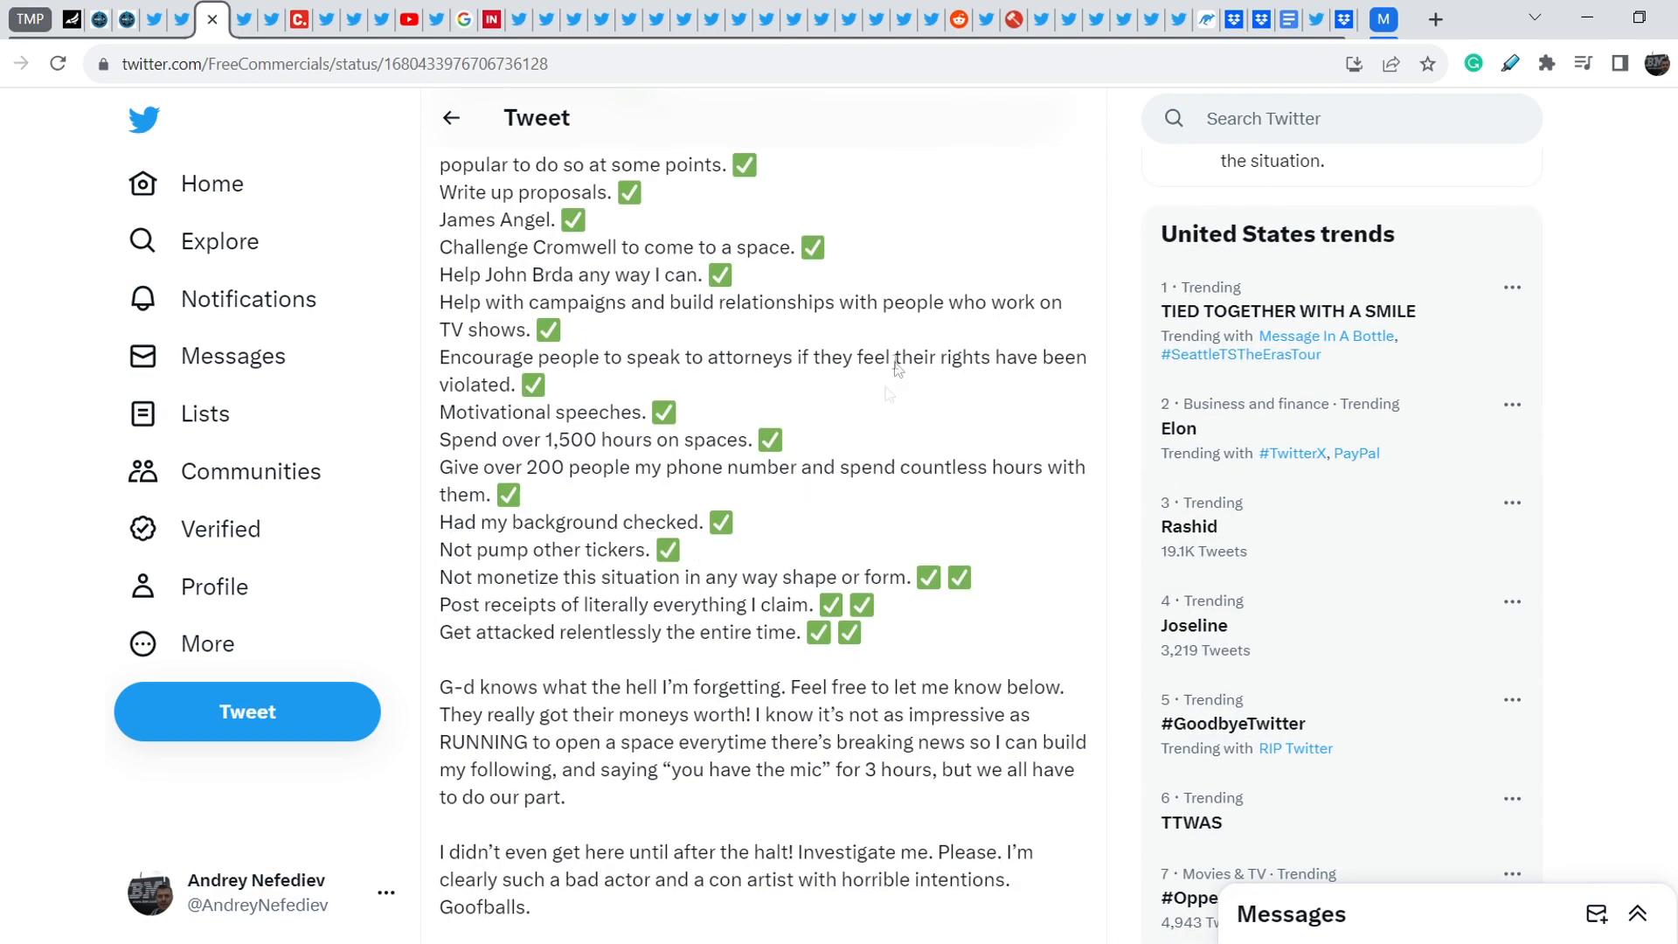
{"action": "mouse_move", "coordinate": [781, 567]}
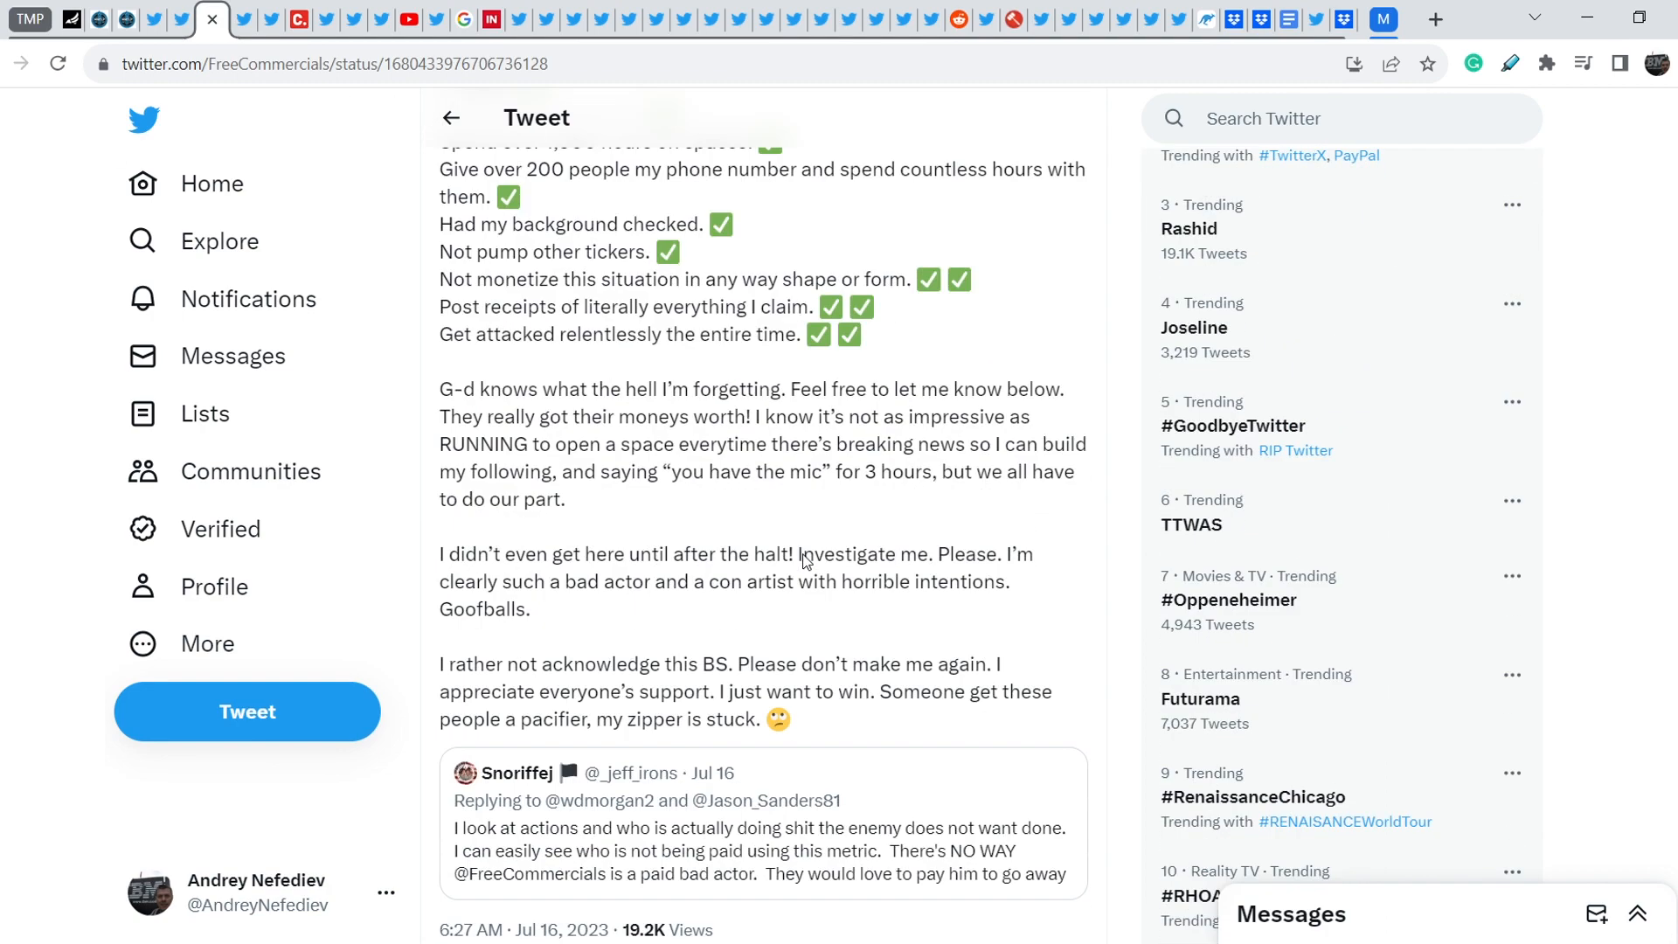
{"action": "scroll", "scroll_direction": "down", "scroll_amount": 3}
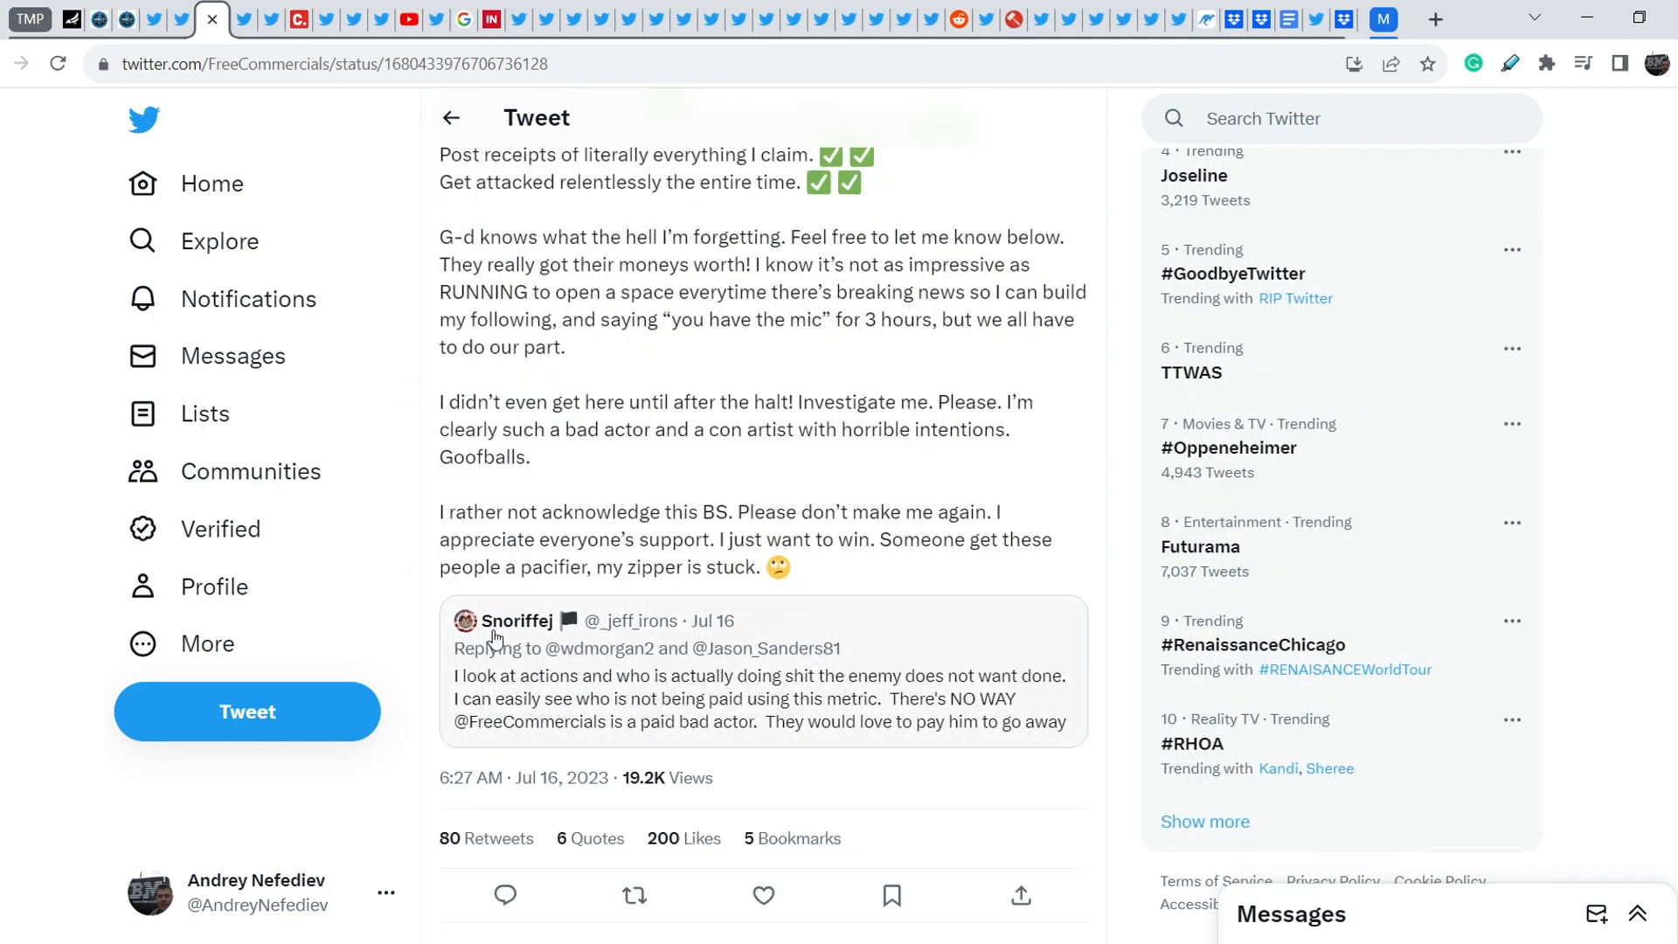
{"action": "mouse_move", "coordinate": [736, 484]}
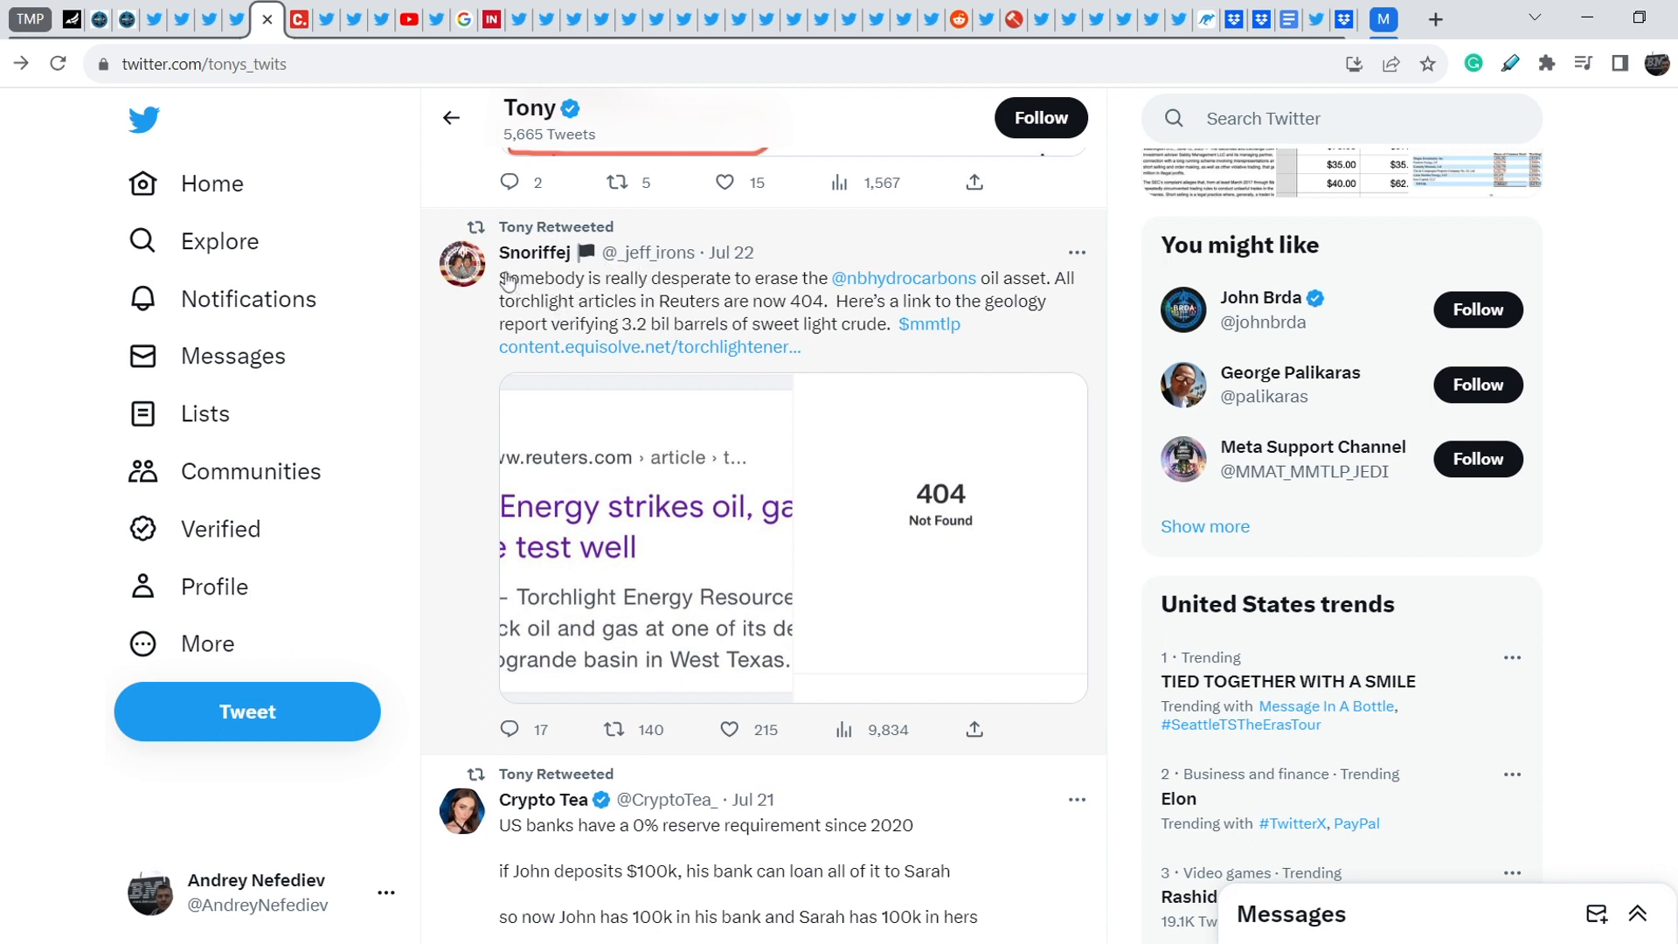
{"action": "mouse_move", "coordinate": [730, 252]}
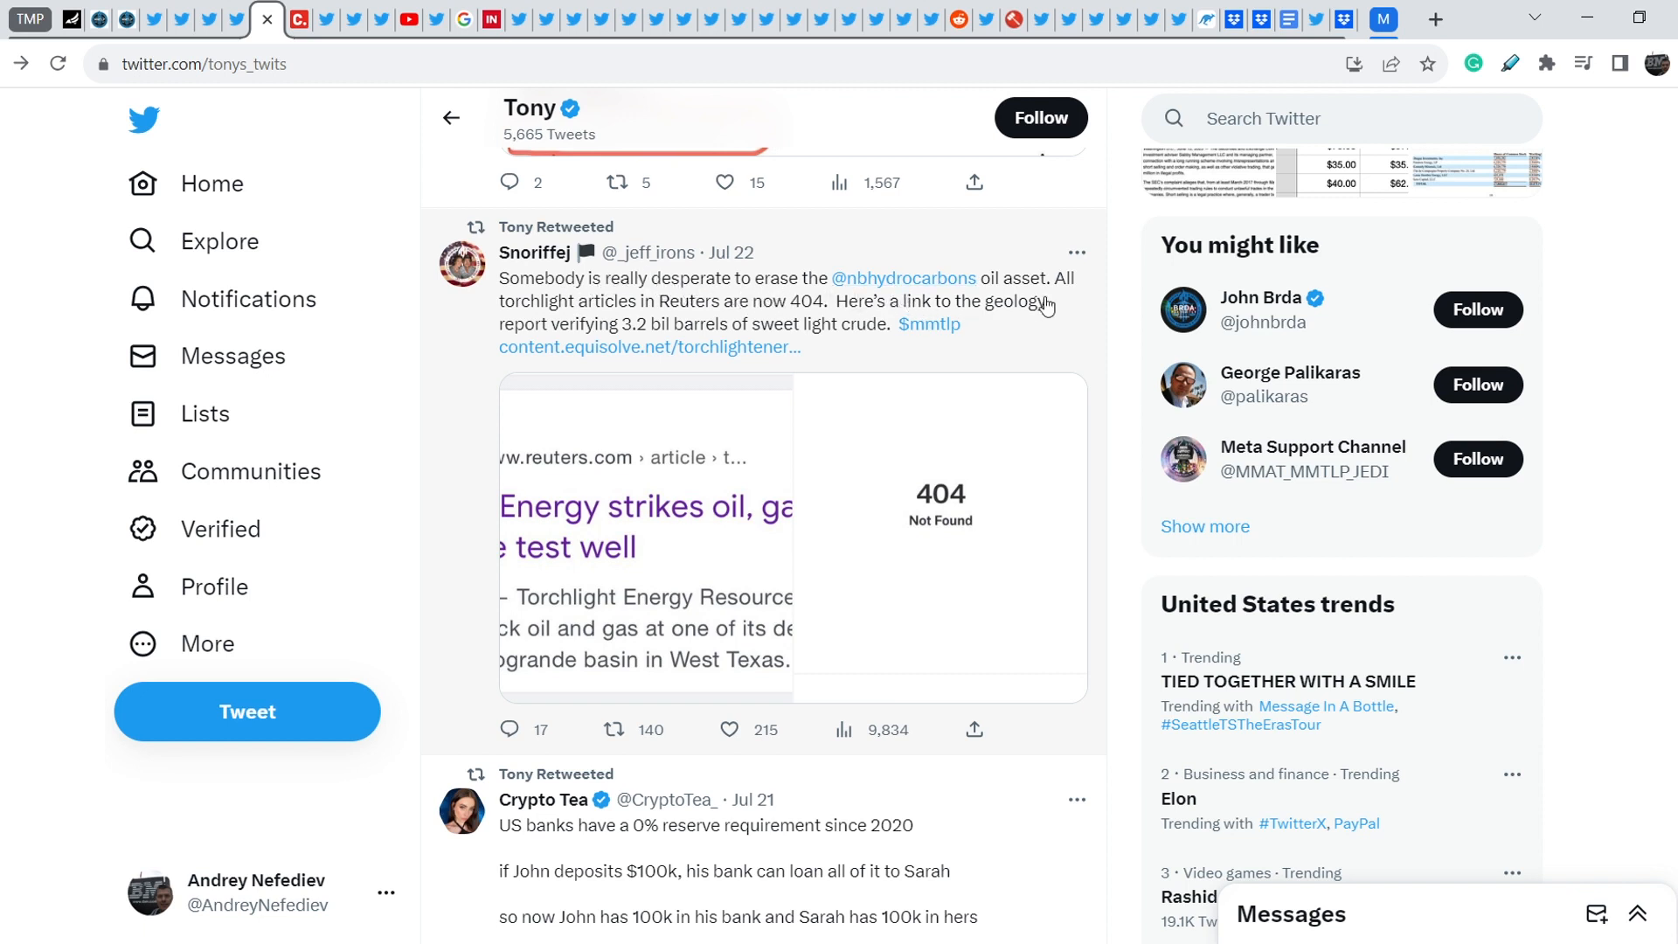
{"action": "mouse_move", "coordinate": [500, 324]}
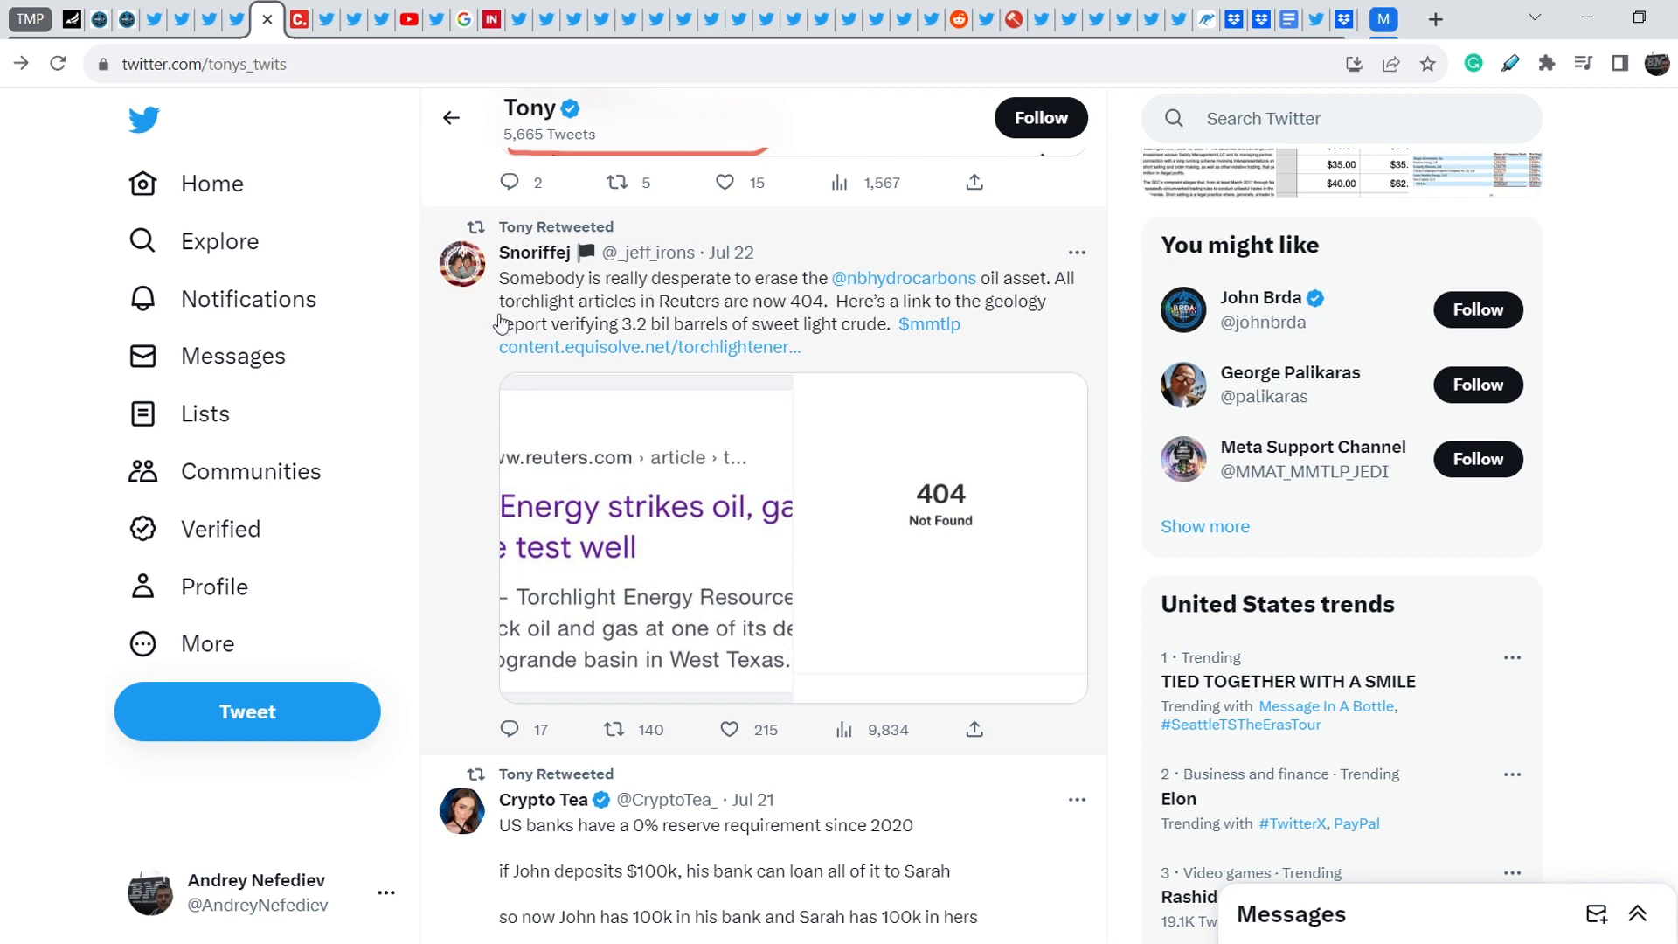
{"action": "mouse_move", "coordinate": [737, 322]}
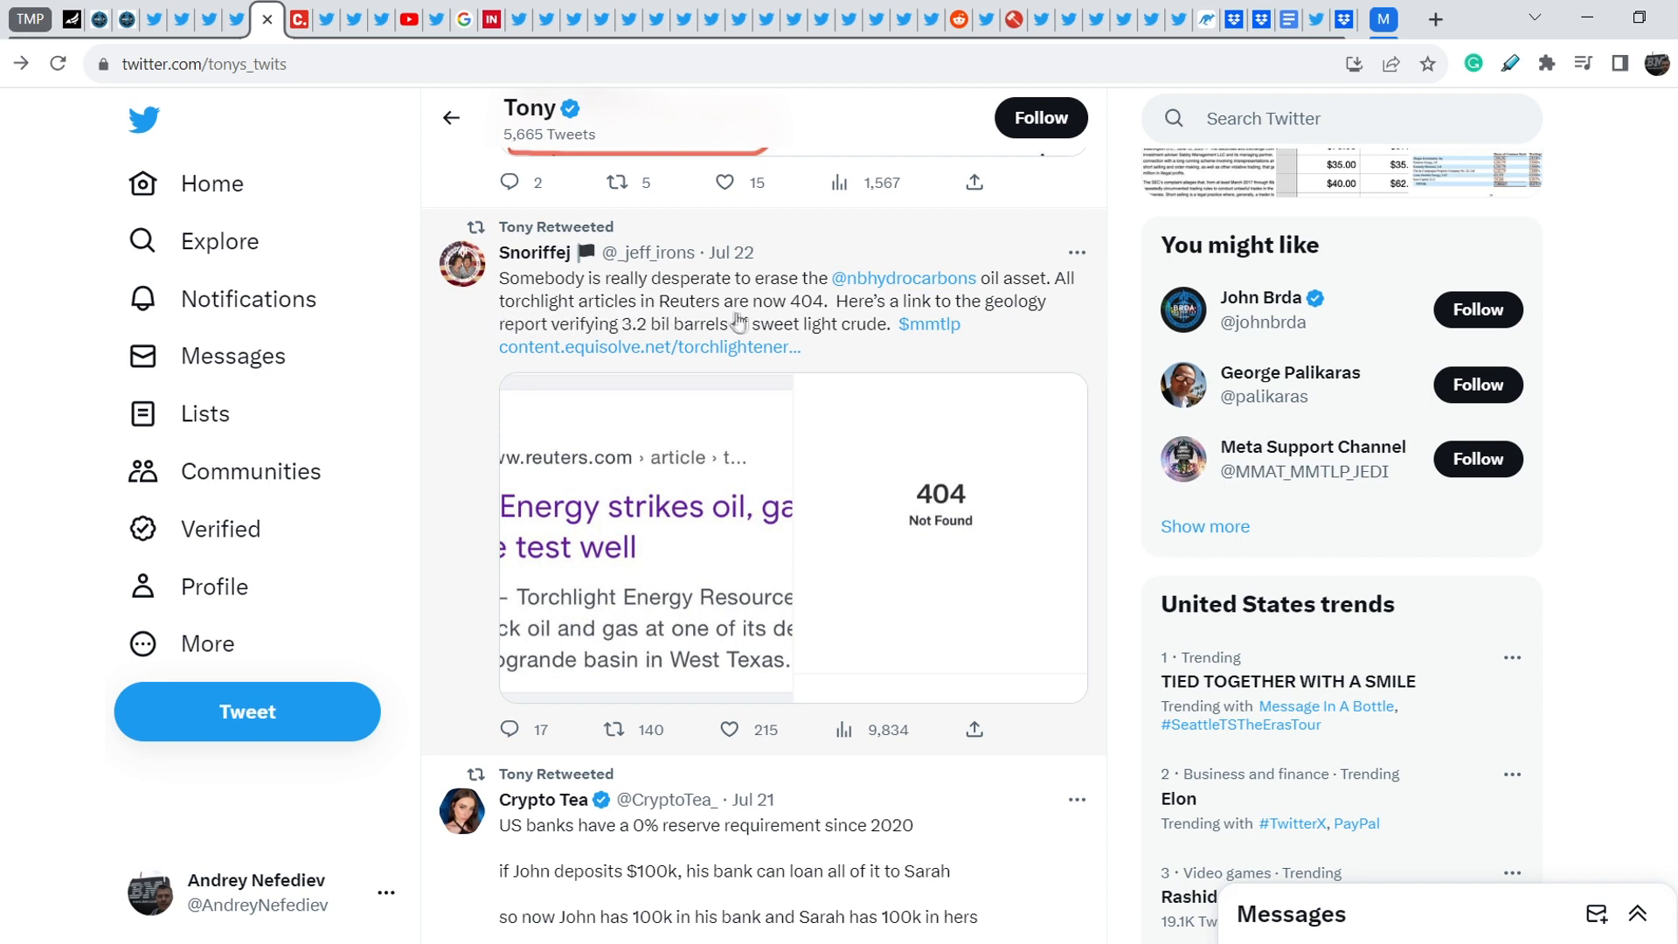
{"action": "mouse_move", "coordinate": [1003, 474]}
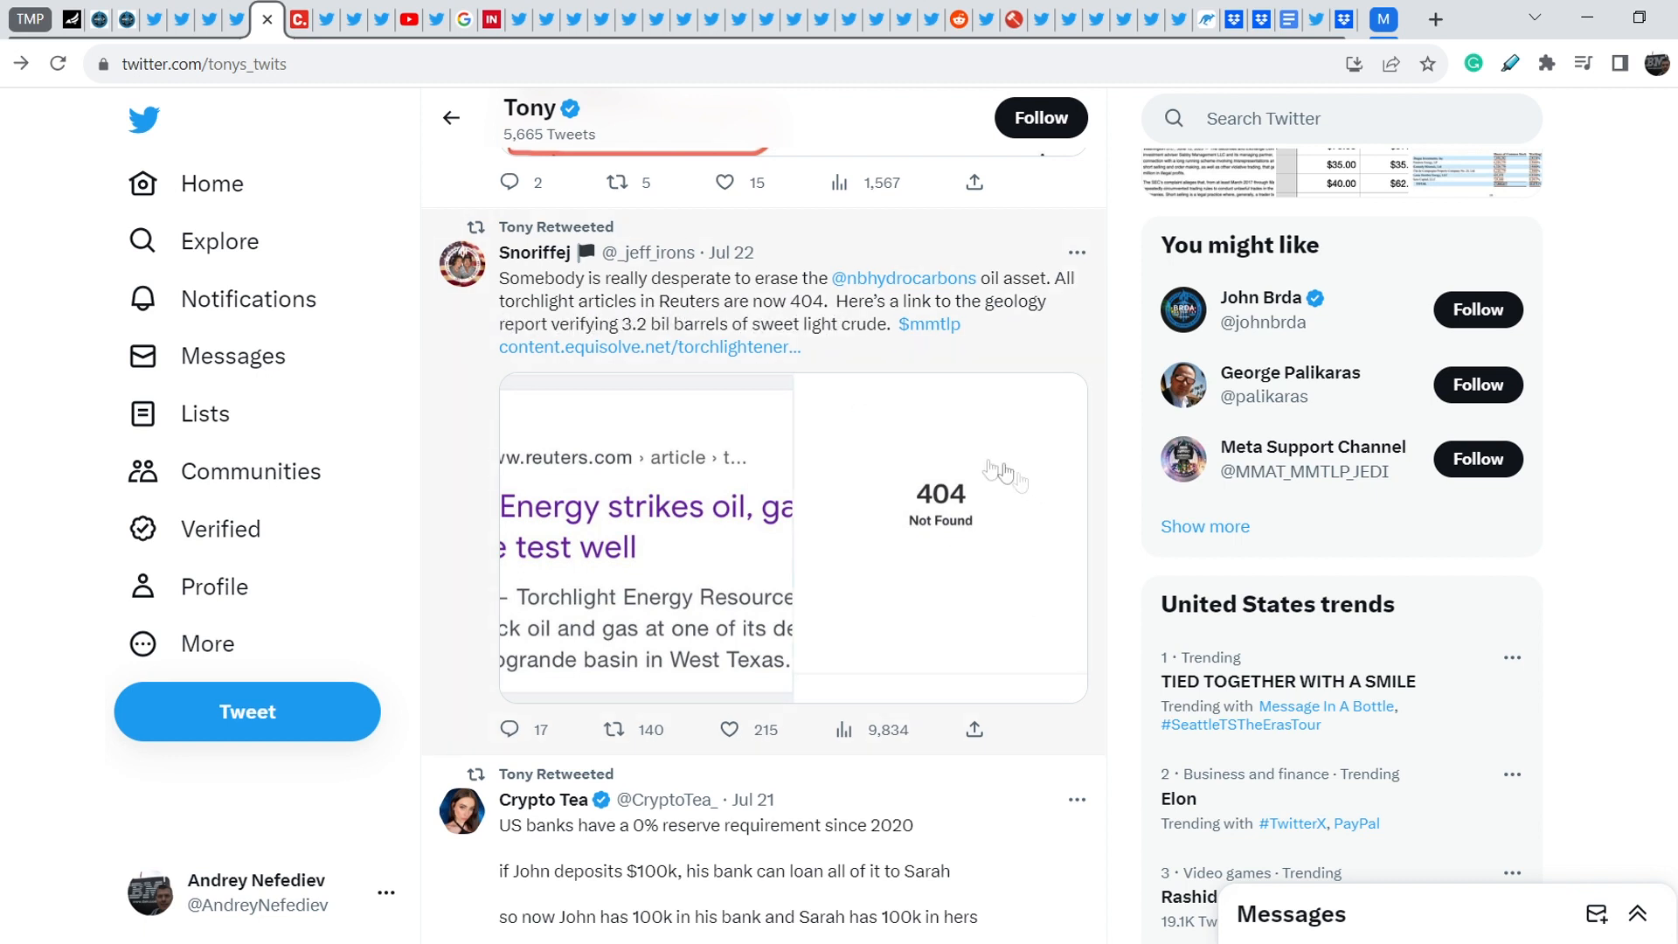
{"action": "mouse_move", "coordinate": [877, 374]}
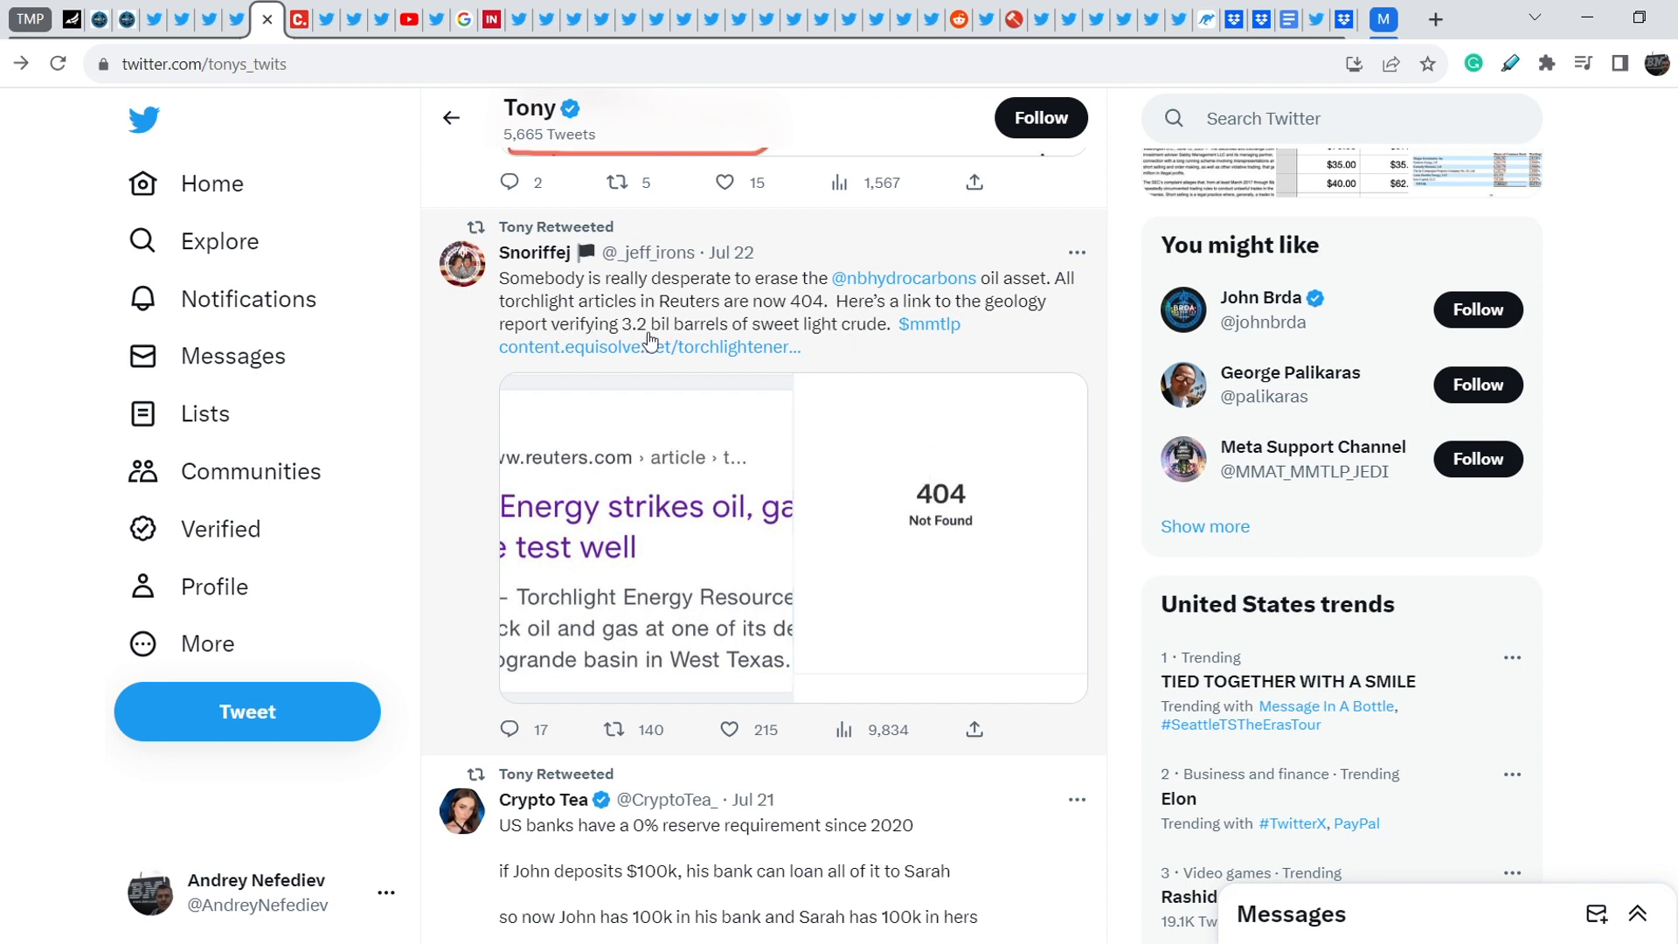
{"action": "mouse_move", "coordinate": [657, 334]}
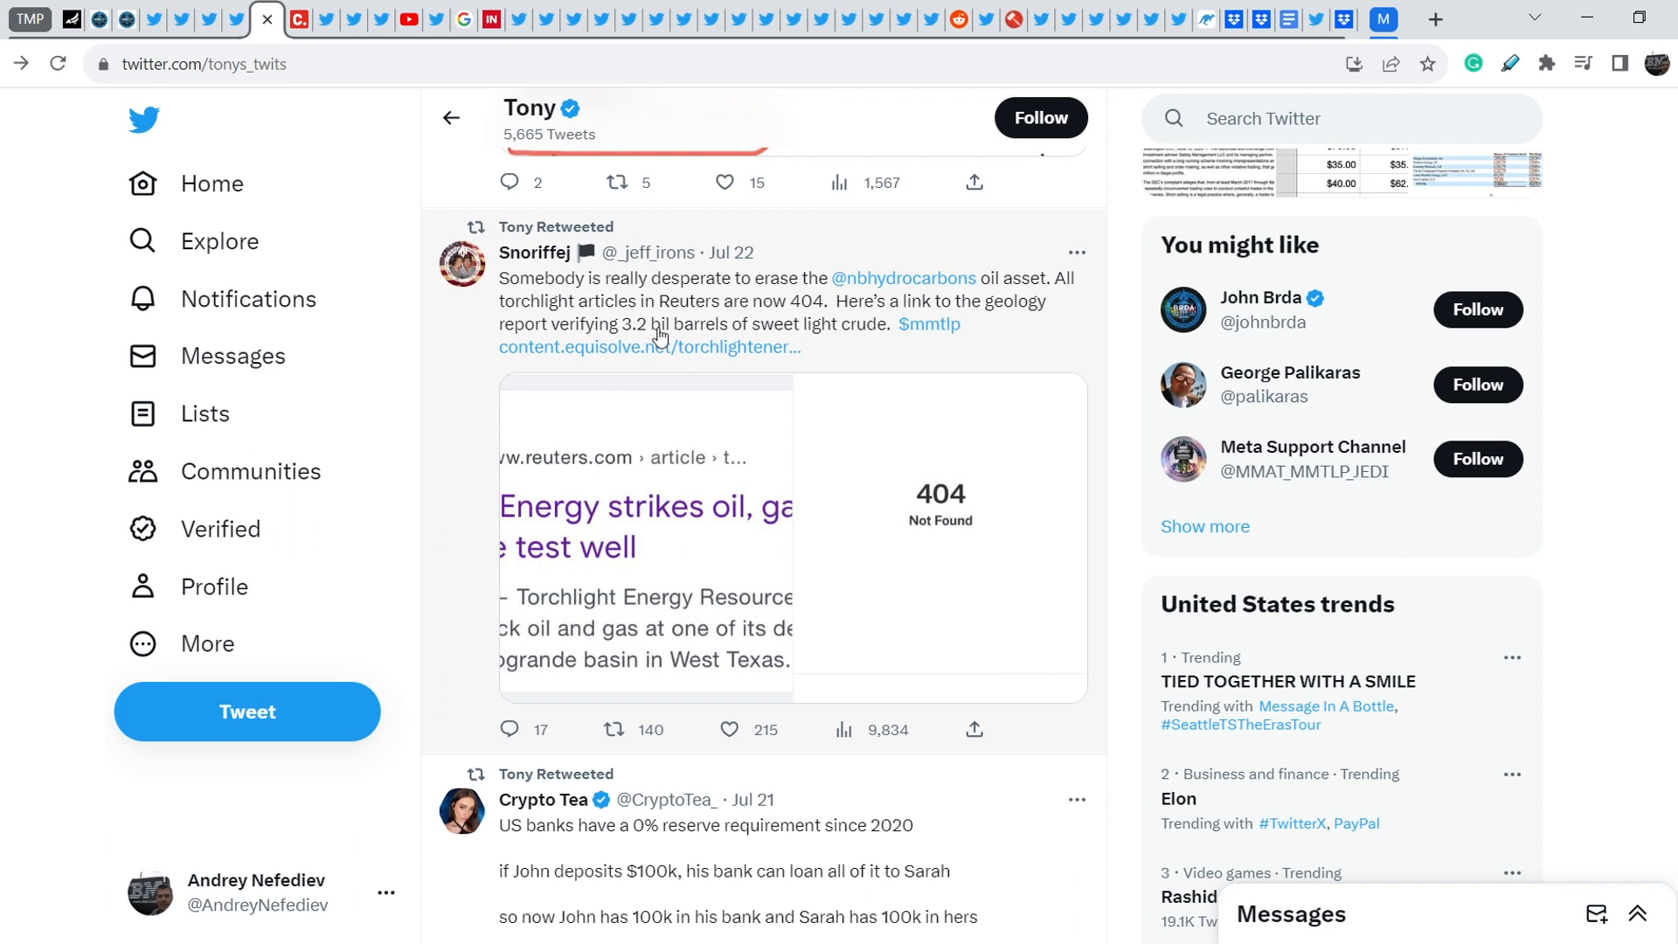
{"action": "mouse_move", "coordinate": [672, 353]}
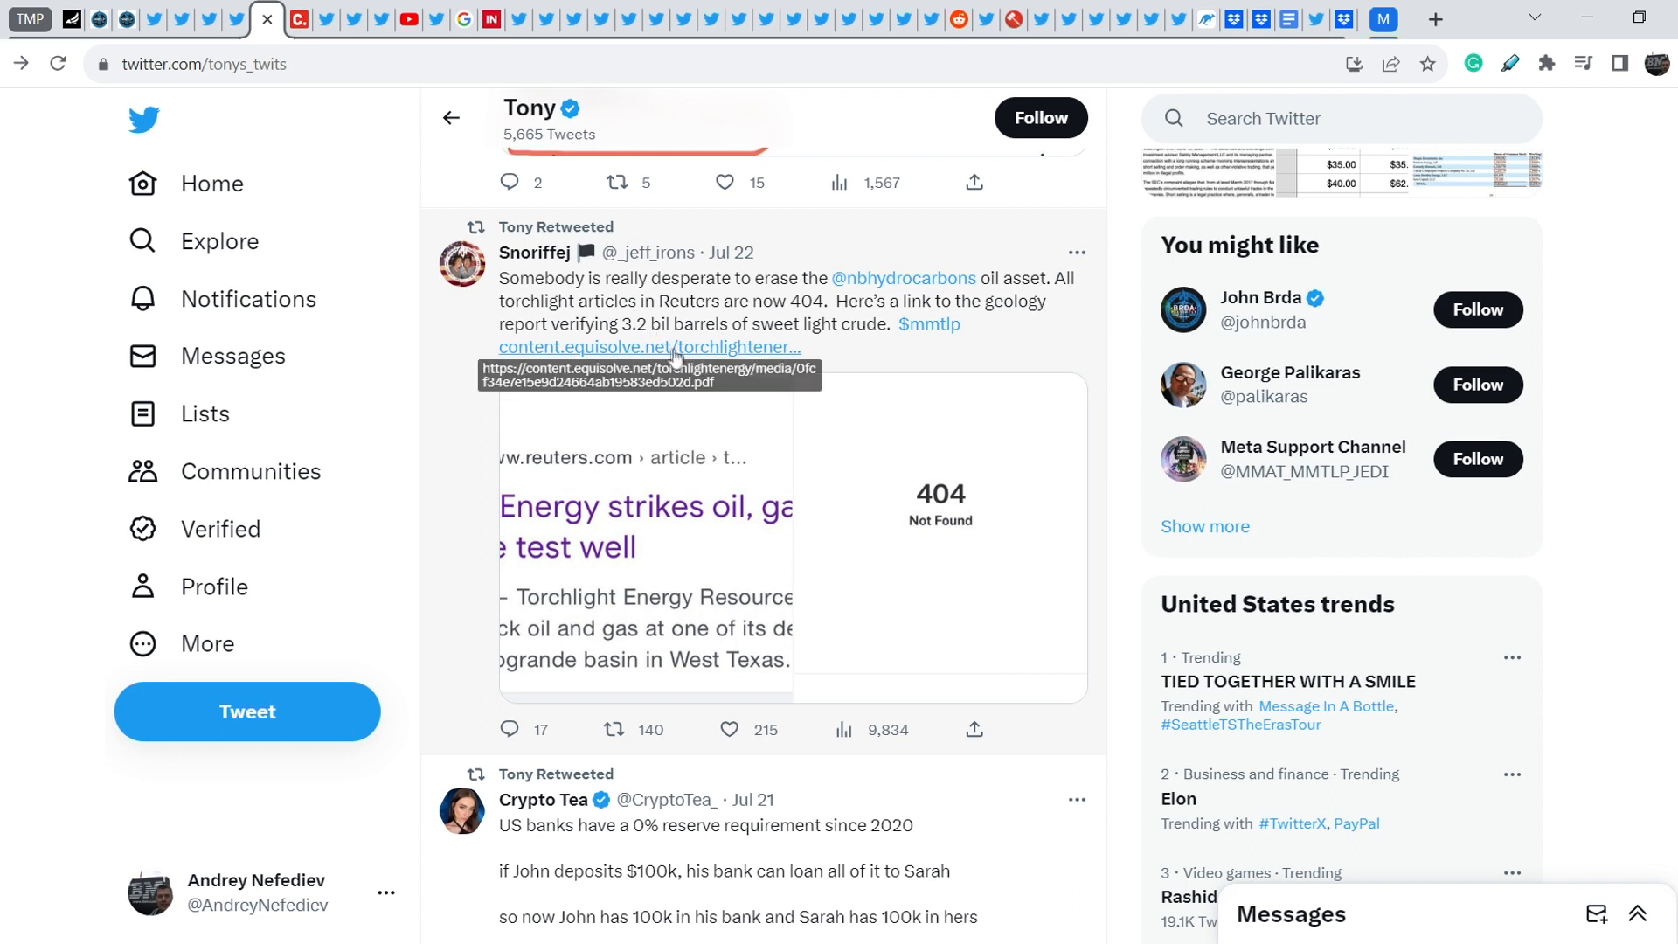
{"action": "mouse_move", "coordinate": [690, 351]}
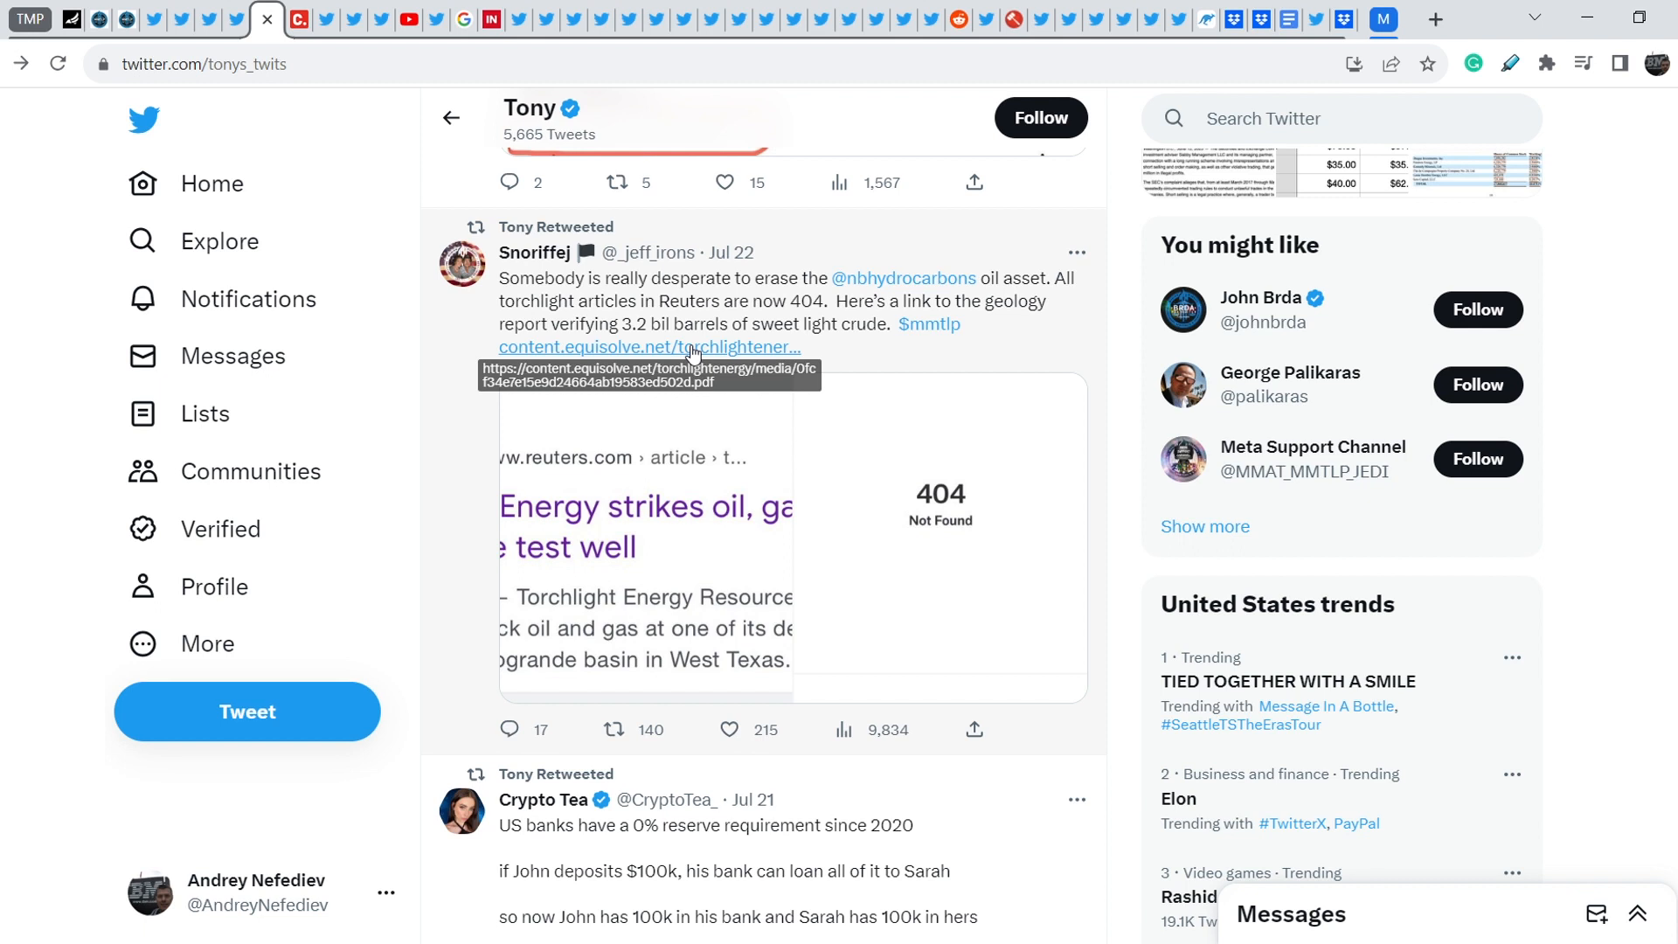
{"action": "mouse_move", "coordinate": [675, 322]}
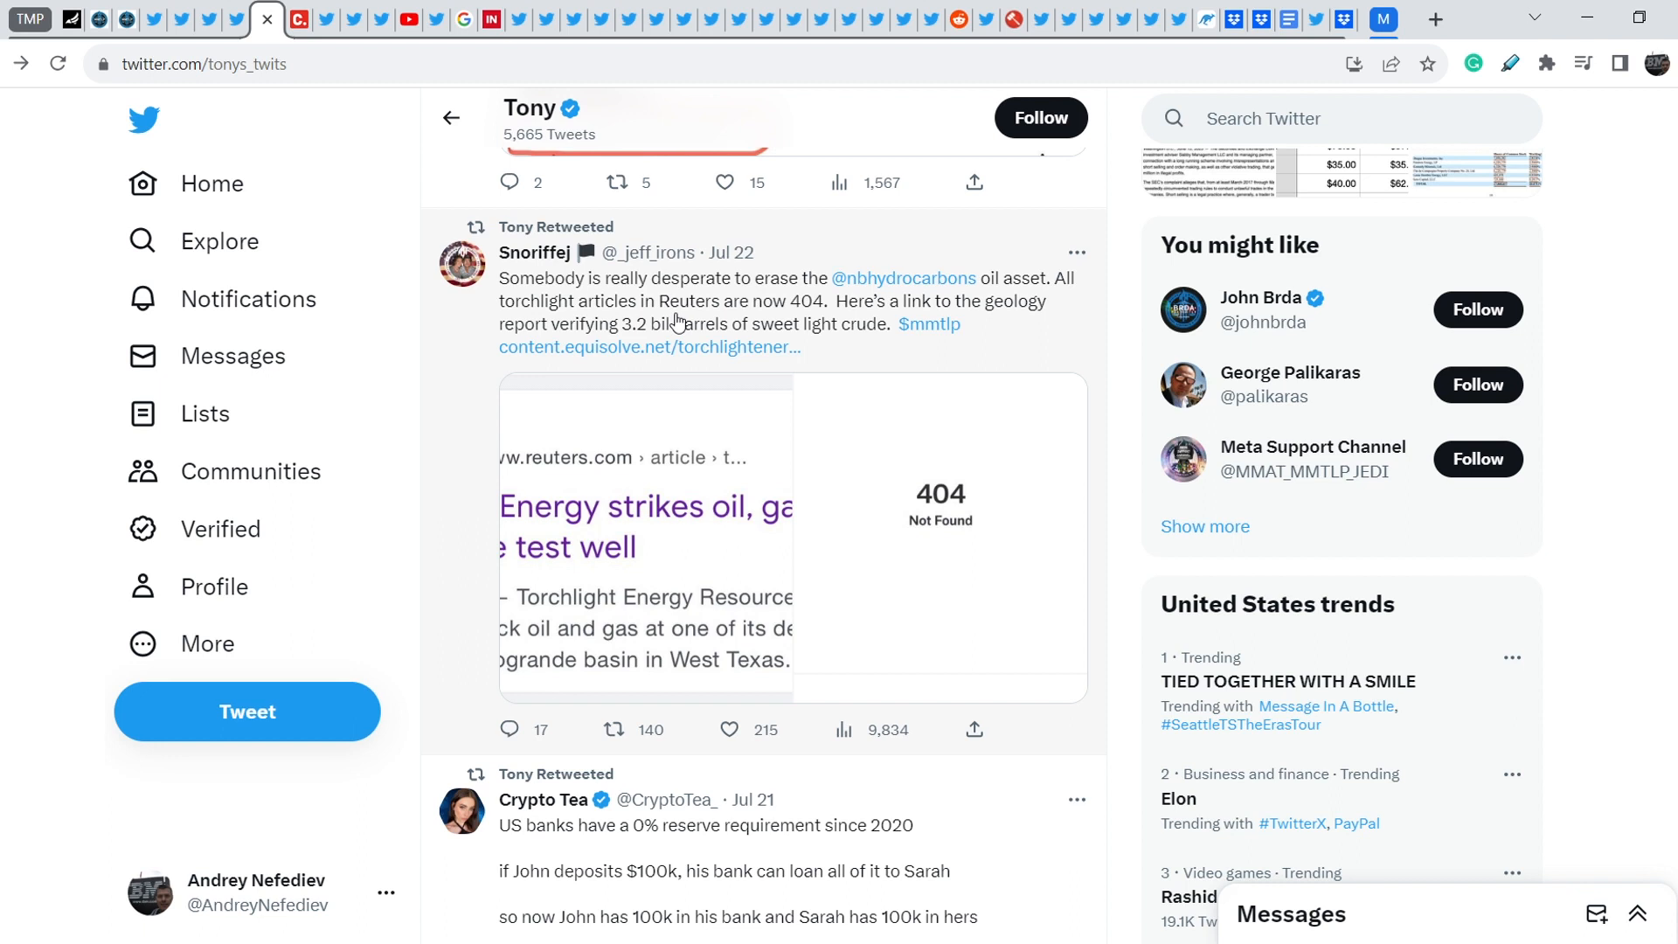
{"action": "mouse_move", "coordinate": [458, 332]}
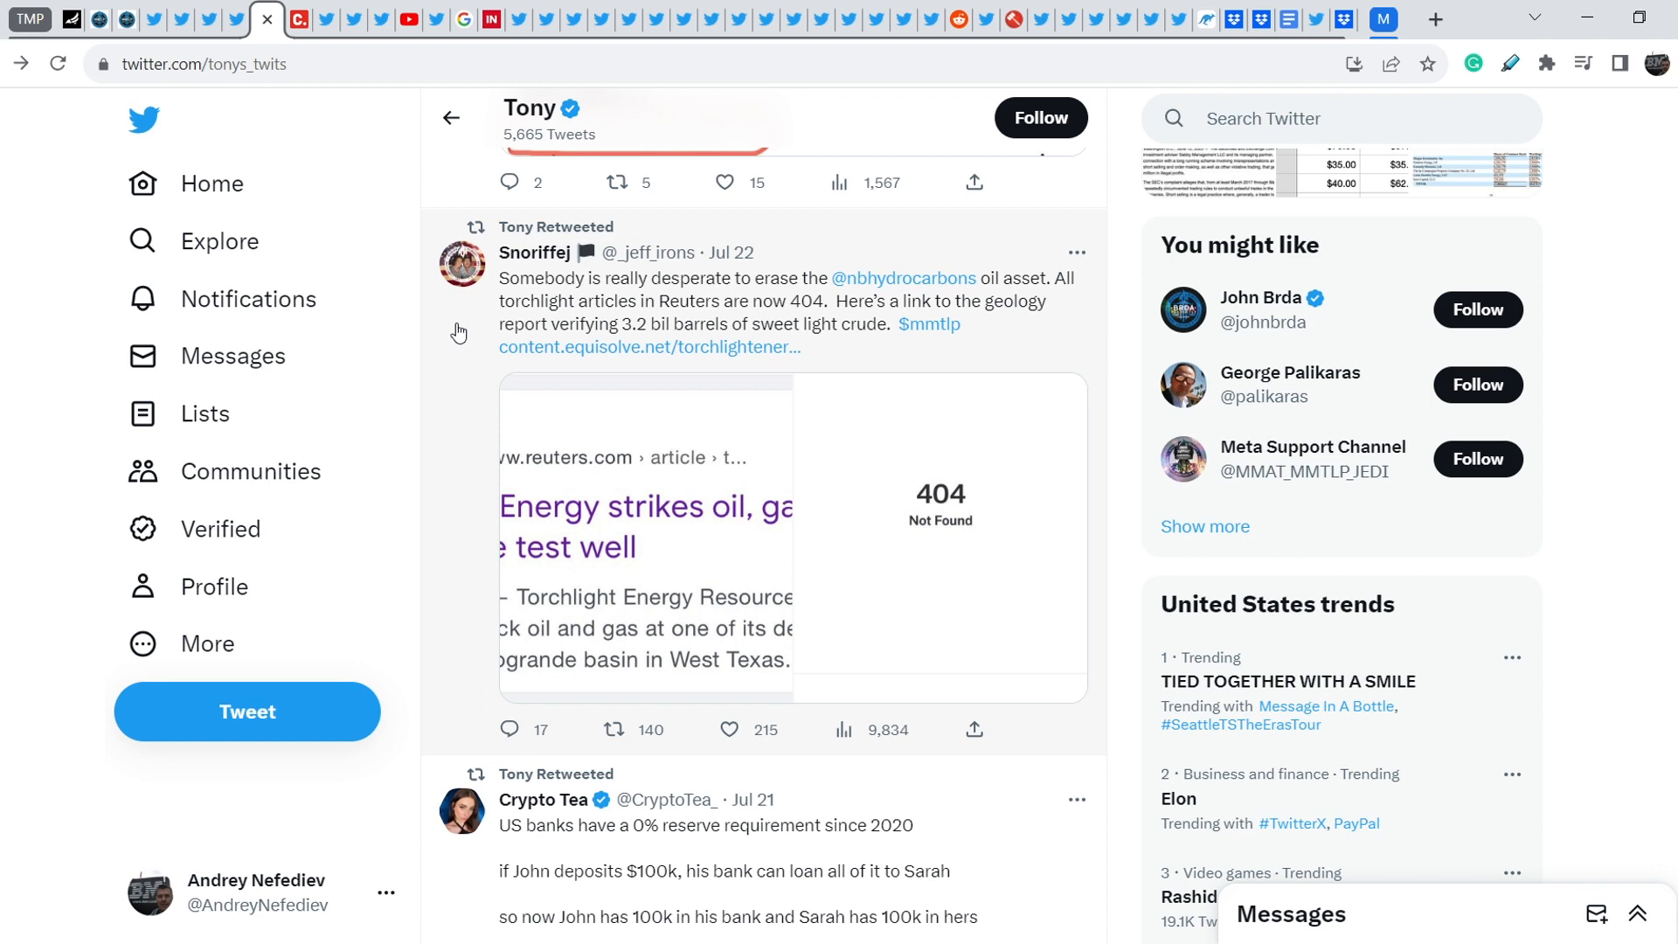
{"action": "mouse_move", "coordinate": [701, 311]}
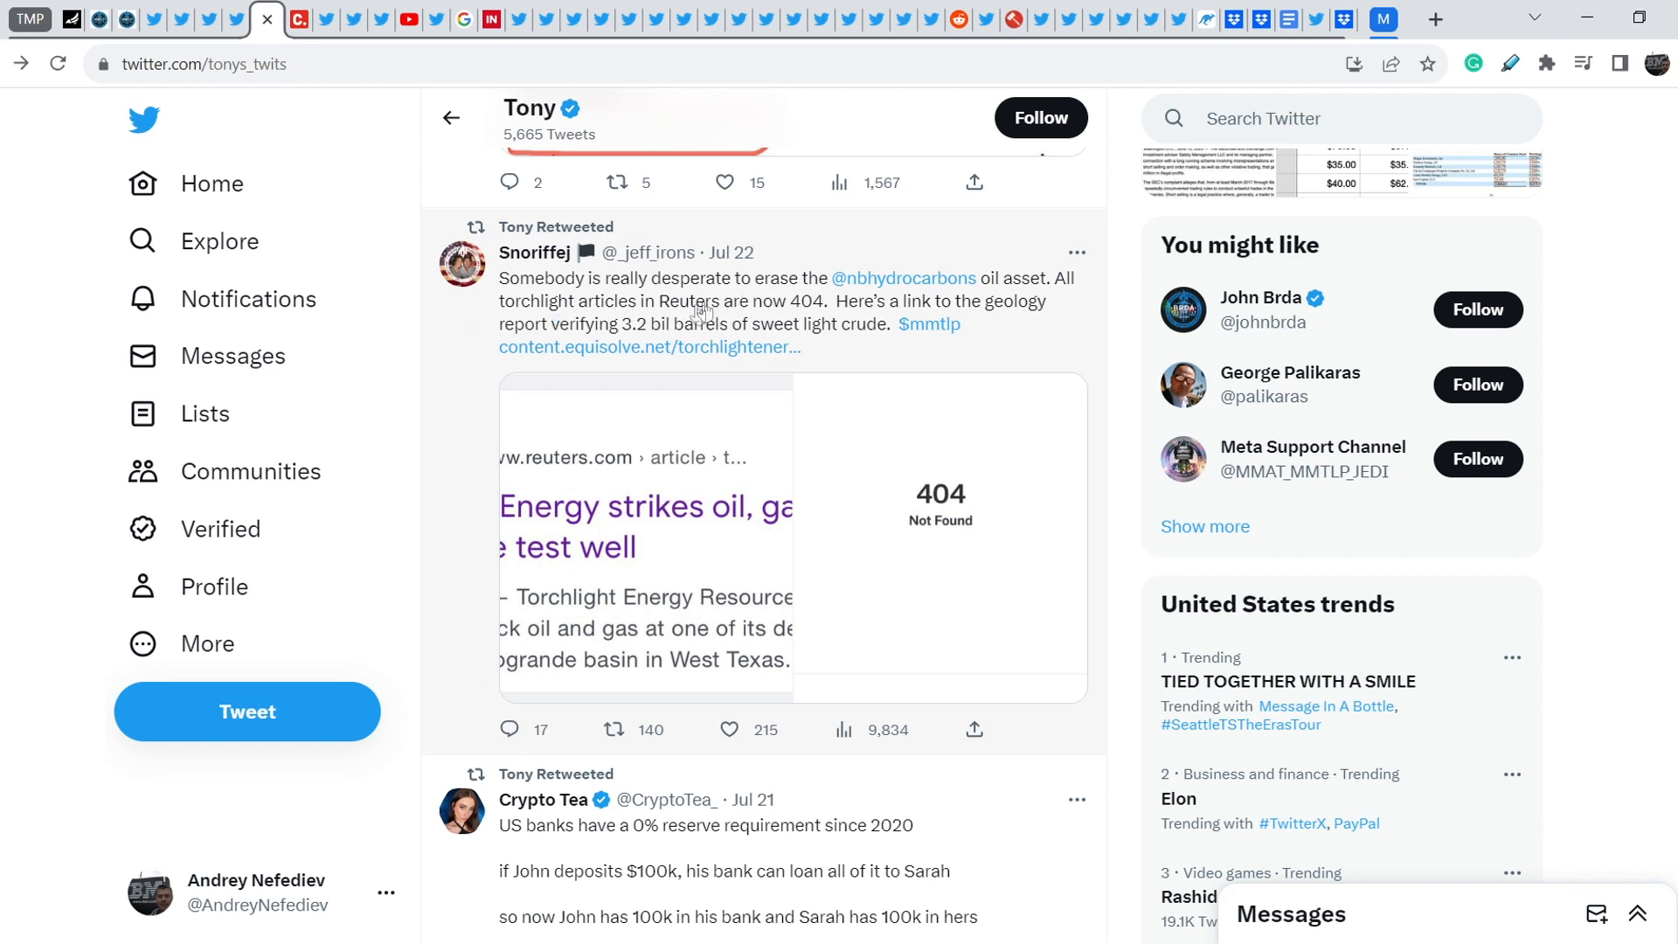
{"action": "mouse_move", "coordinate": [691, 311]}
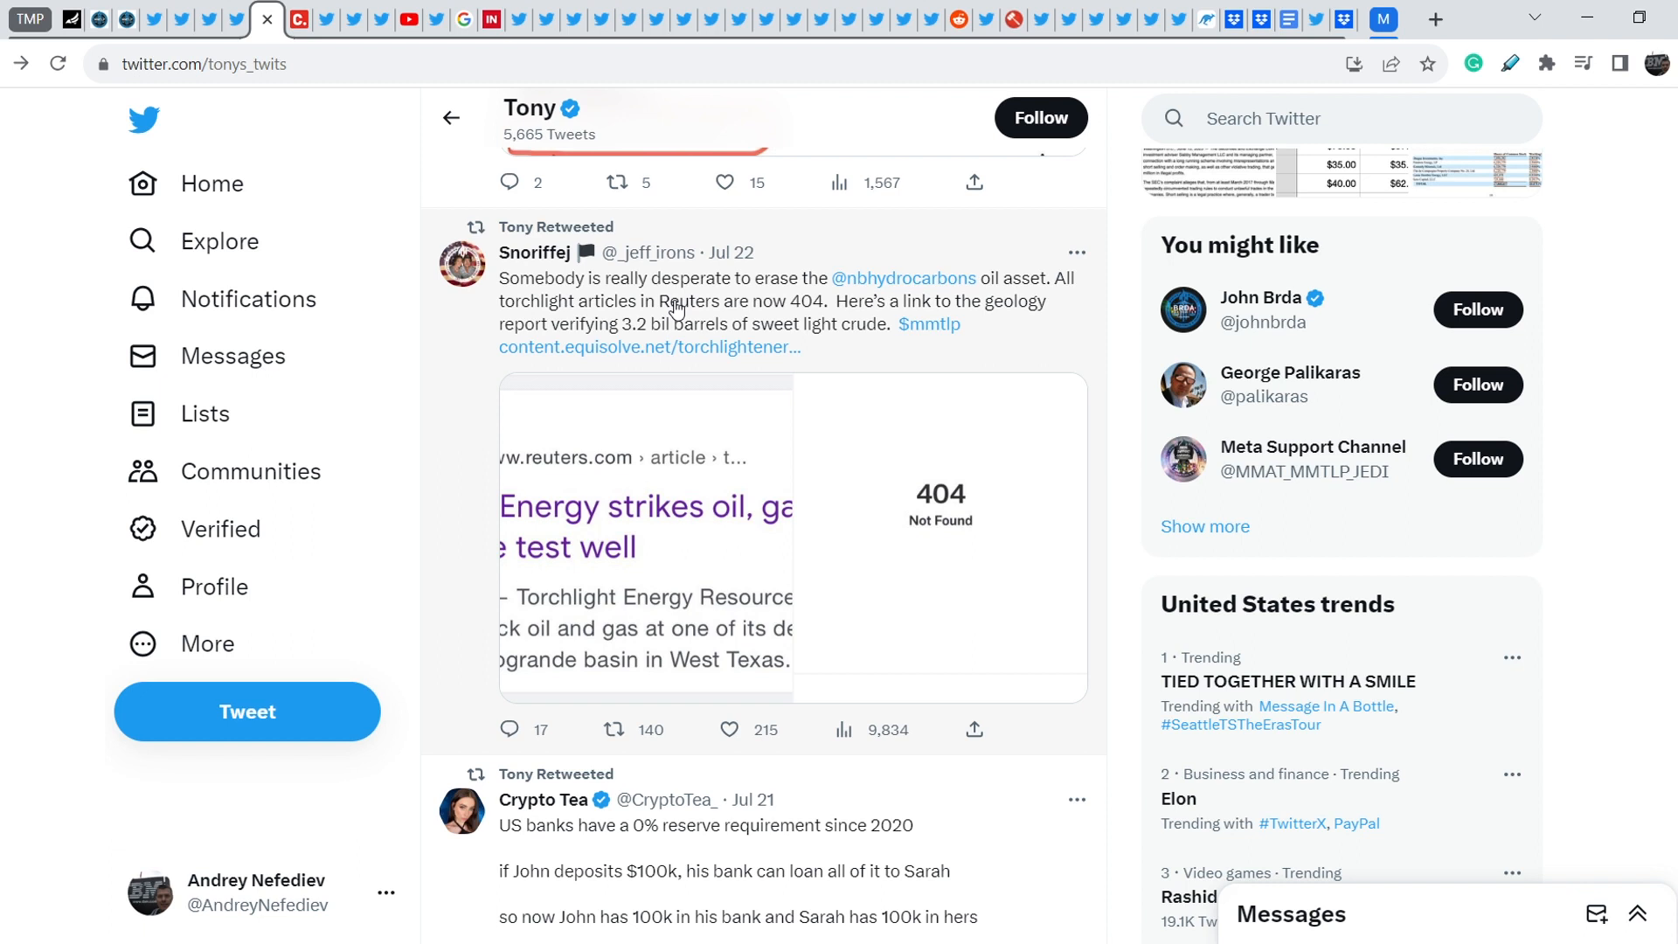
{"action": "mouse_move", "coordinate": [708, 317]}
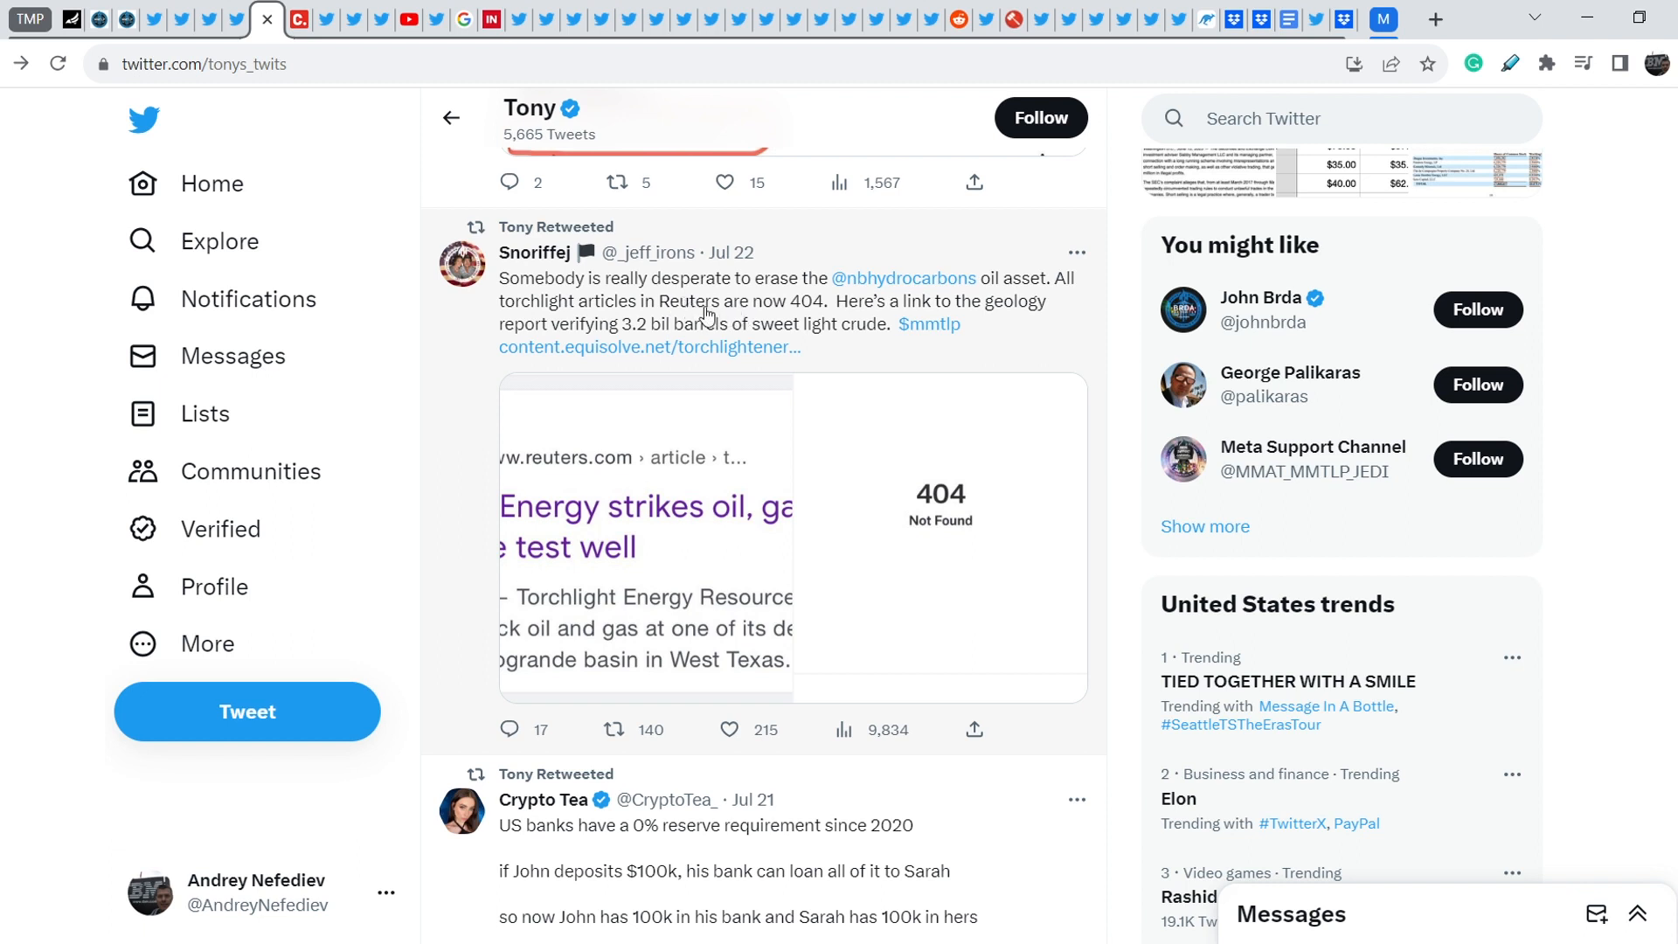
{"action": "mouse_move", "coordinate": [727, 325]}
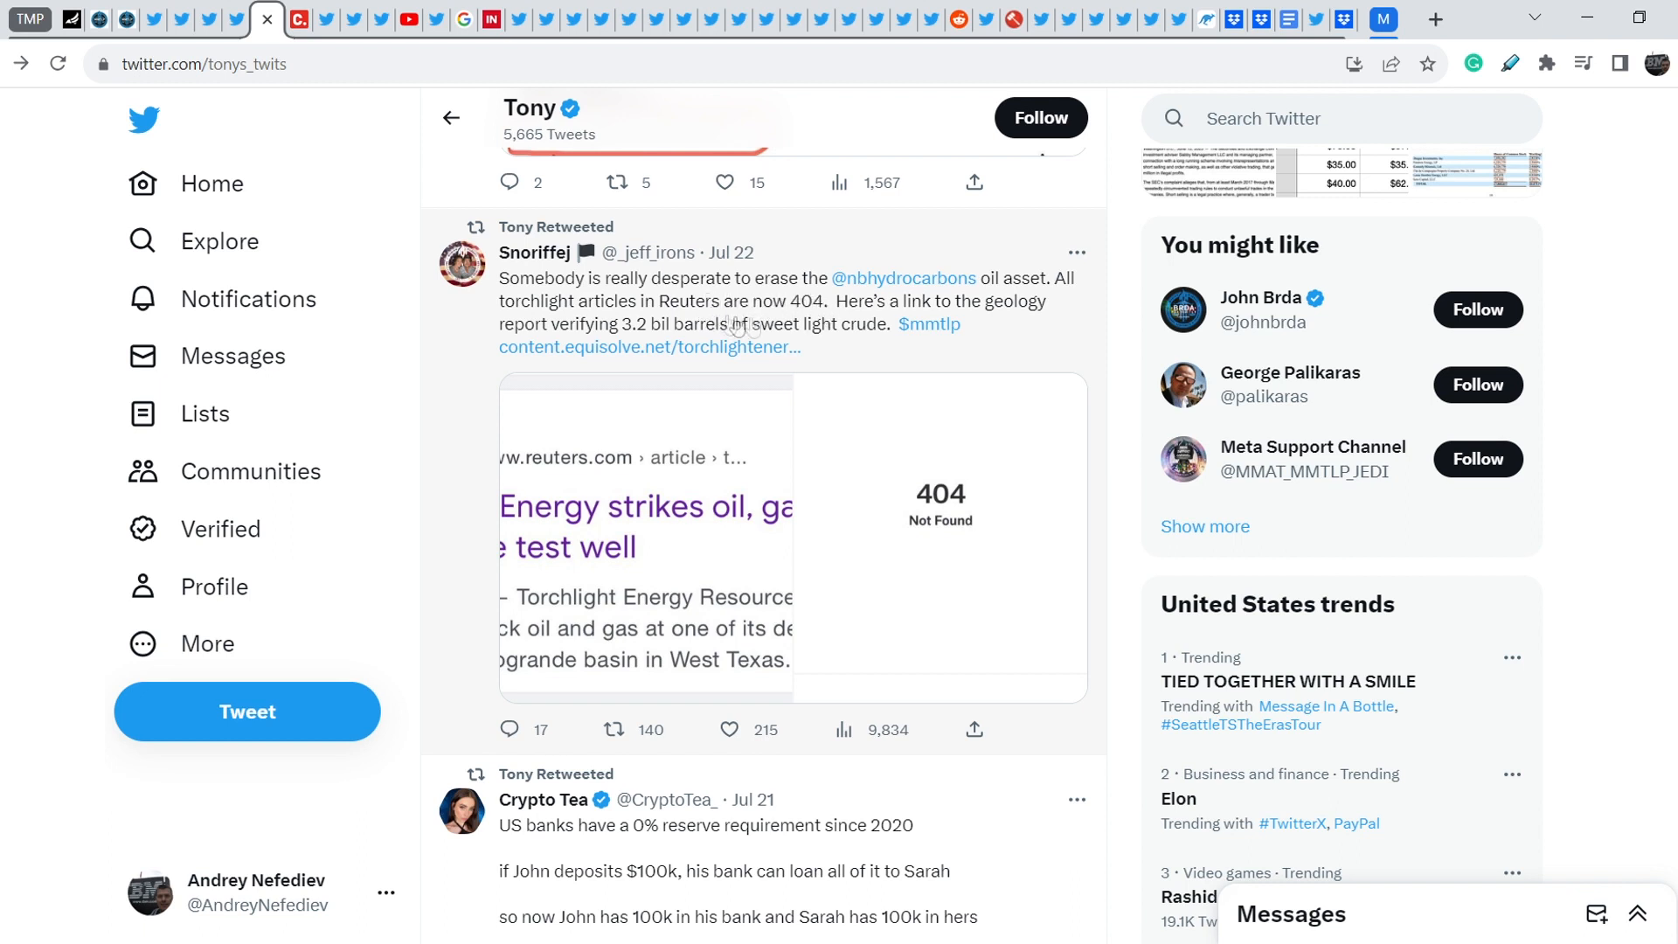
{"action": "mouse_move", "coordinate": [715, 308]}
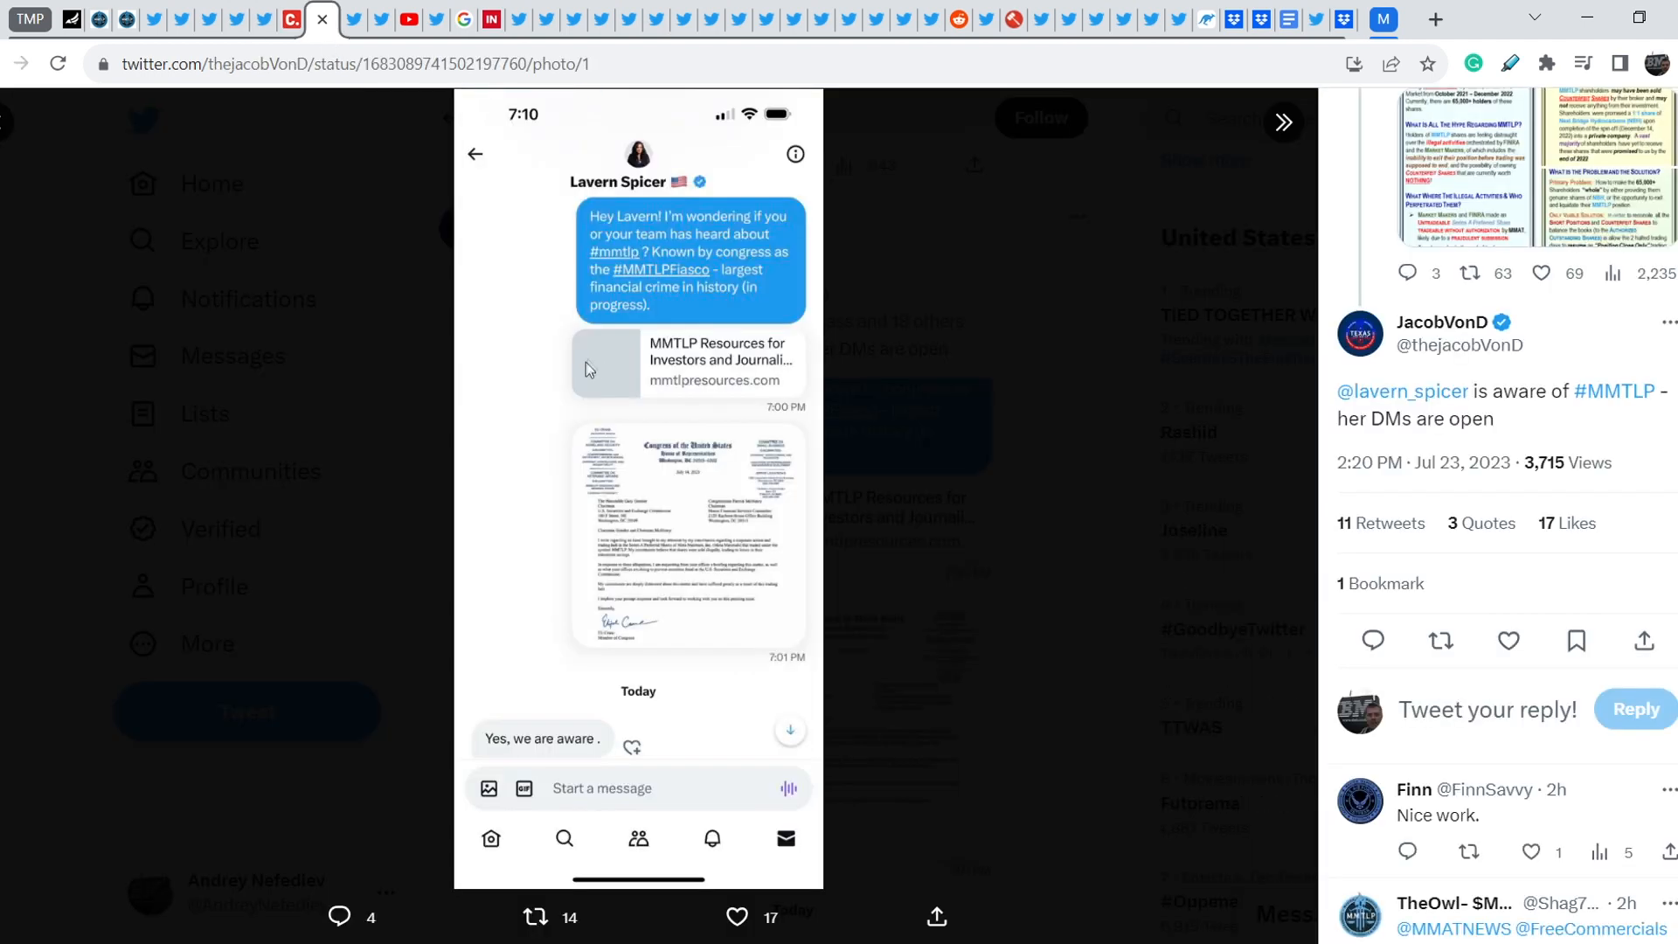
{"action": "mouse_move", "coordinate": [624, 431]}
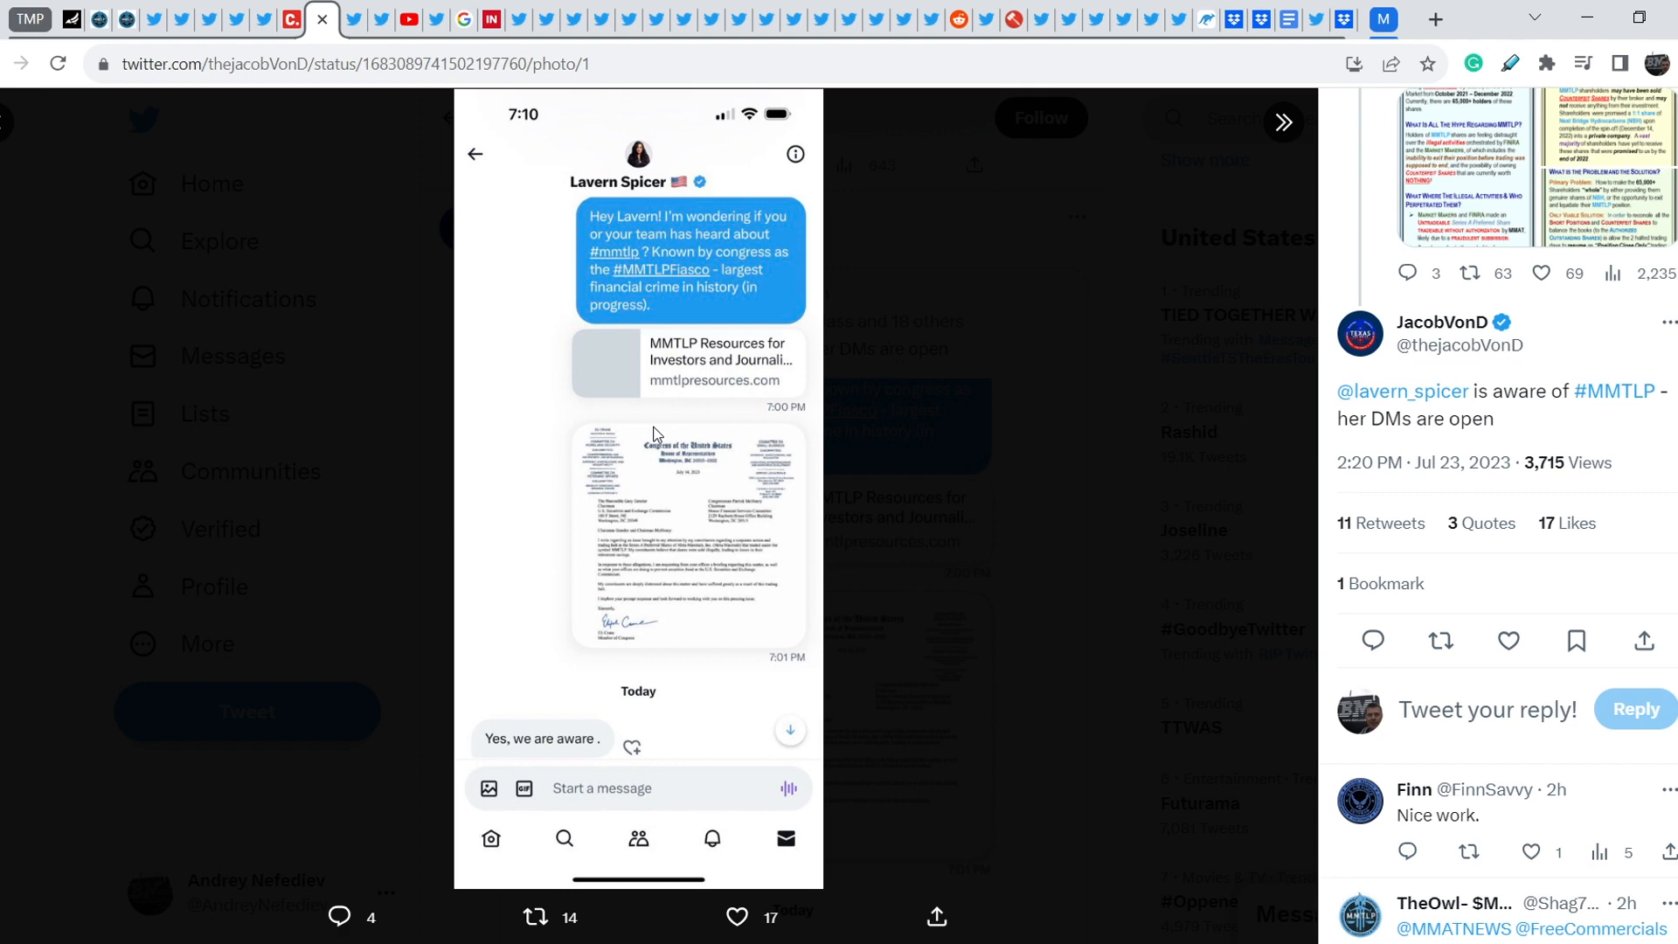
{"action": "mouse_move", "coordinate": [1439, 407]}
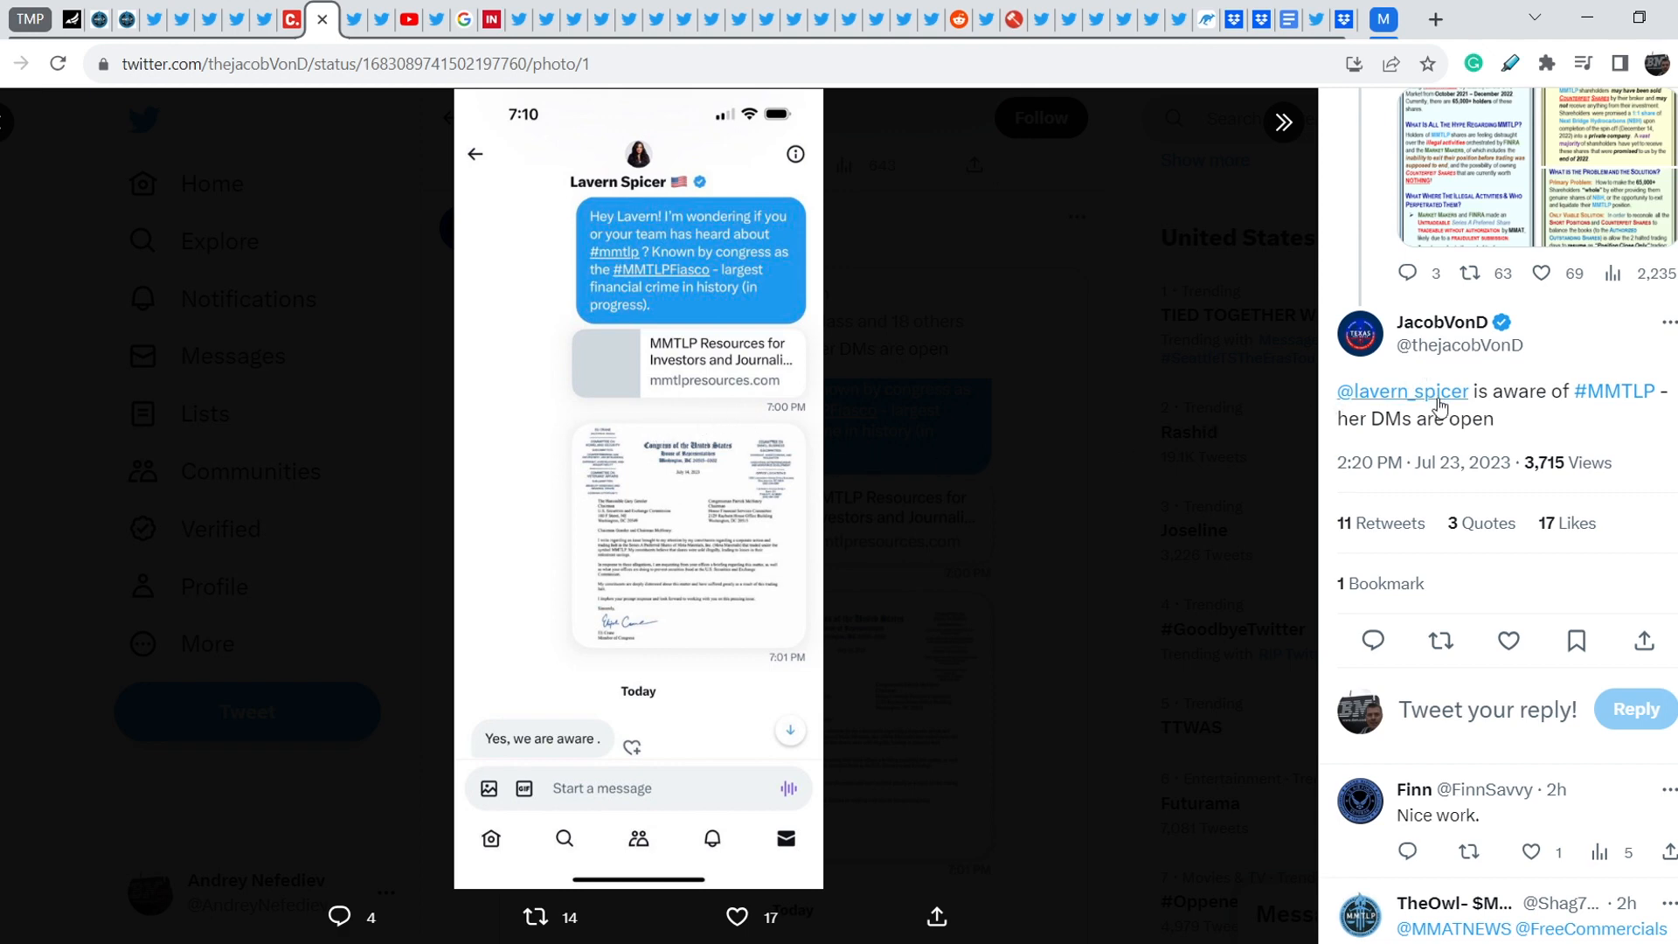
{"action": "mouse_move", "coordinate": [1402, 390]}
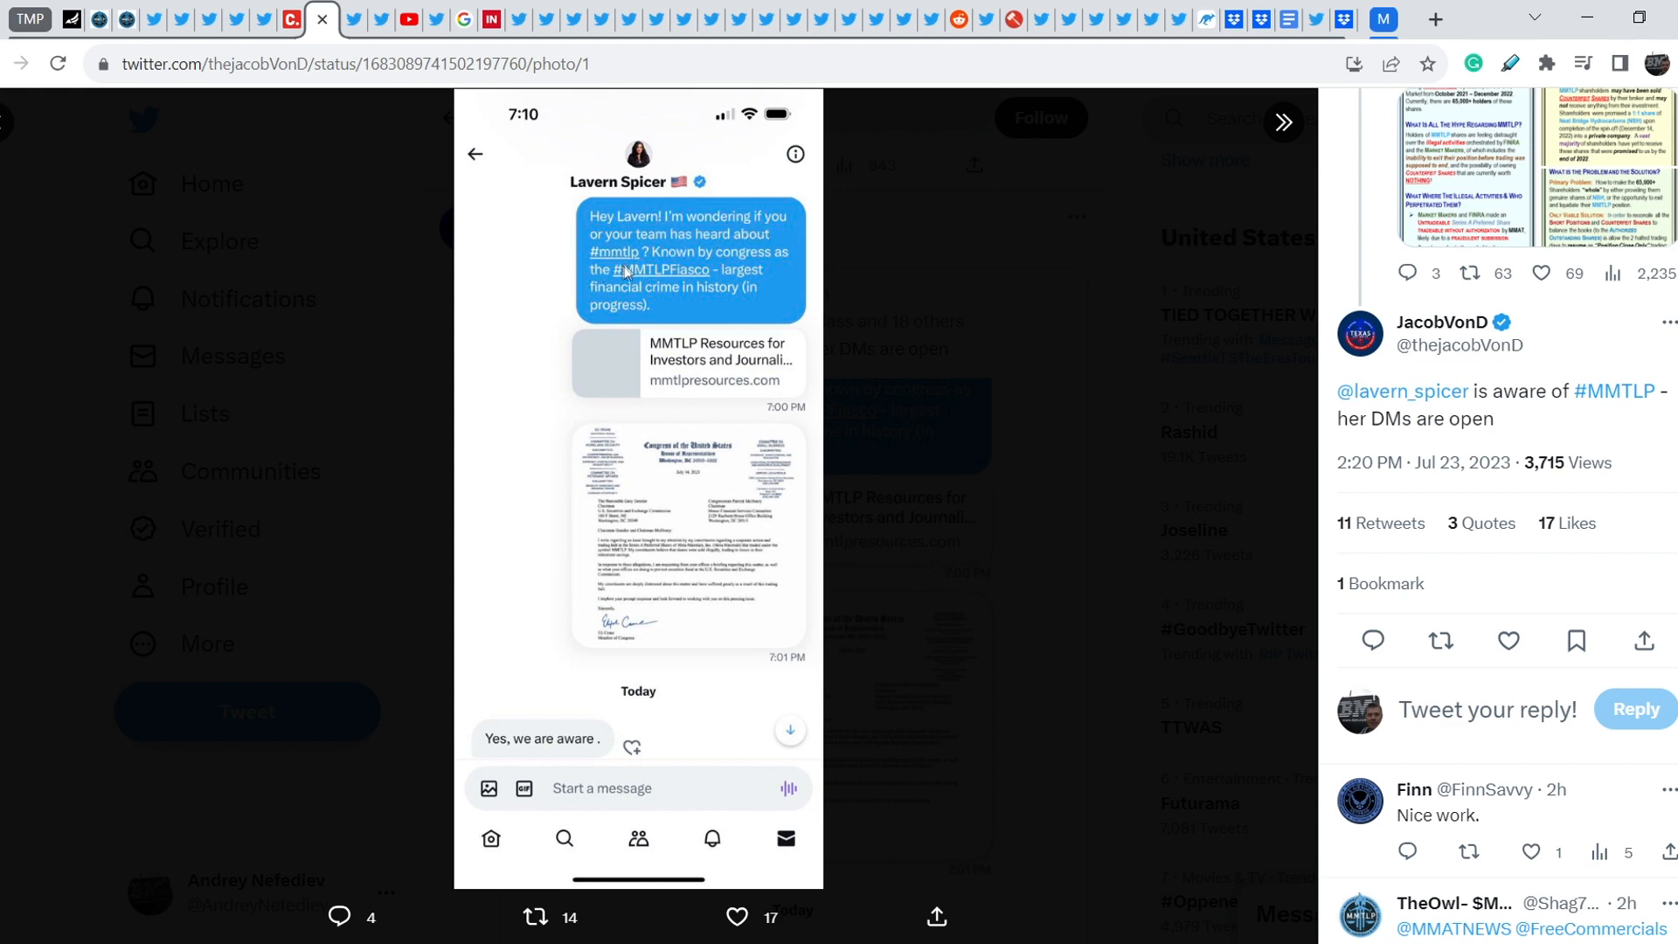
{"action": "mouse_move", "coordinate": [590, 287]}
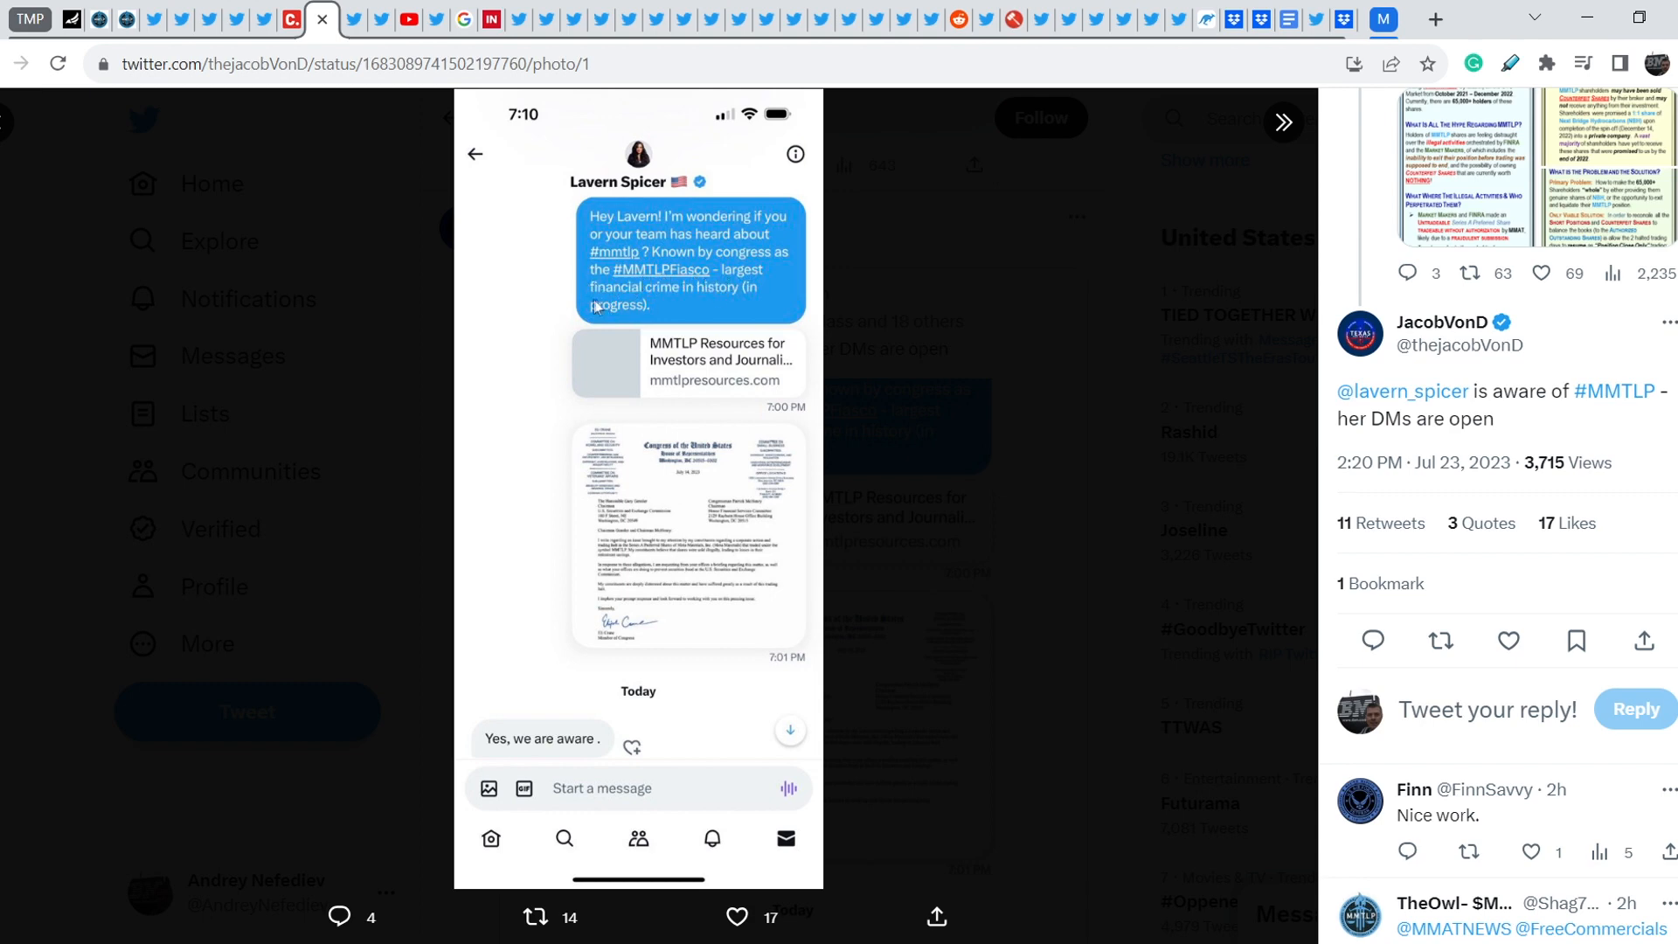
{"action": "mouse_move", "coordinate": [736, 307]}
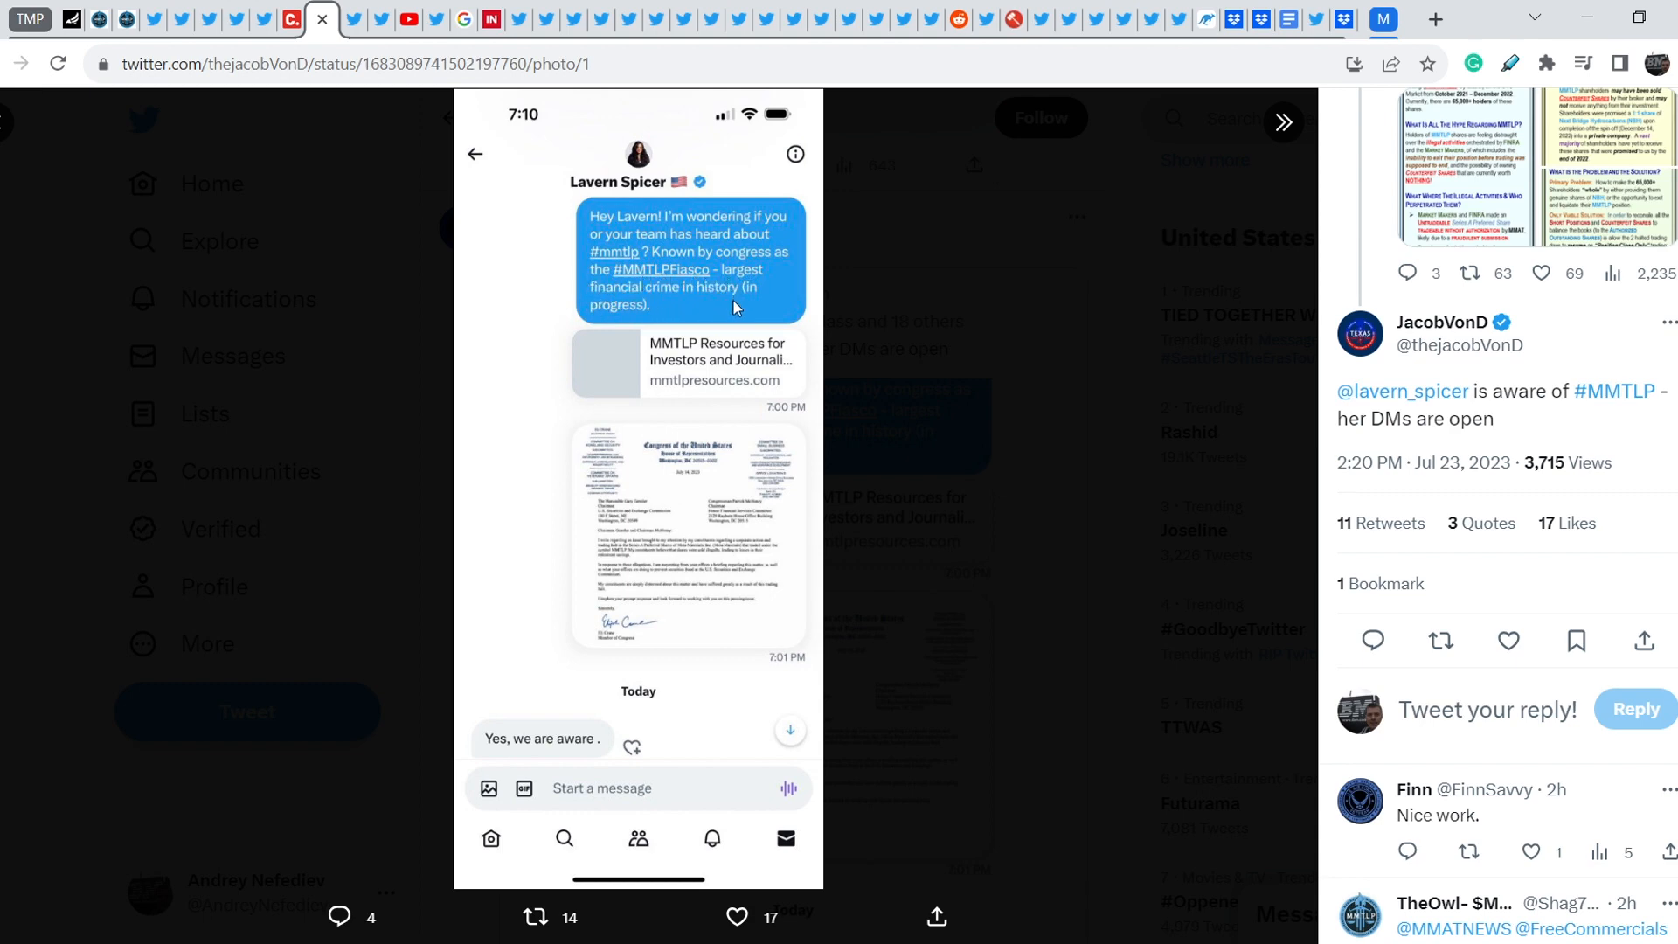
{"action": "mouse_move", "coordinate": [706, 519]}
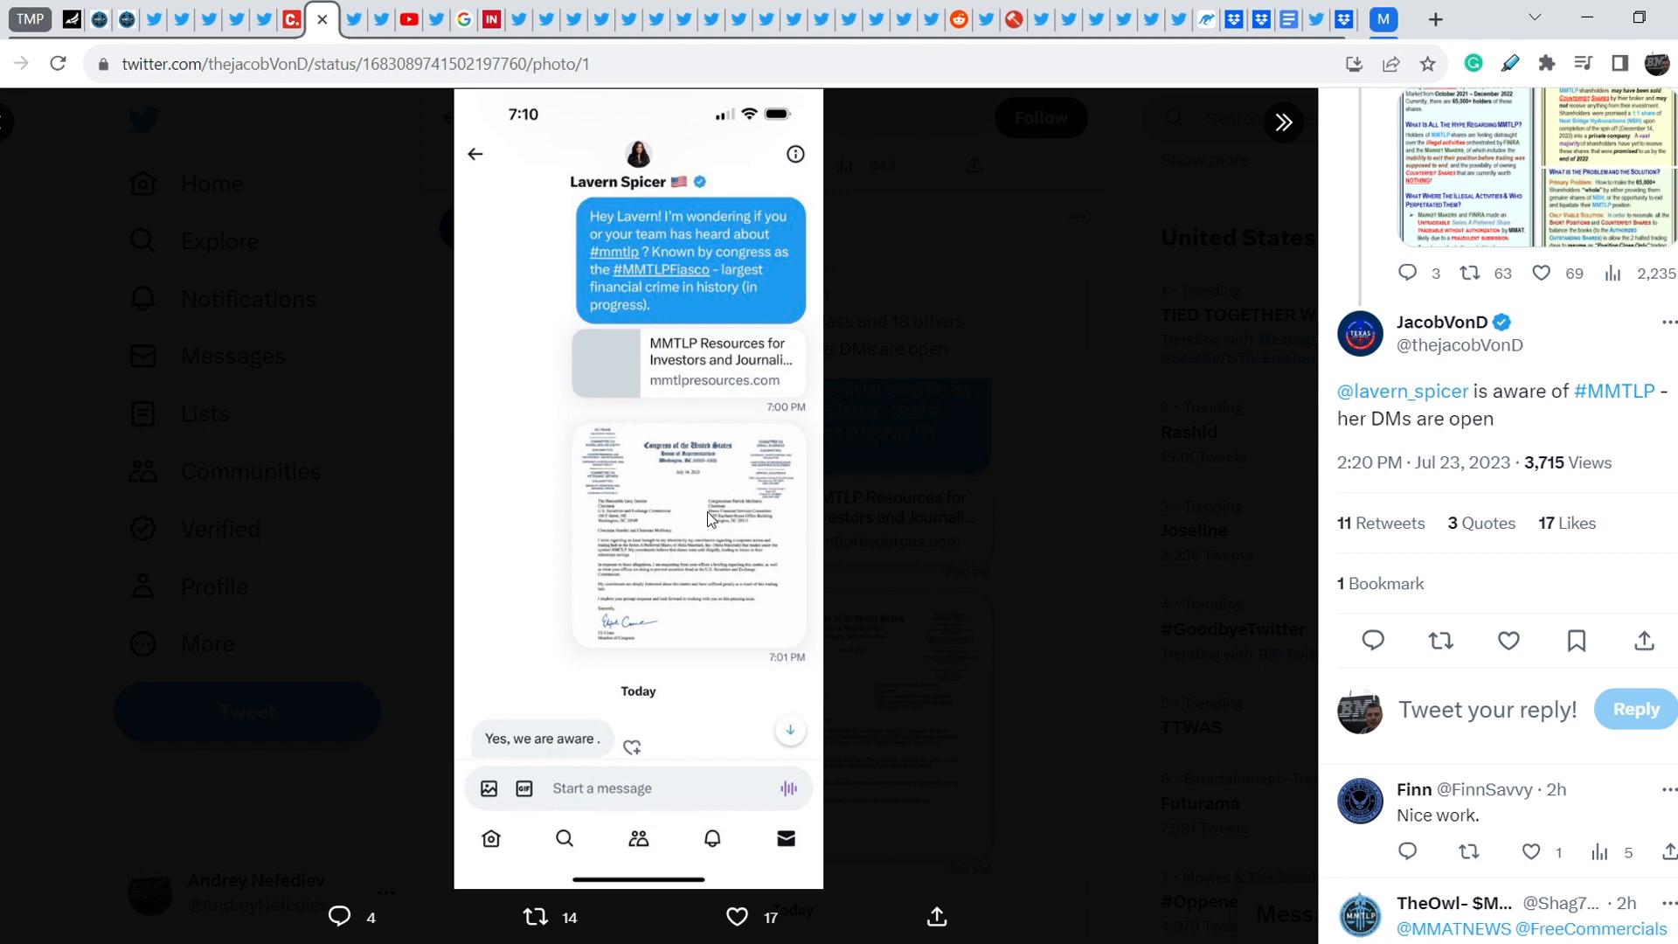
{"action": "mouse_move", "coordinate": [703, 540]}
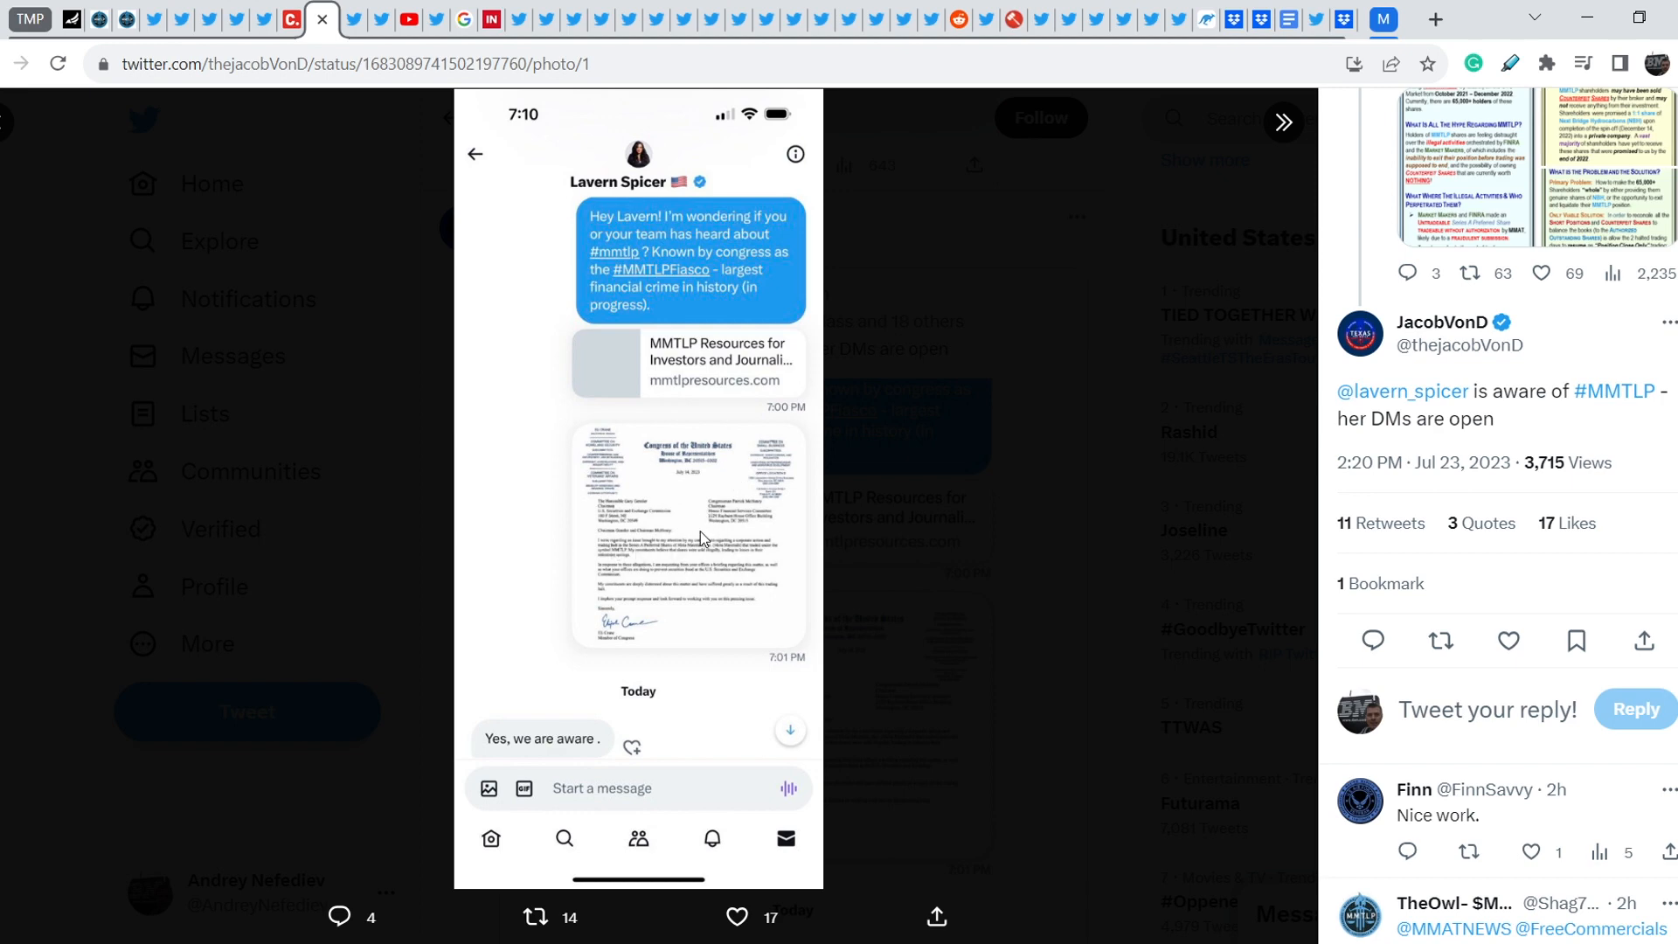
{"action": "mouse_move", "coordinate": [498, 763]}
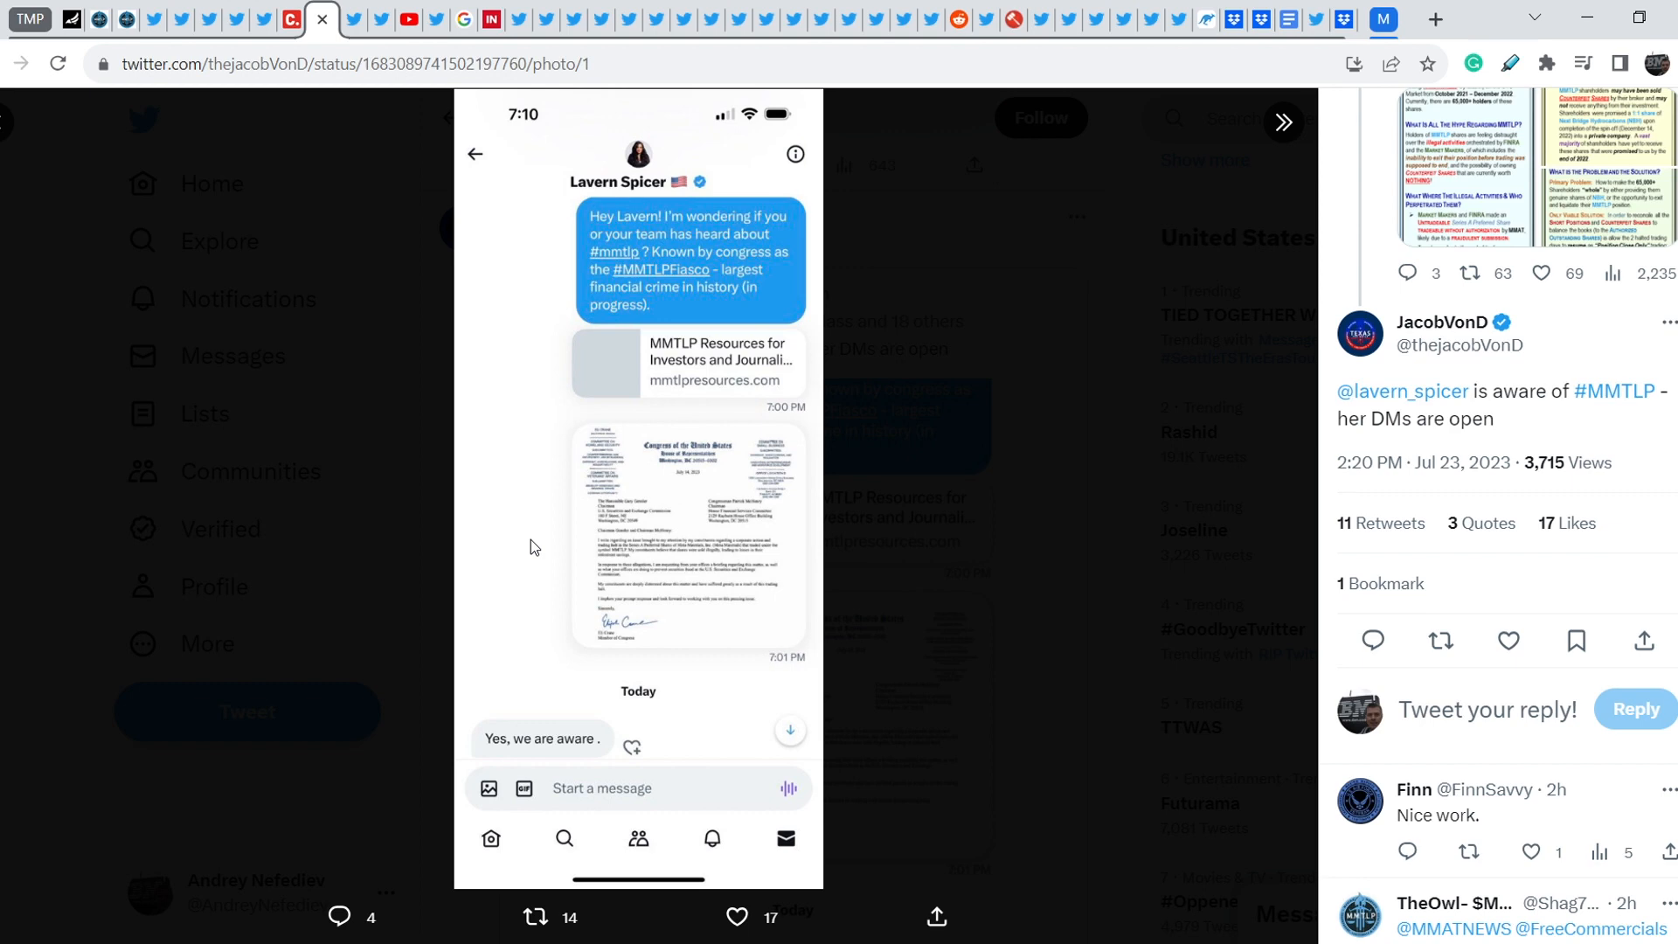
{"action": "mouse_move", "coordinate": [540, 546]}
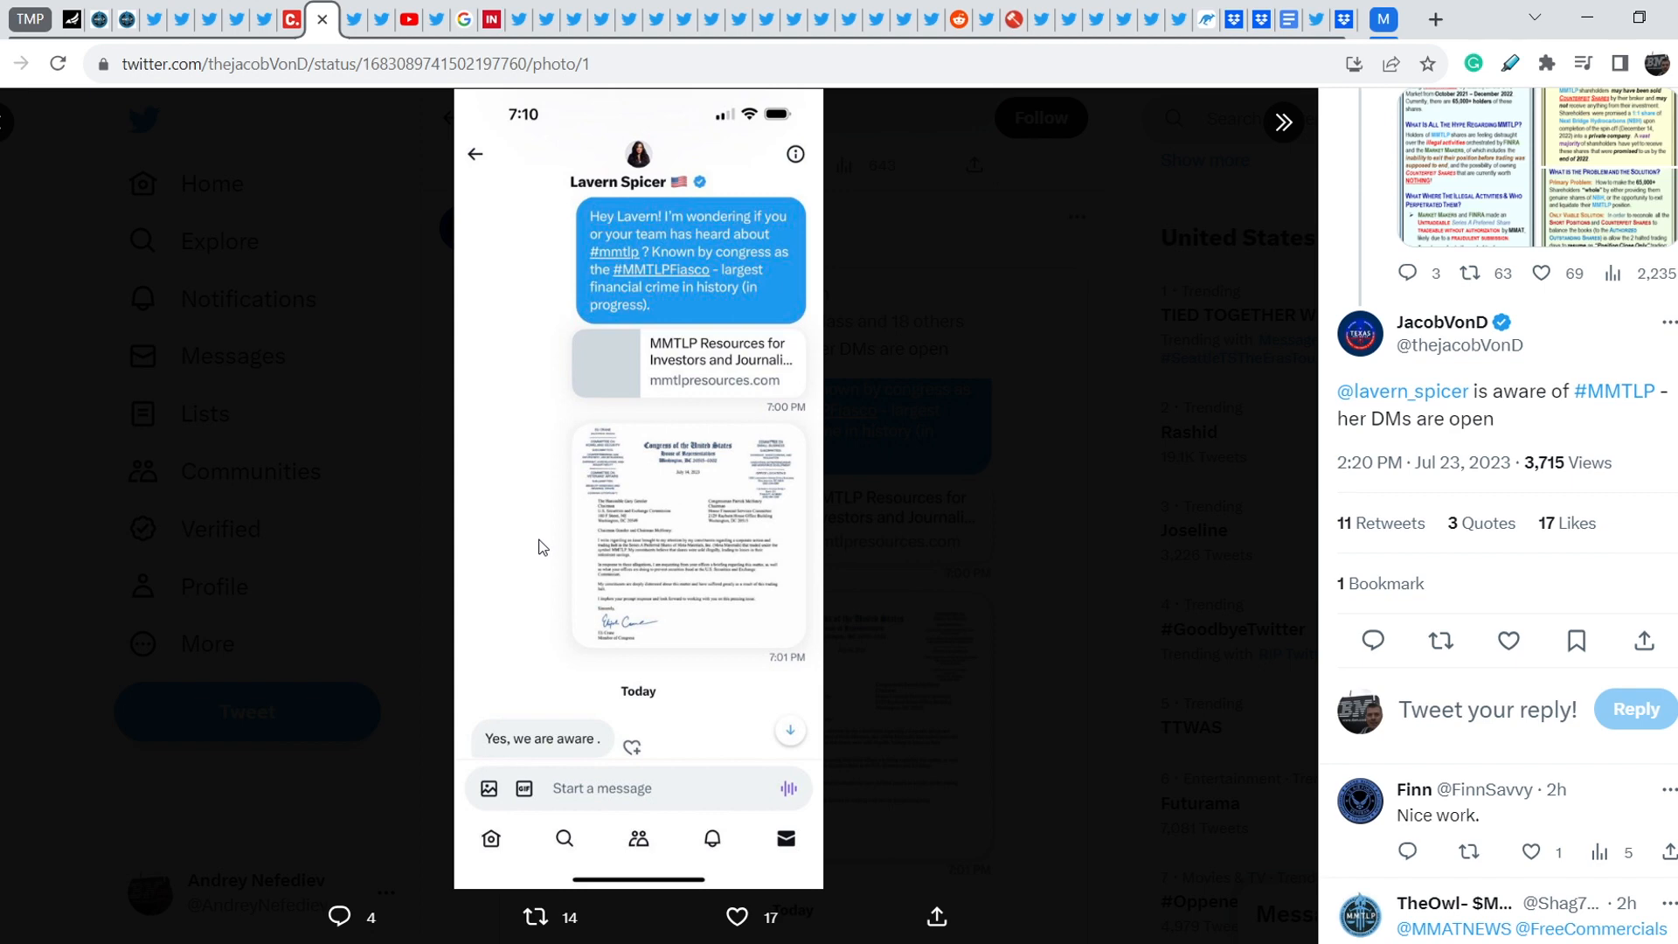
{"action": "mouse_move", "coordinate": [844, 493]}
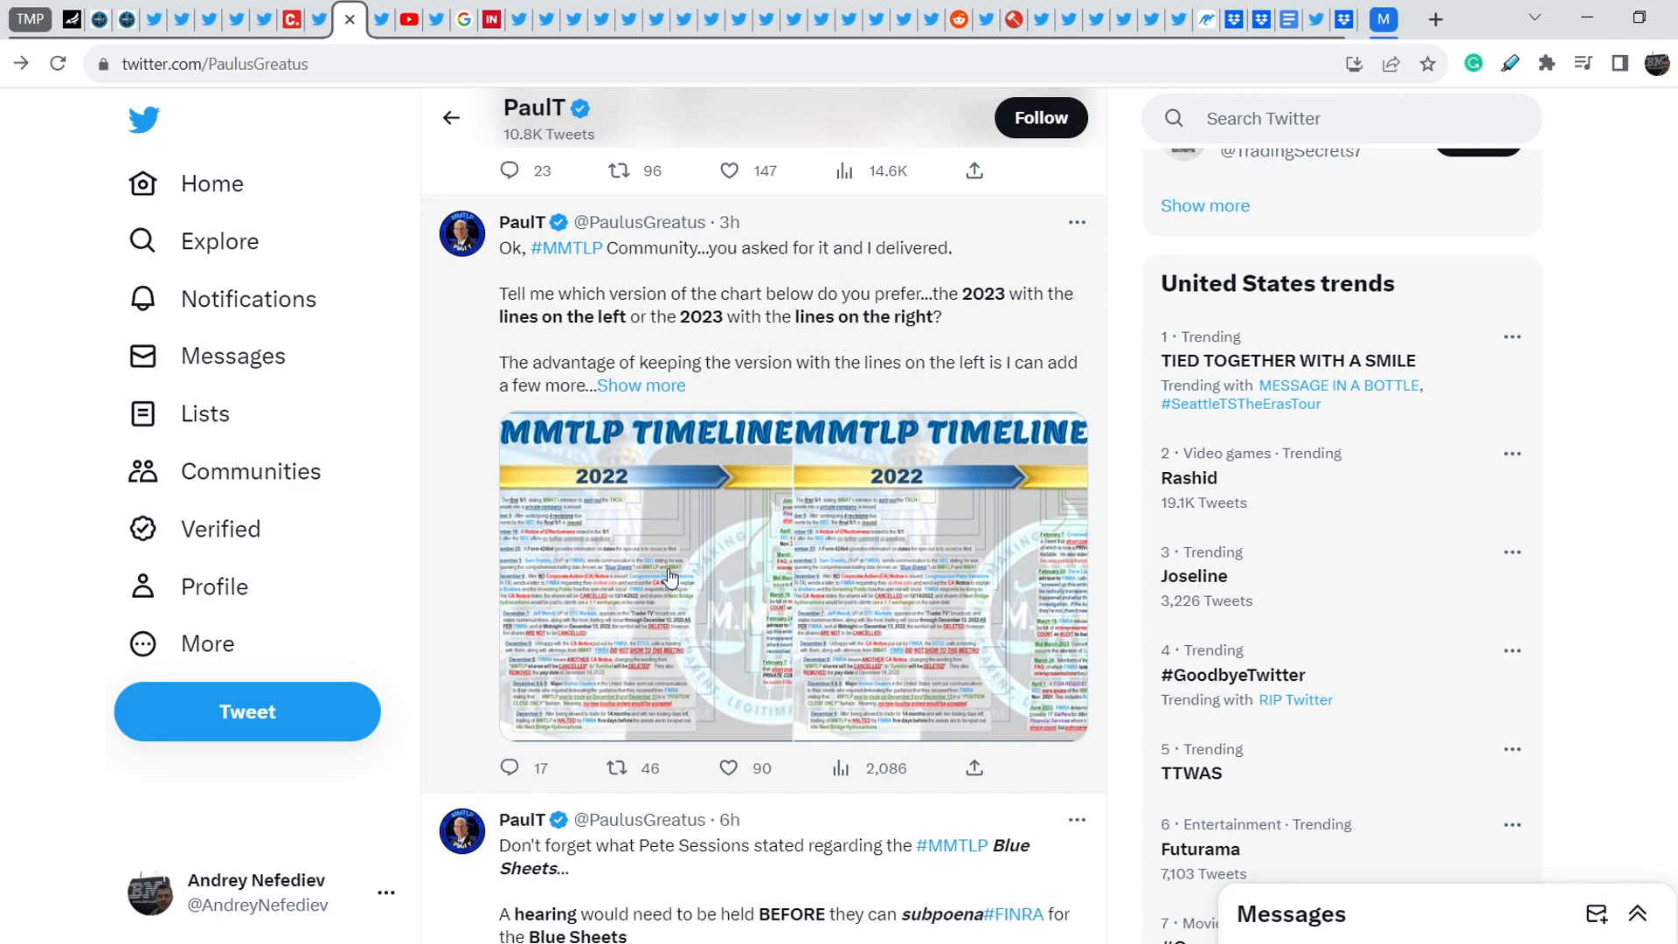
{"action": "mouse_move", "coordinate": [643, 551]}
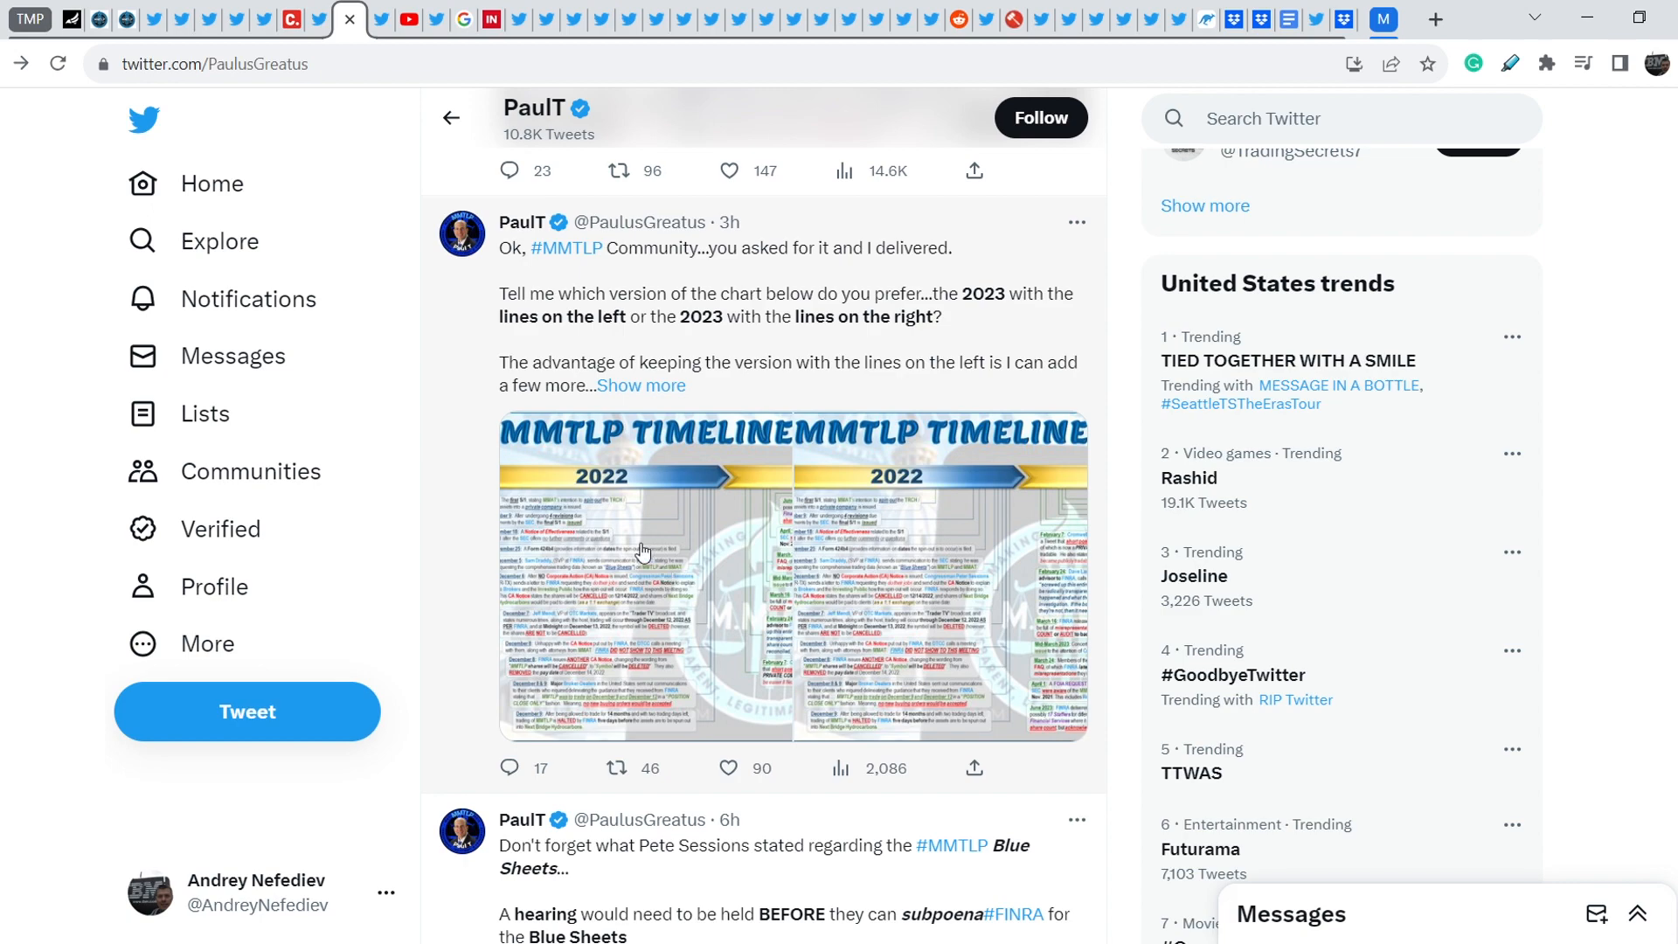
Enlarge PaulT's MMTLP TIMELINE chart image in the photo viewer.
{"action": "left_click", "coordinate": [641, 552]}
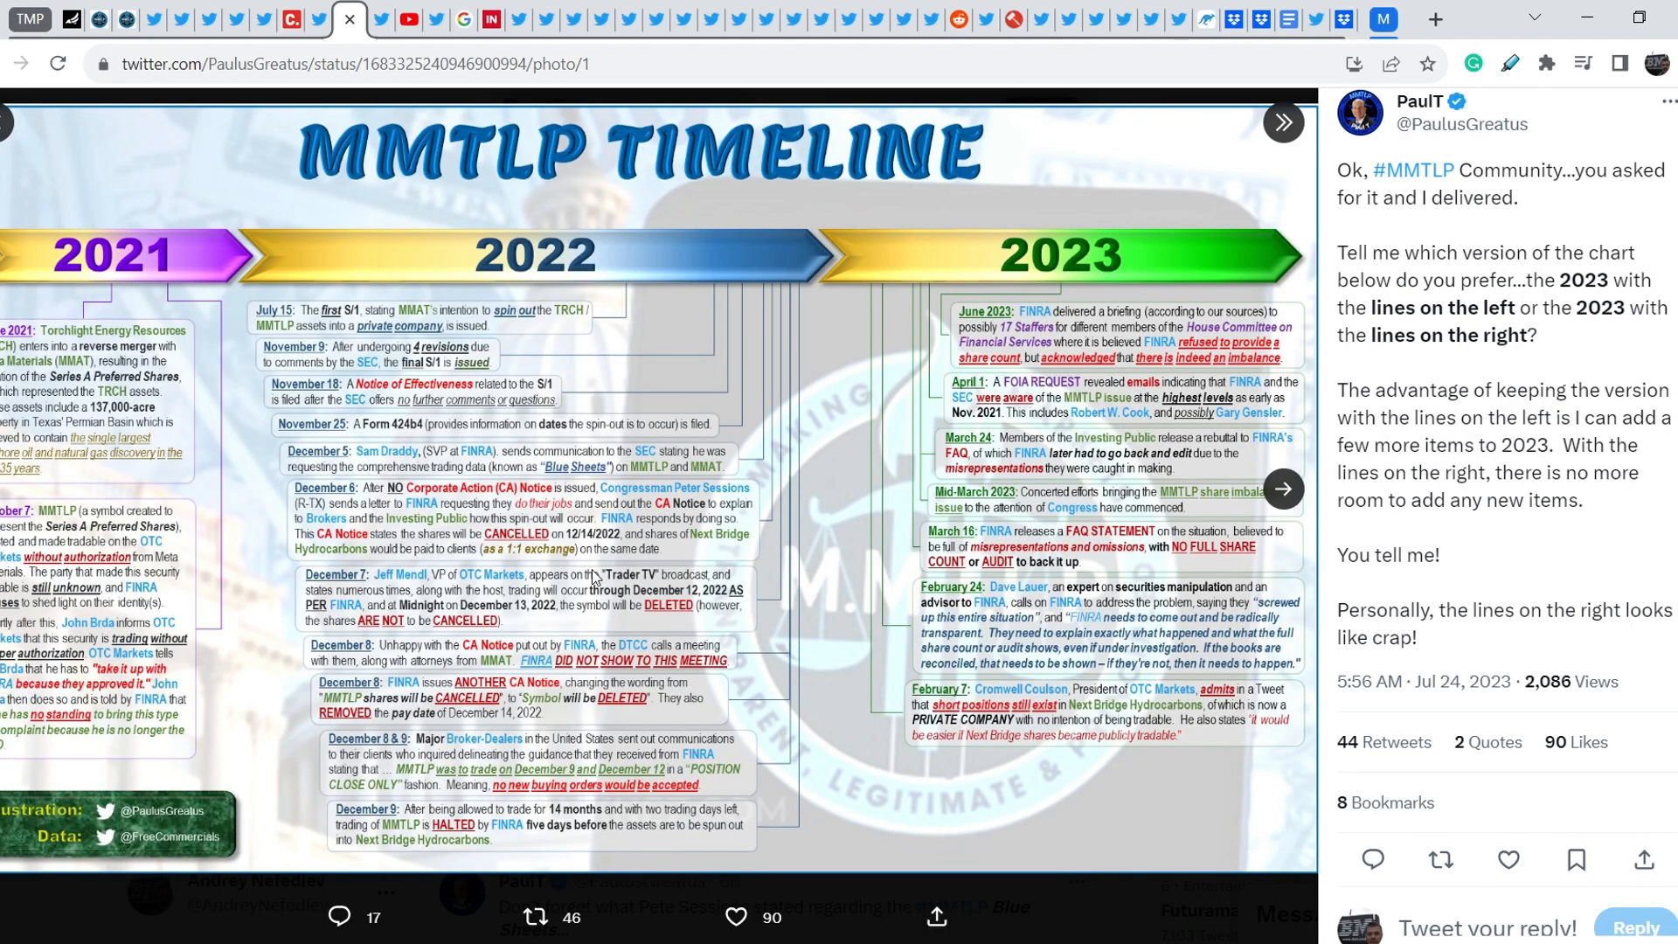
{"action": "mouse_move", "coordinate": [594, 579]}
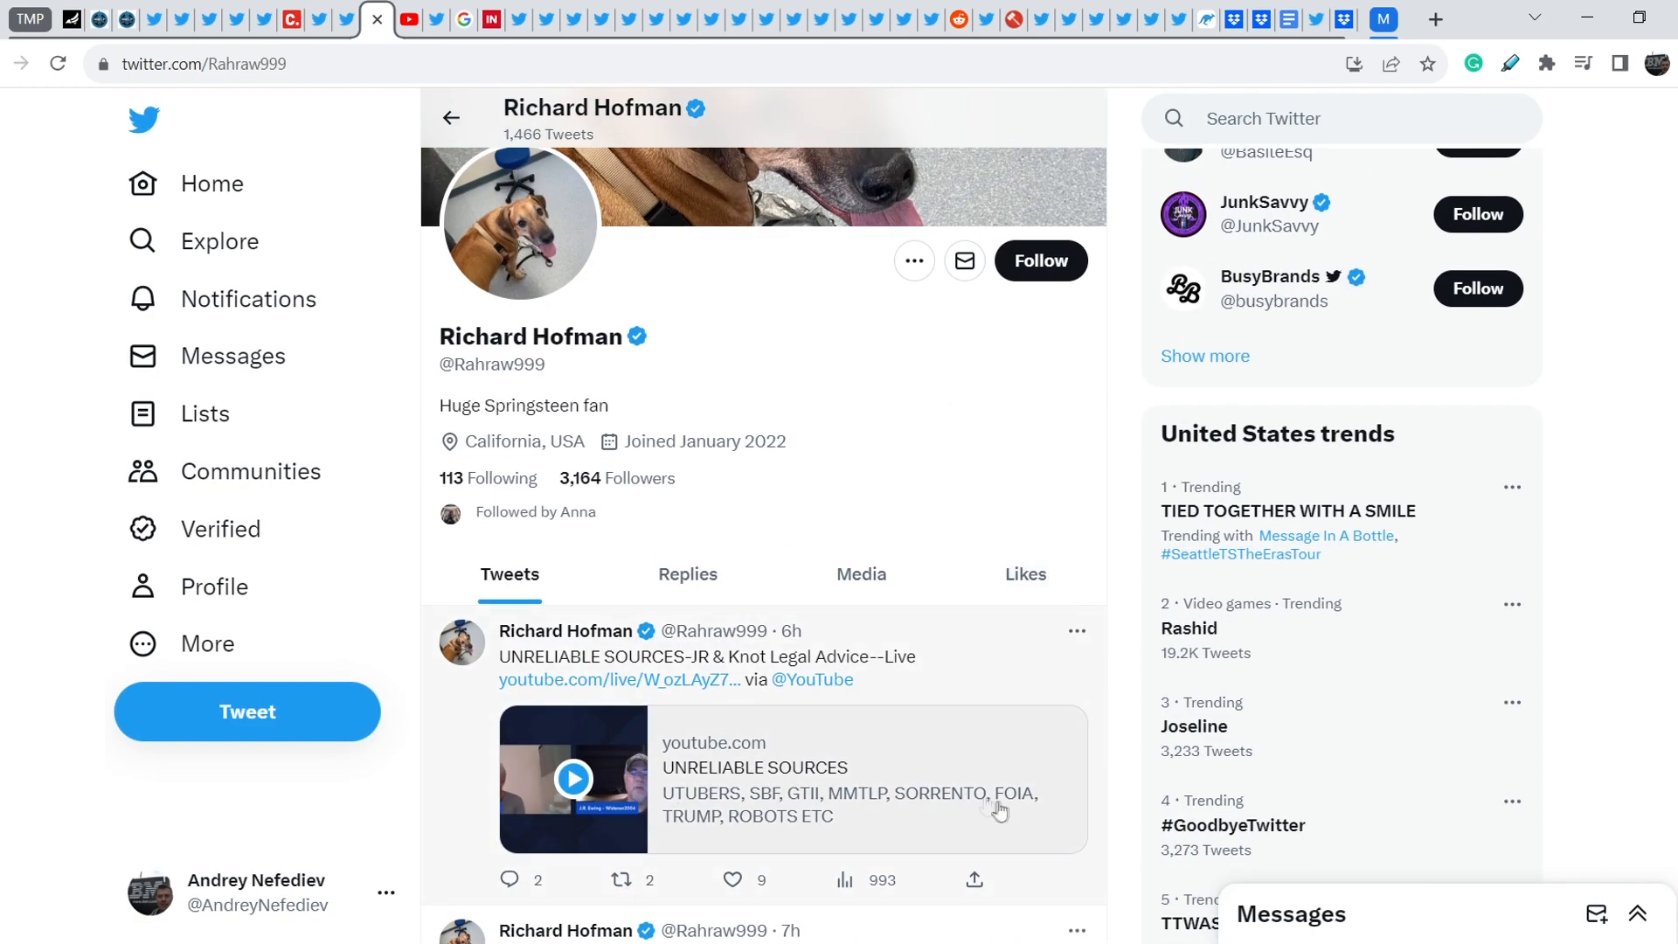
{"action": "mouse_move", "coordinate": [951, 750]}
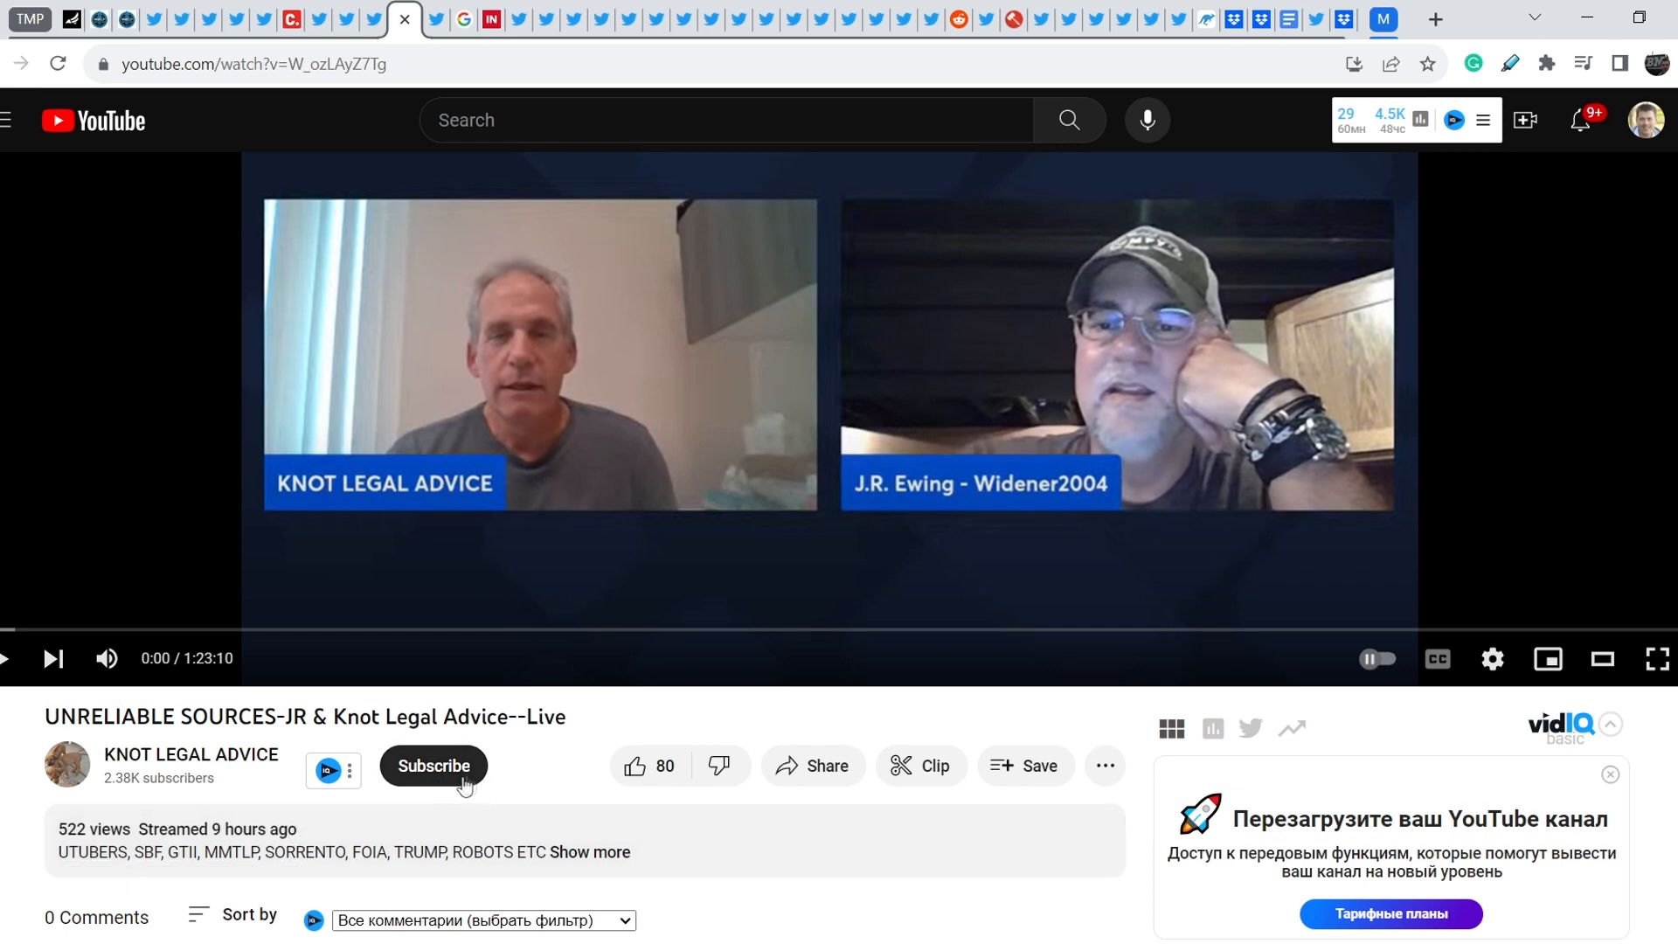
{"action": "mouse_move", "coordinate": [666, 609]}
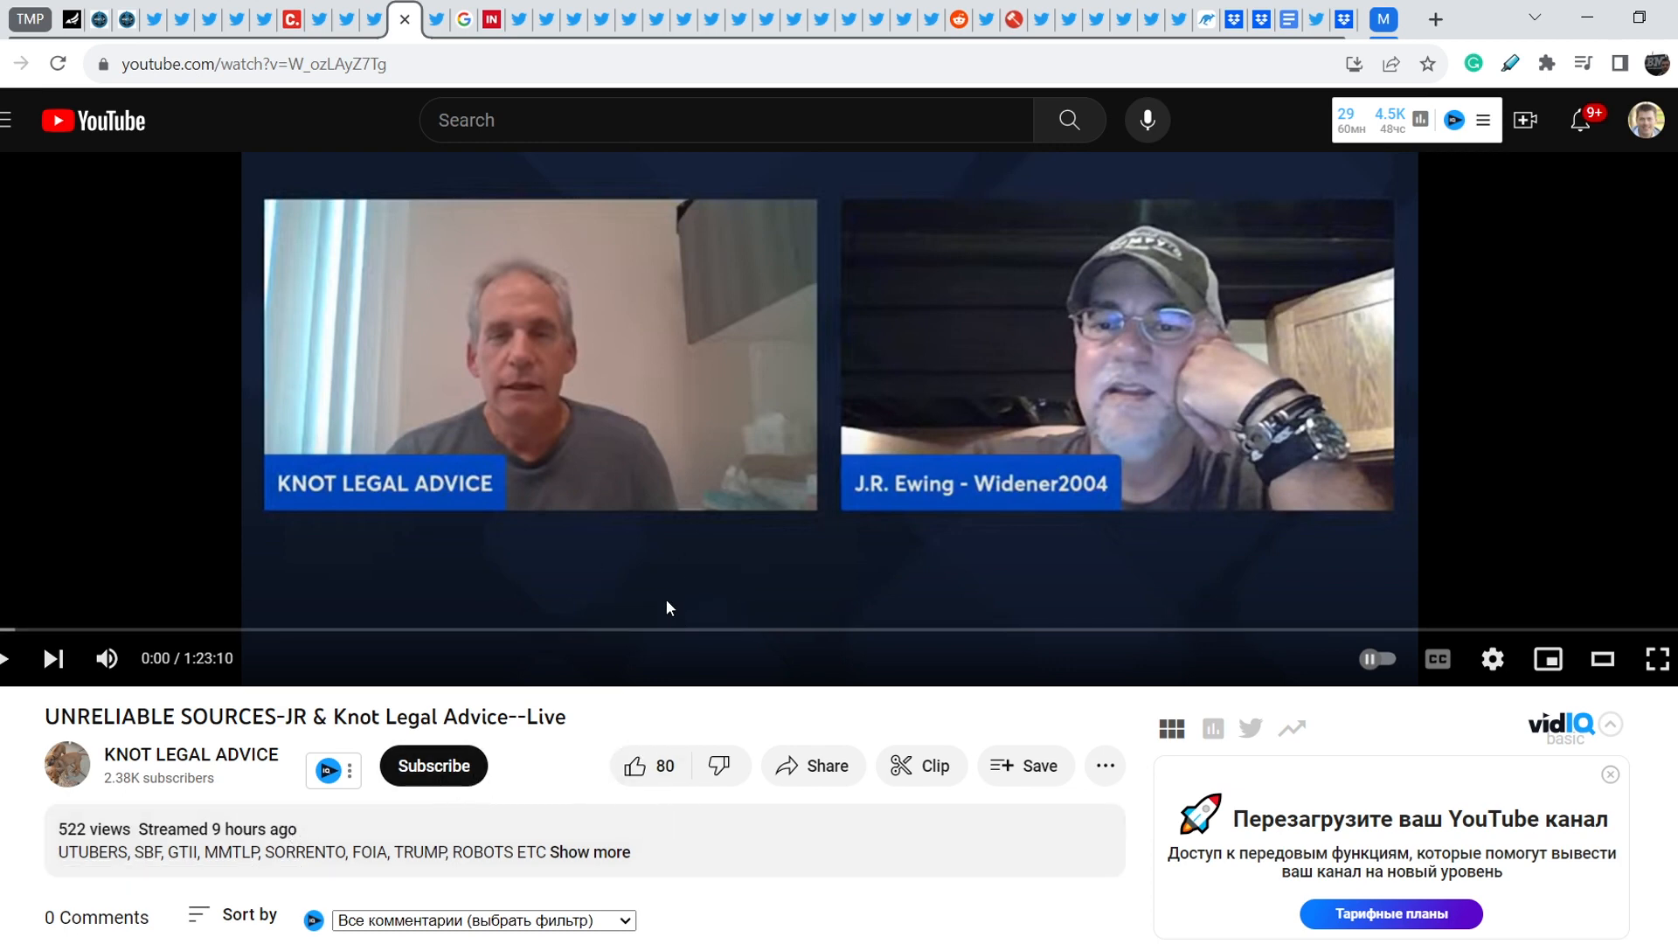
{"action": "mouse_move", "coordinate": [558, 790]}
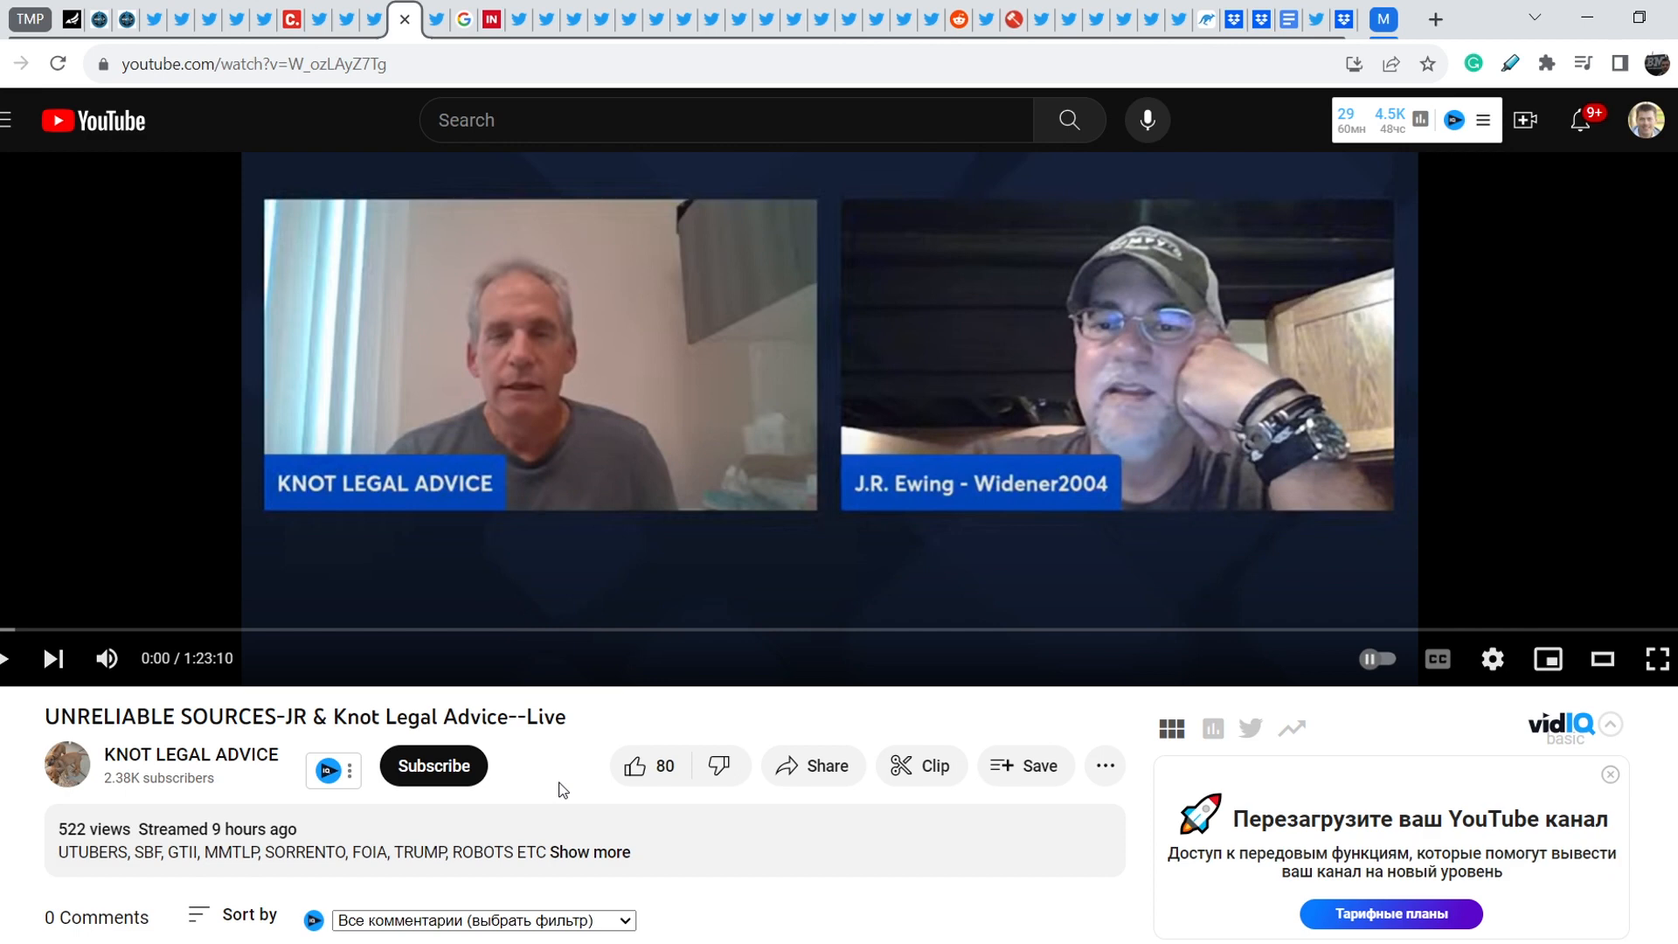
{"action": "mouse_move", "coordinate": [630, 523]}
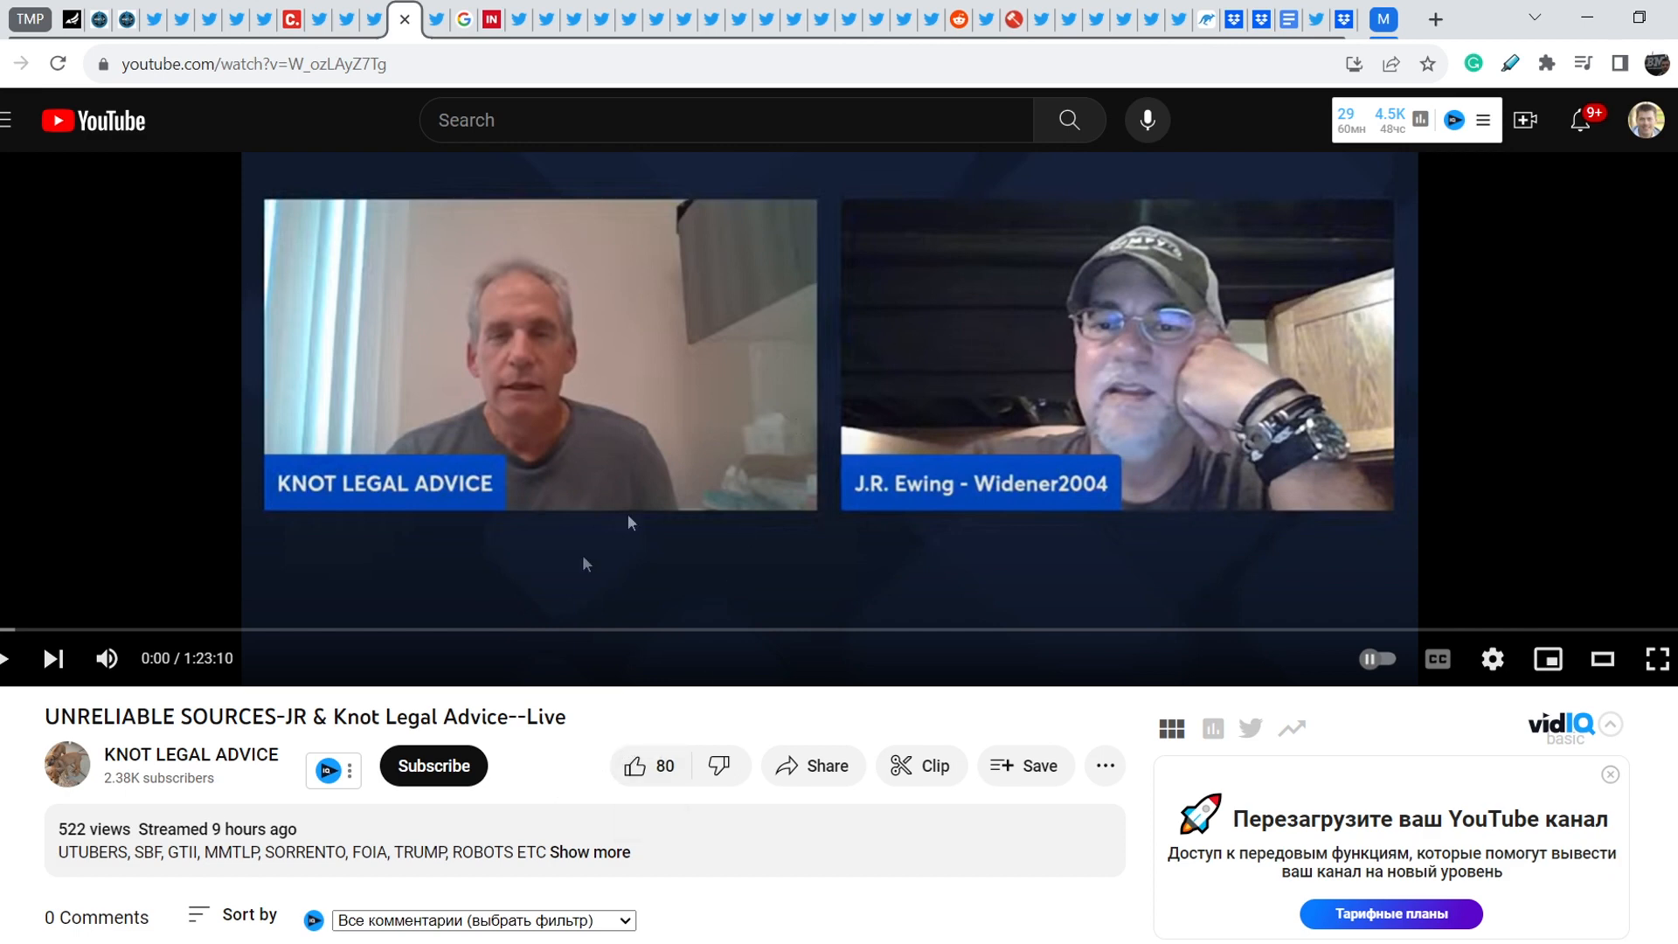
{"action": "mouse_move", "coordinate": [579, 776]}
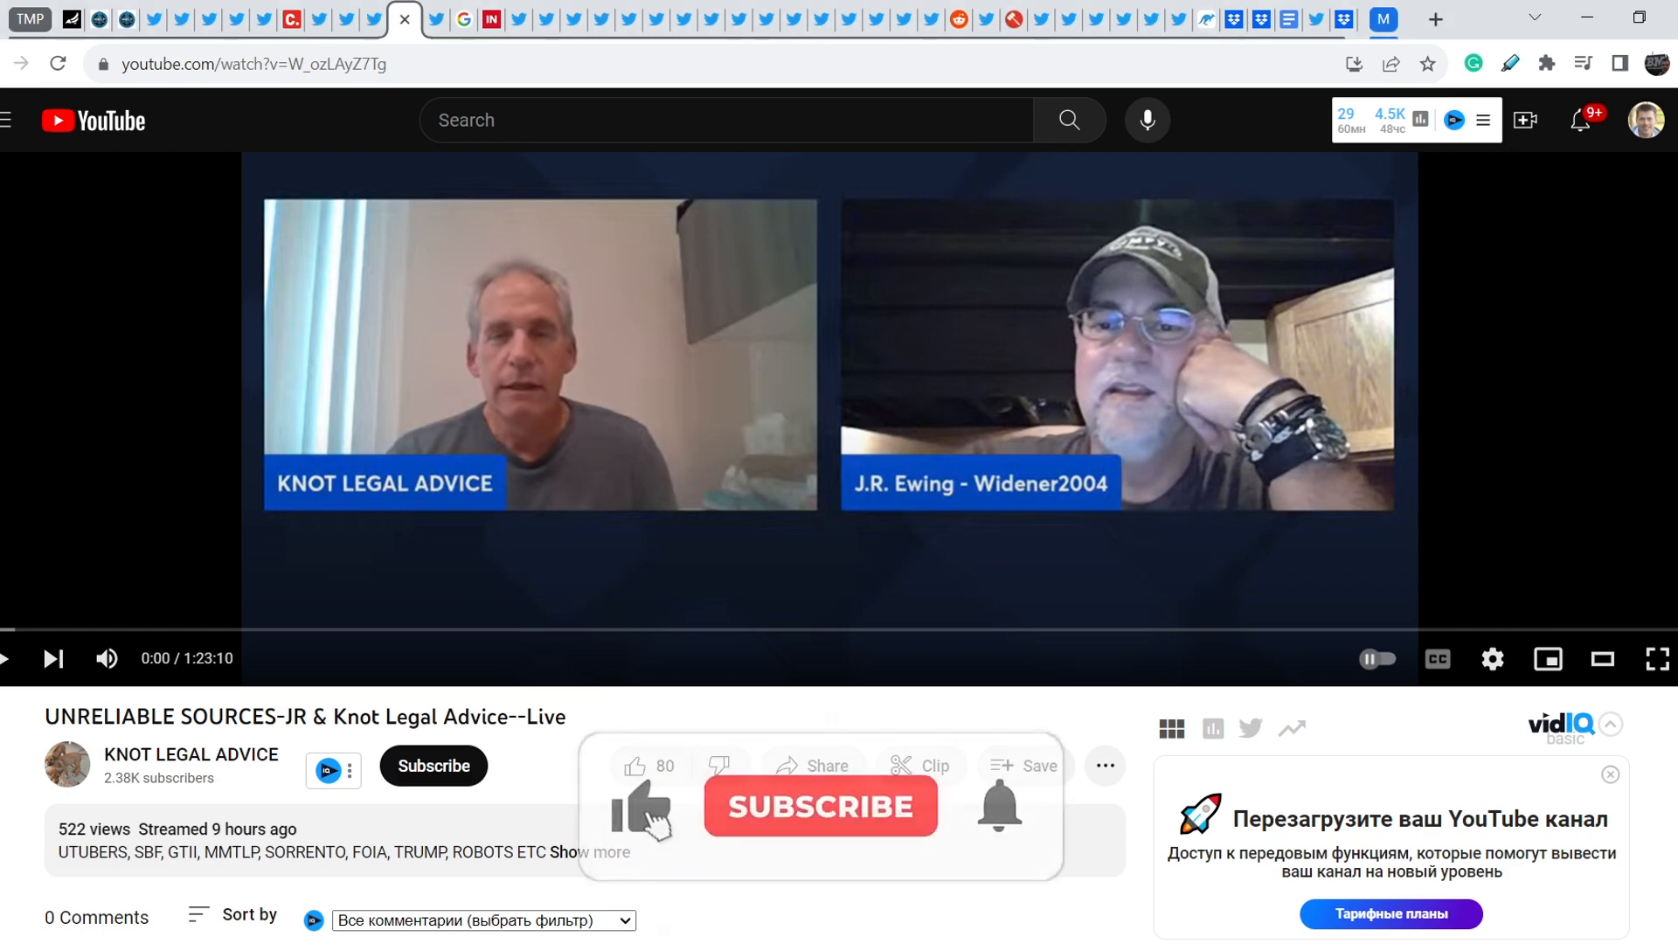
{"action": "left_click", "coordinate": [819, 806]}
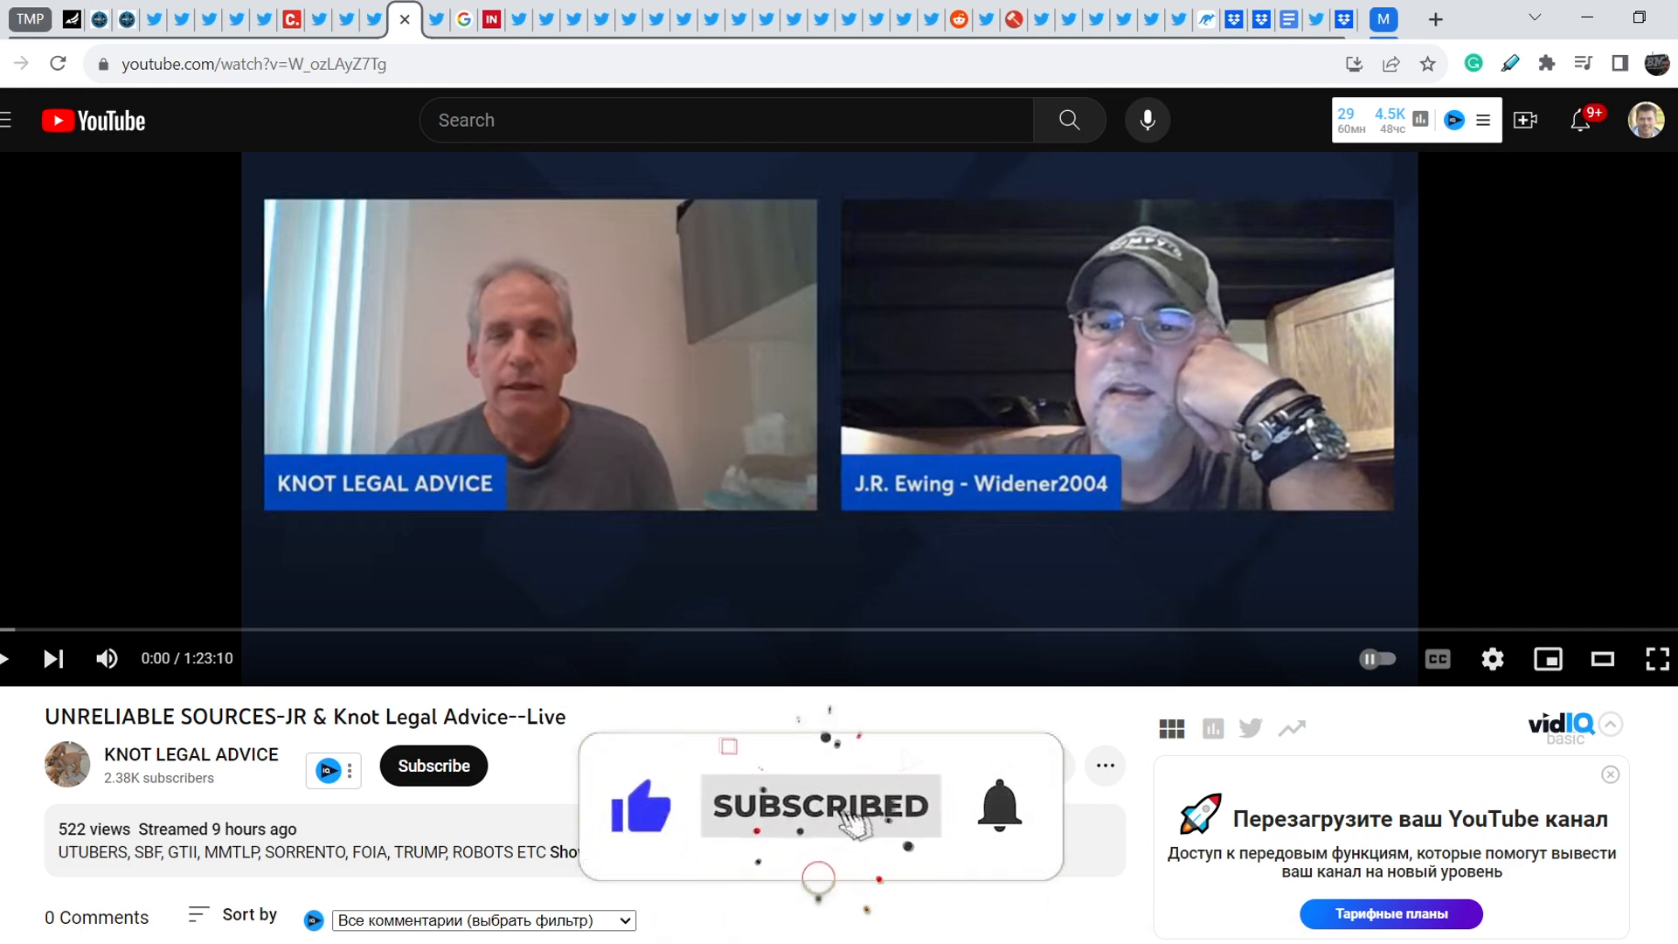